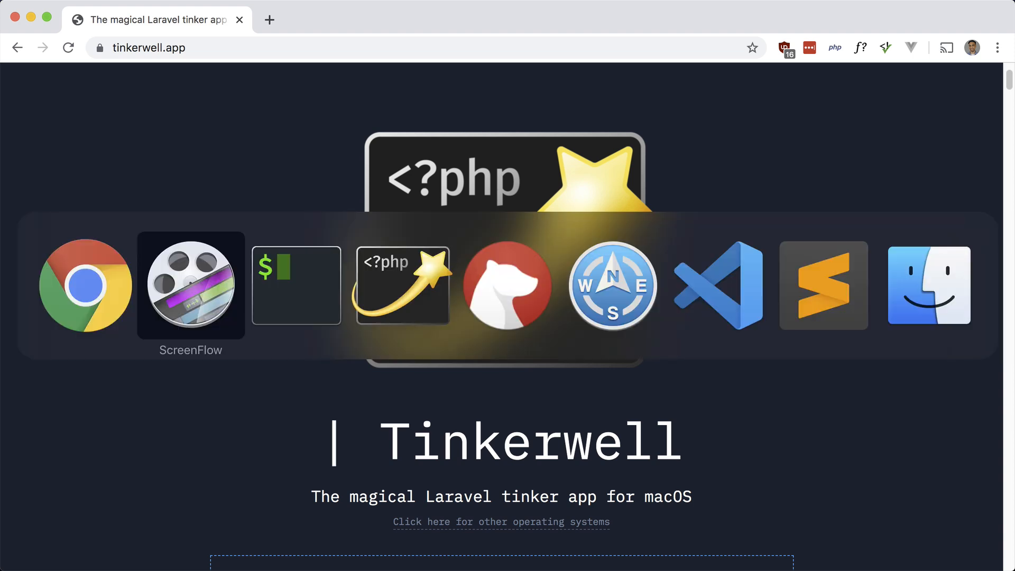
# - Switch from Chrome to the Tinkerwell app using the app switcher
pyautogui.click(401, 285)
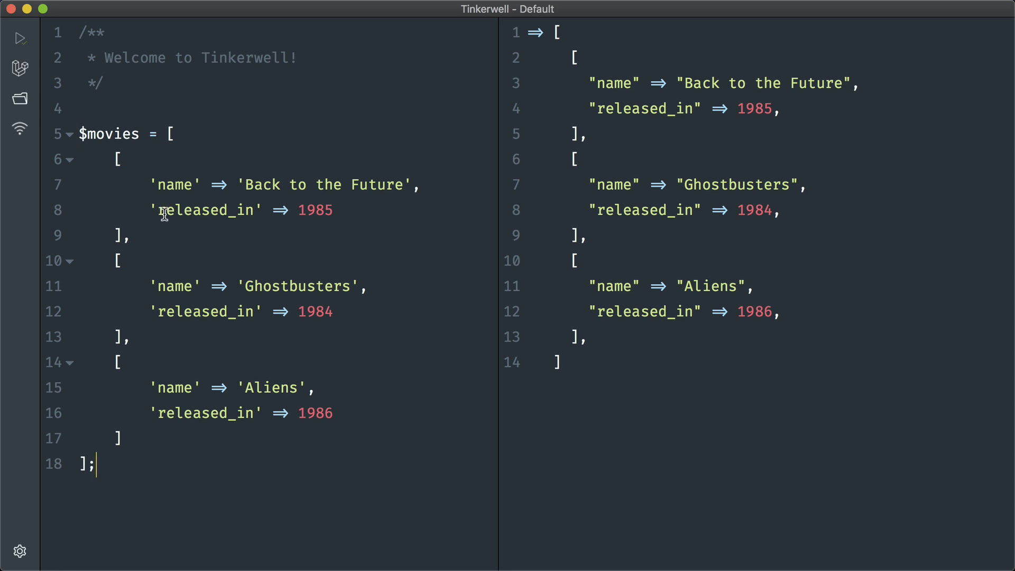
pyautogui.moveTo(688, 212)
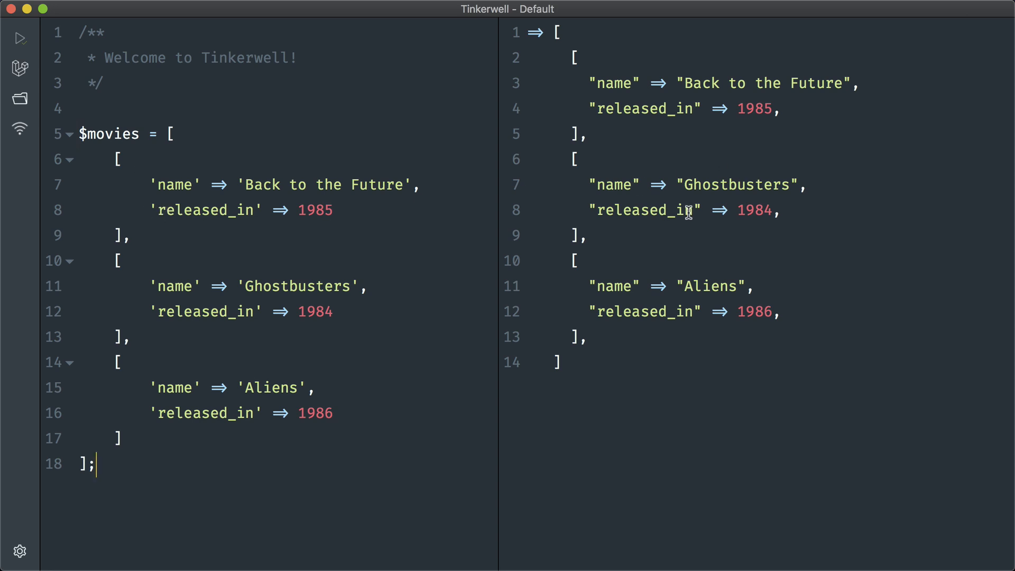
# - On line 20, enter collect($movies)->sortBy('released_in')->pluck('name')->toArray() to output the sorted film names
pyautogui.write('col')
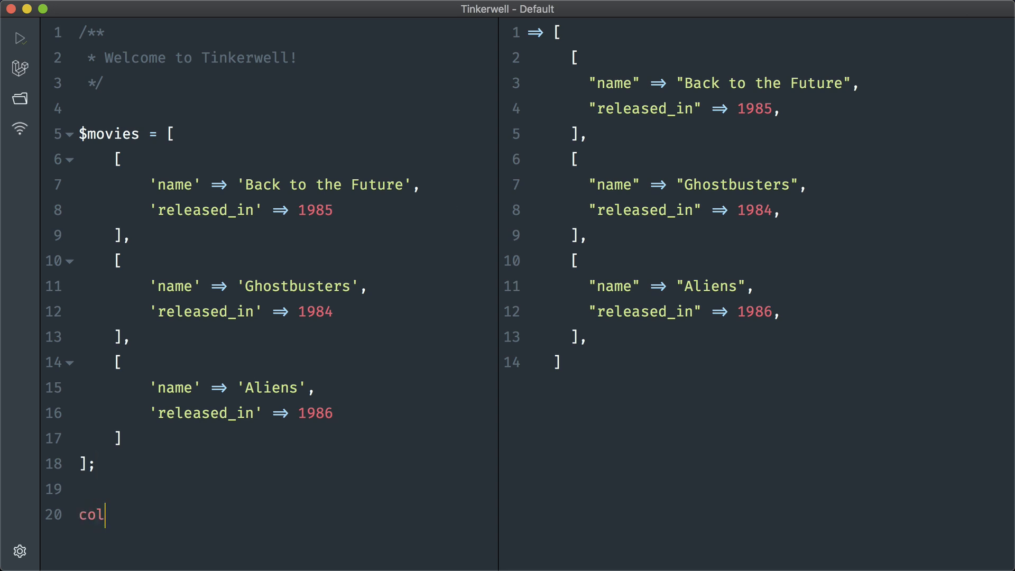
pyautogui.write('lect($')
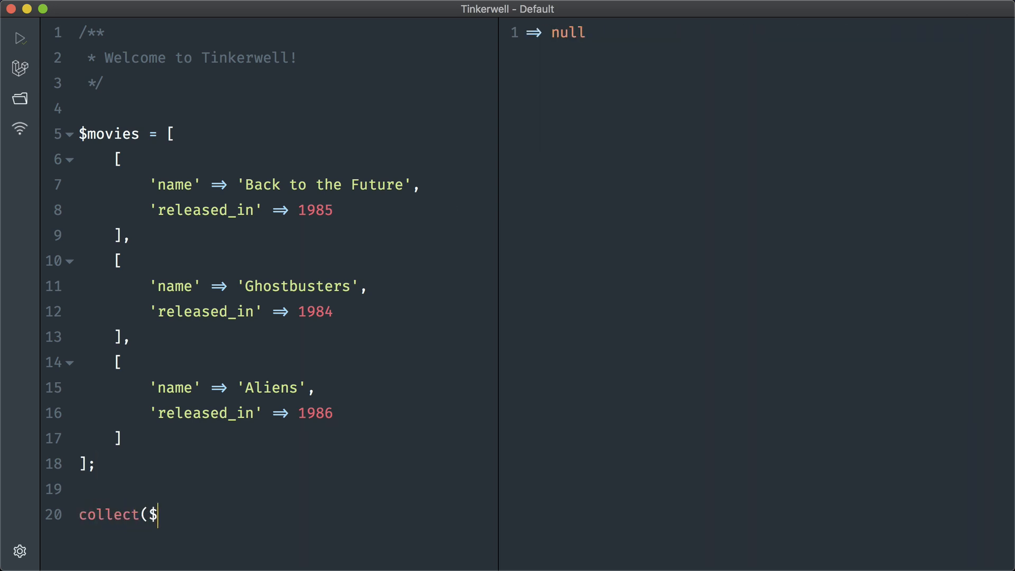
pyautogui.write('movies)->sortBy(')
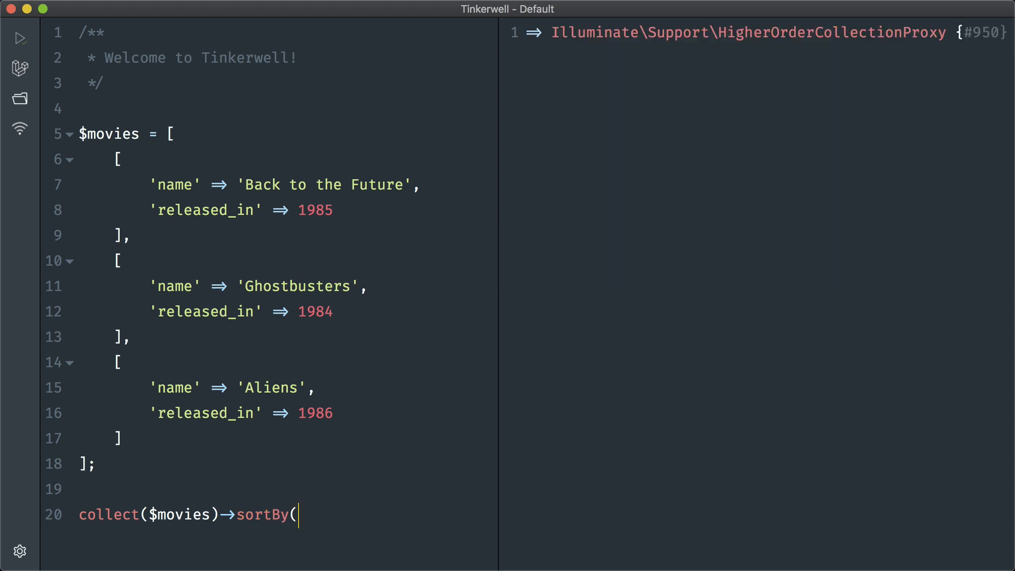
pyautogui.write("'rel")
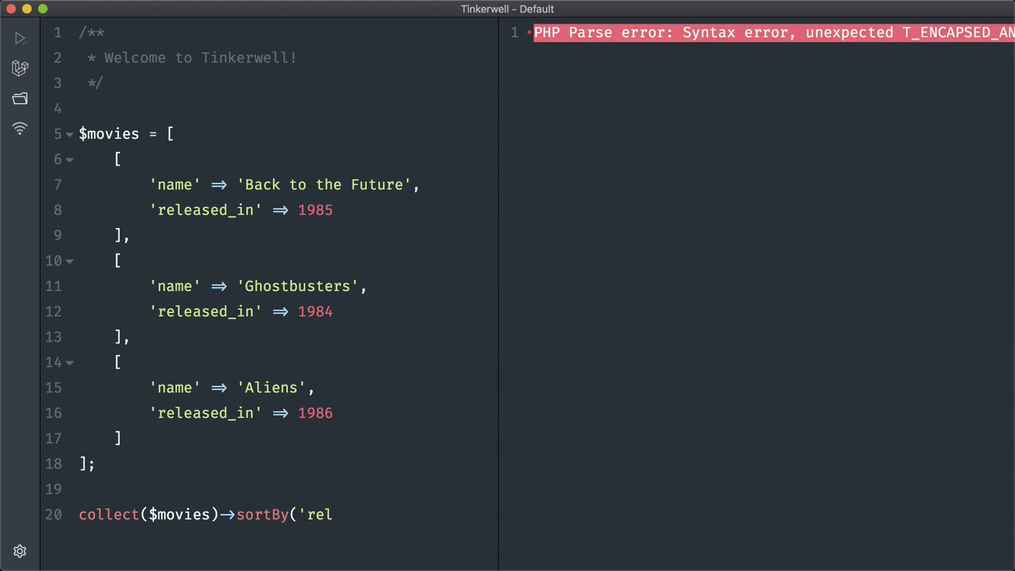
pyautogui.write('eased_in')
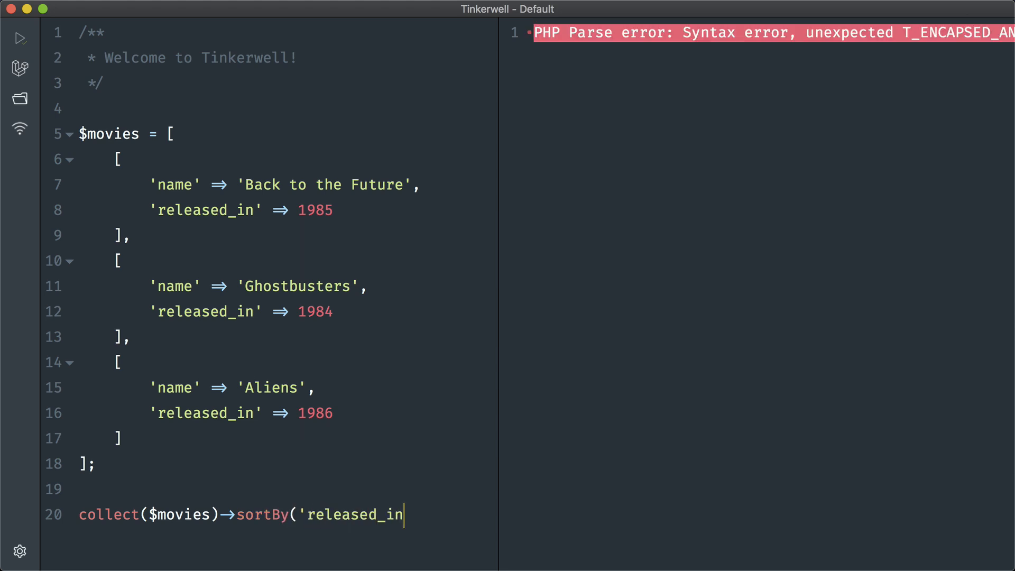
pyautogui.write("')")
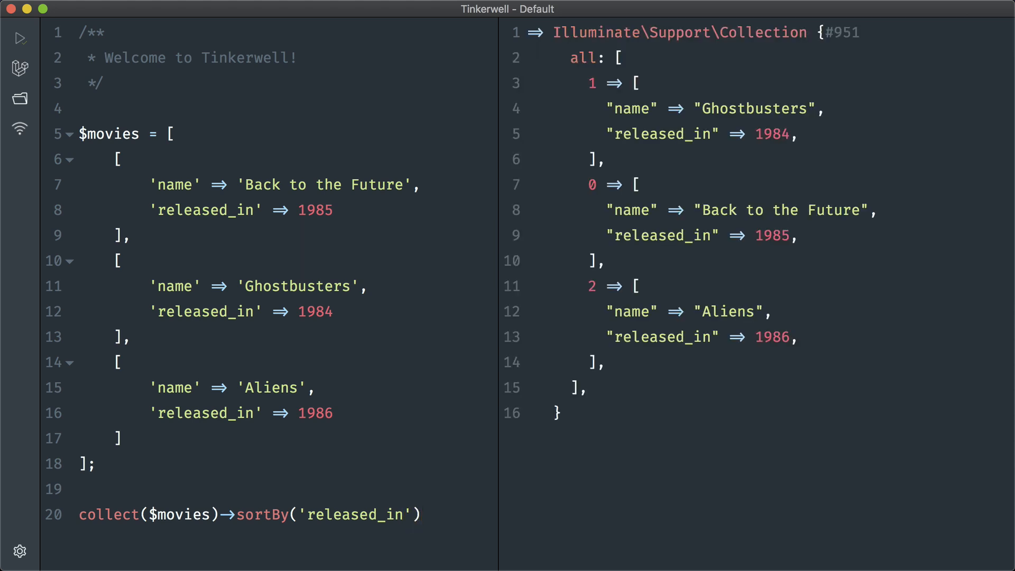
pyautogui.write('->pluck')
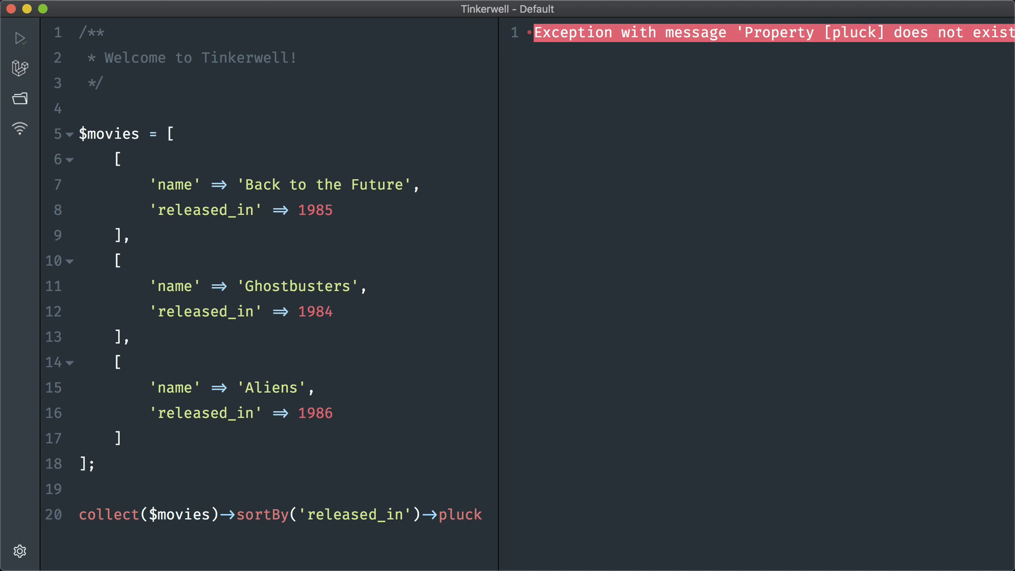
pyautogui.write("('name')->toArray()")
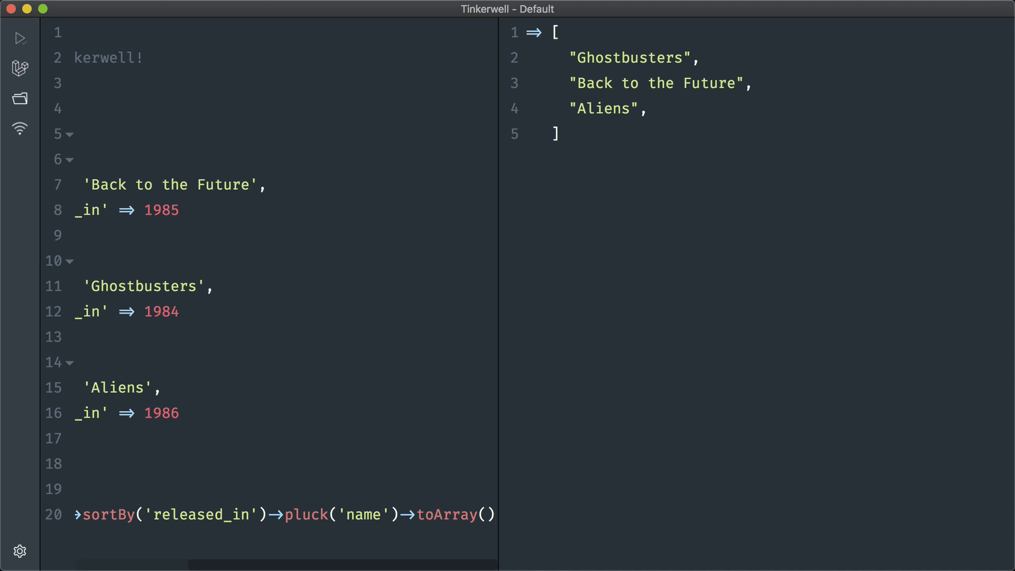
# - Split the collection chain so sortBy, pluck and toArray each sit on their own line
pyautogui.click(211, 9)
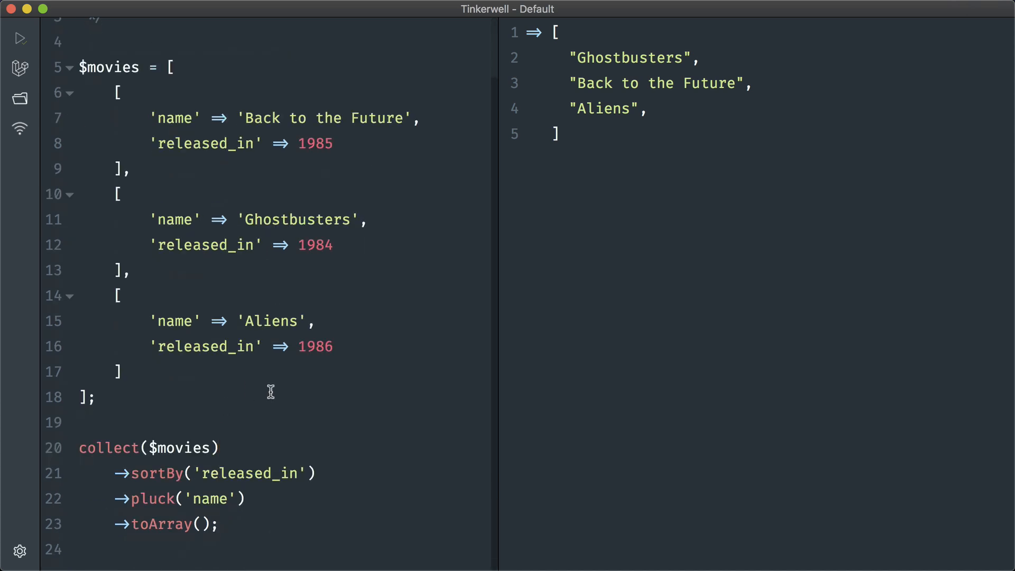
pyautogui.moveTo(267, 445)
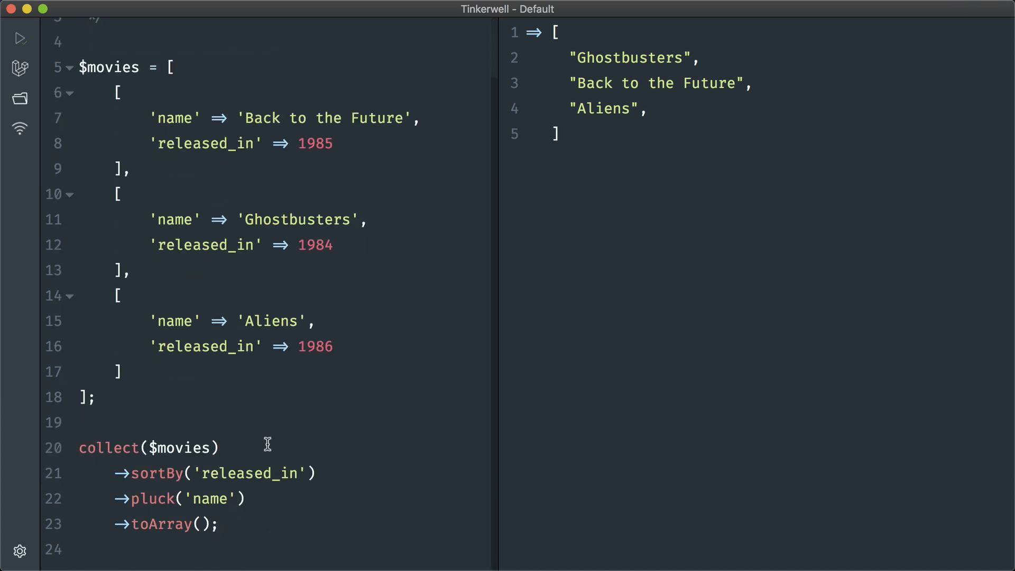
# - Uncheck Auto evaluate script in Tinkerwell Preferences and close the Preferences window
pyautogui.click(70, 8)
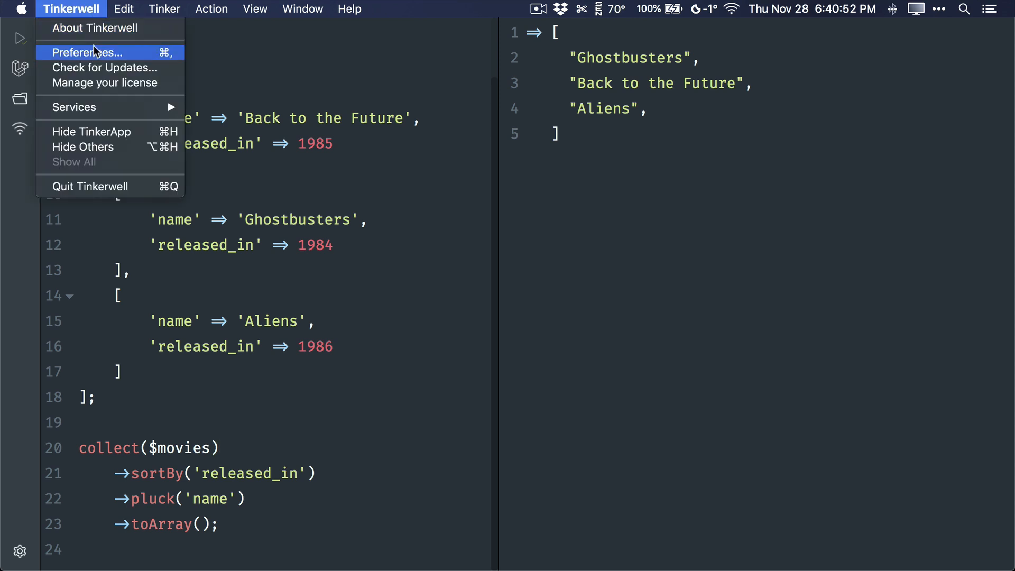
pyautogui.click(87, 52)
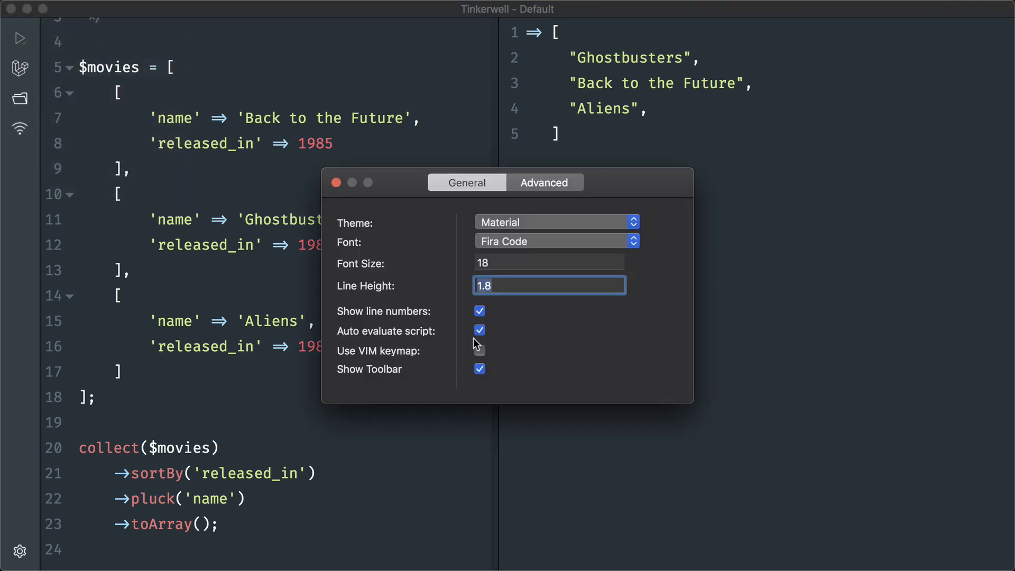
pyautogui.click(479, 331)
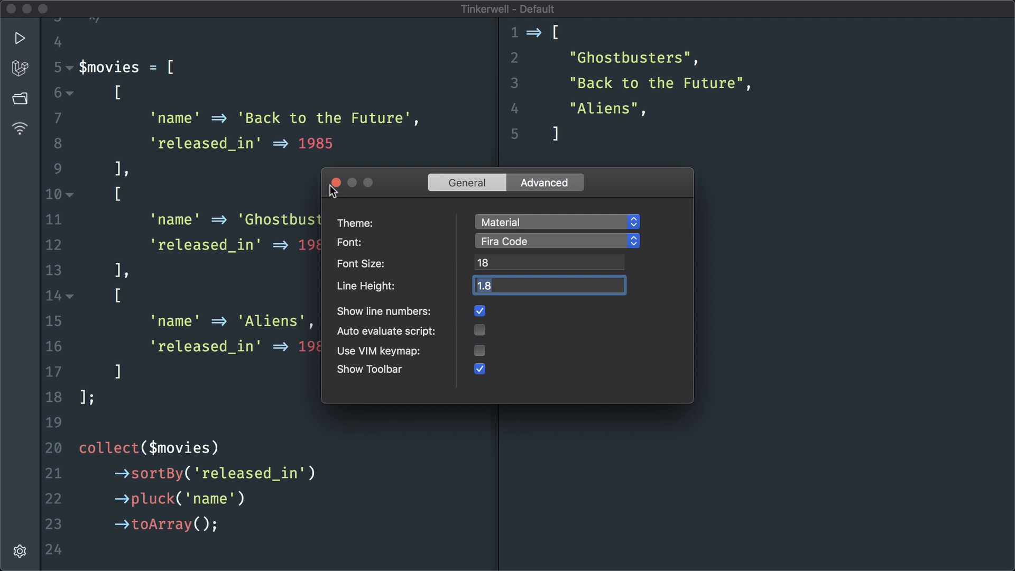
pyautogui.click(211, 8)
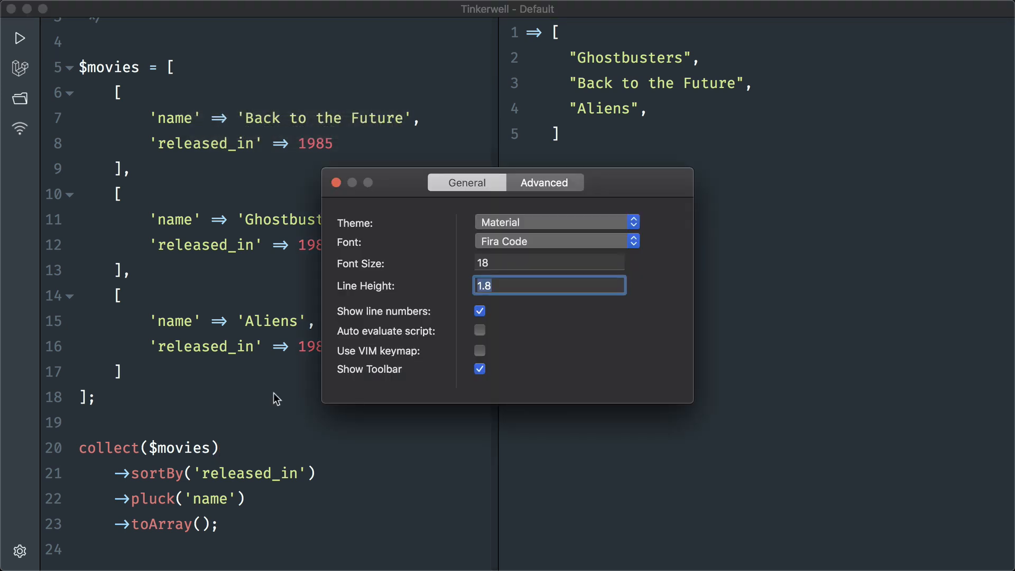
pyautogui.click(555, 222)
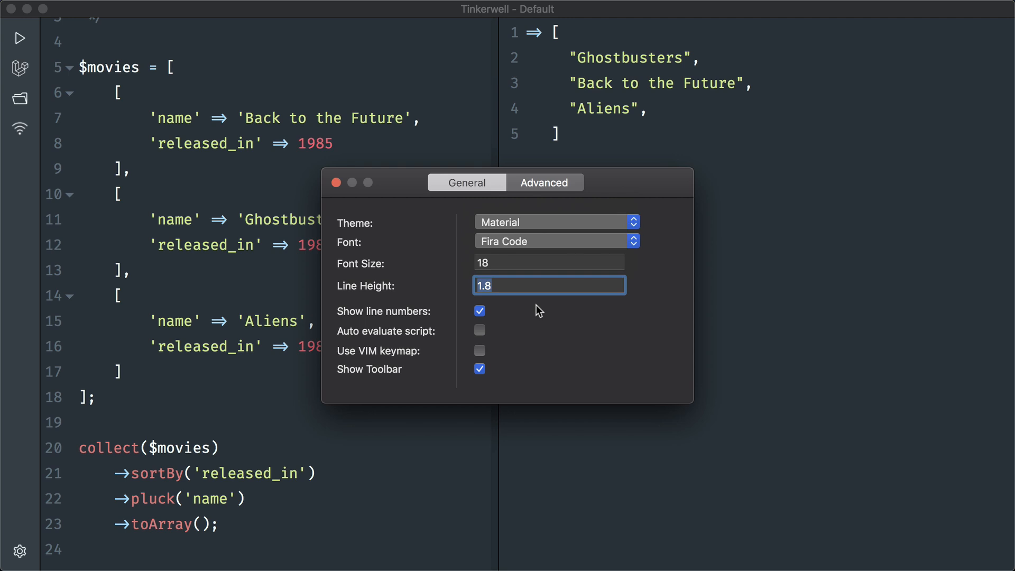
pyautogui.click(336, 182)
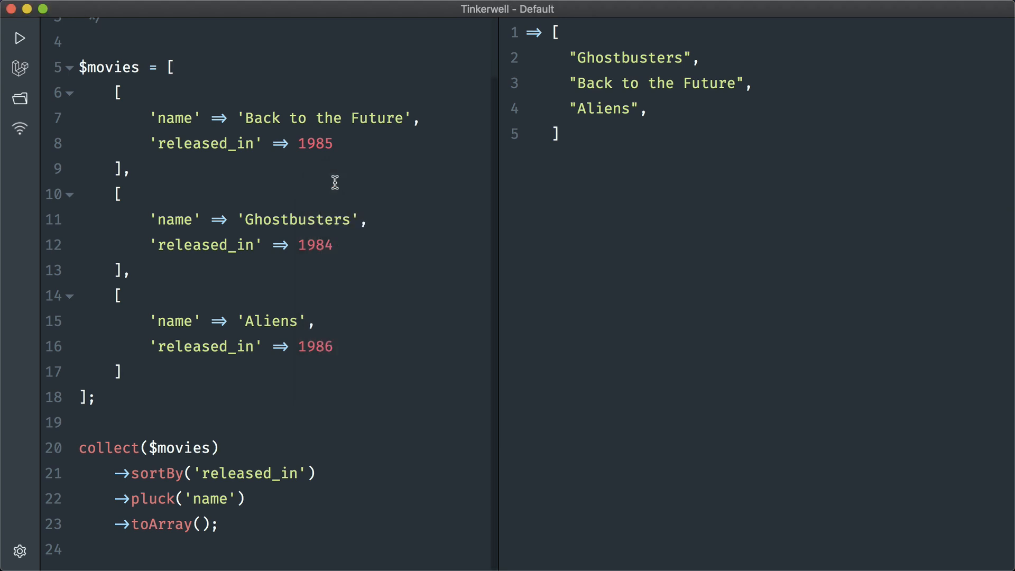
# - Open a new view/template tab rendering a Welcome to Tinkerwell preview from the Action menu
pyautogui.click(220, 447)
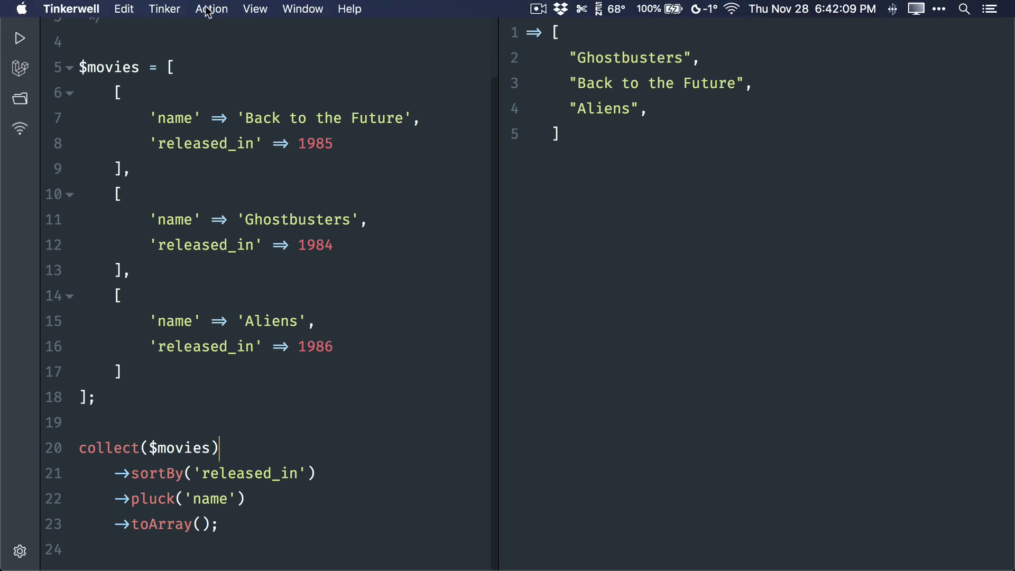
pyautogui.click(164, 8)
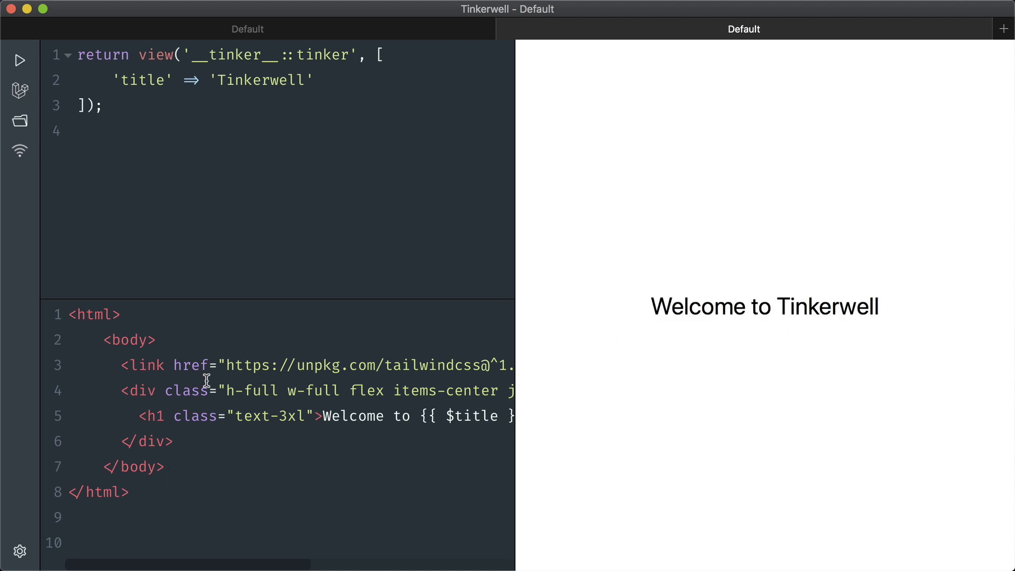
# - Add 'foo' => 'bar' after the 'Tinkerwell' title in the view data array
pyautogui.moveTo(207, 365); pyautogui.dragTo(483, 365)
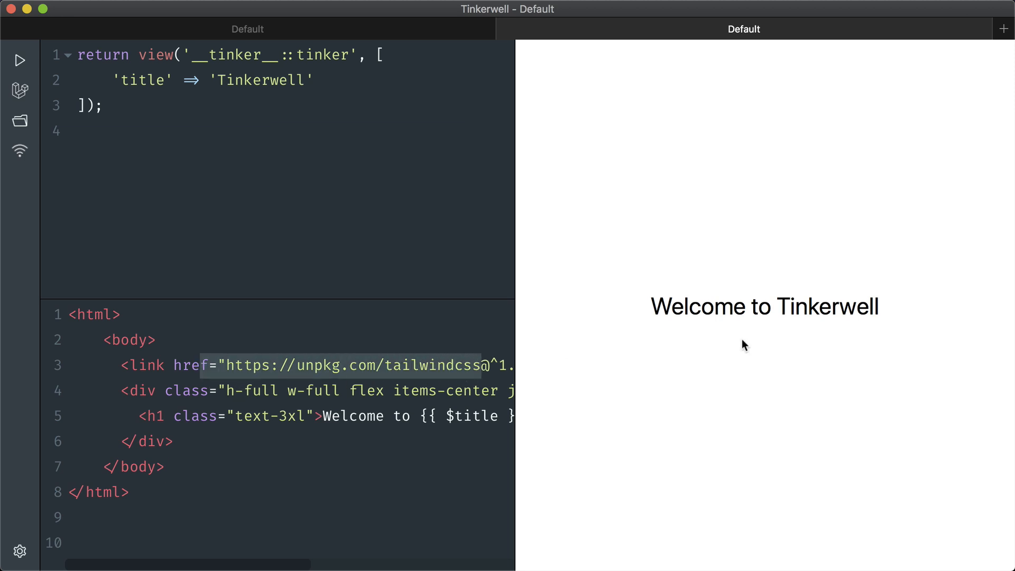
pyautogui.click(315, 80)
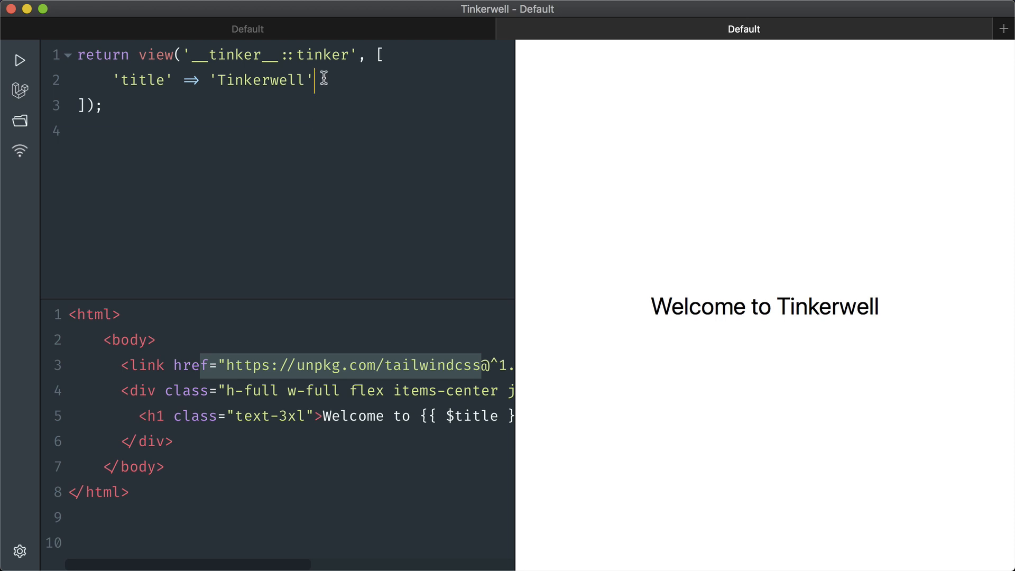
pyautogui.write("'f")
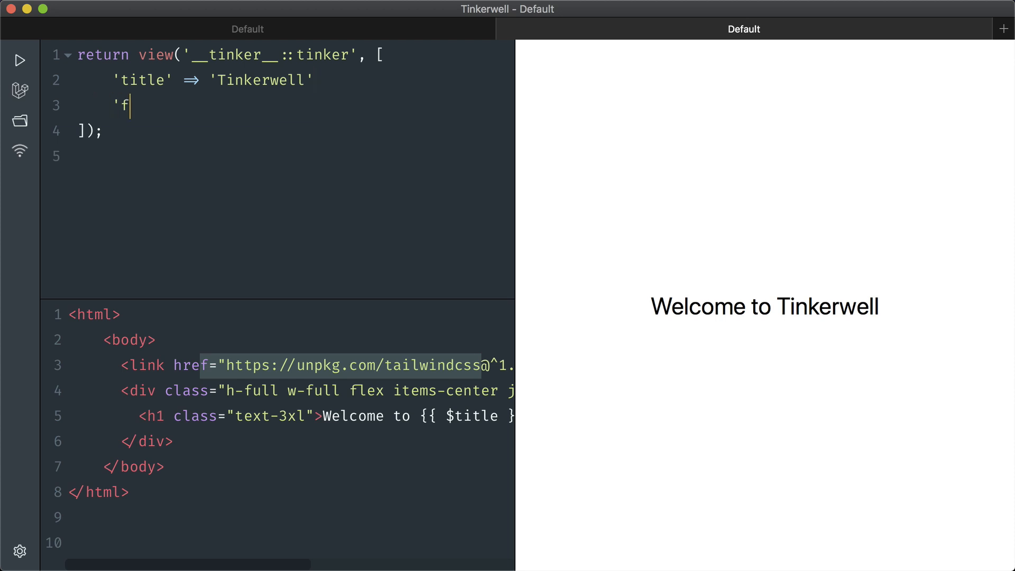
pyautogui.write("oo' =>")
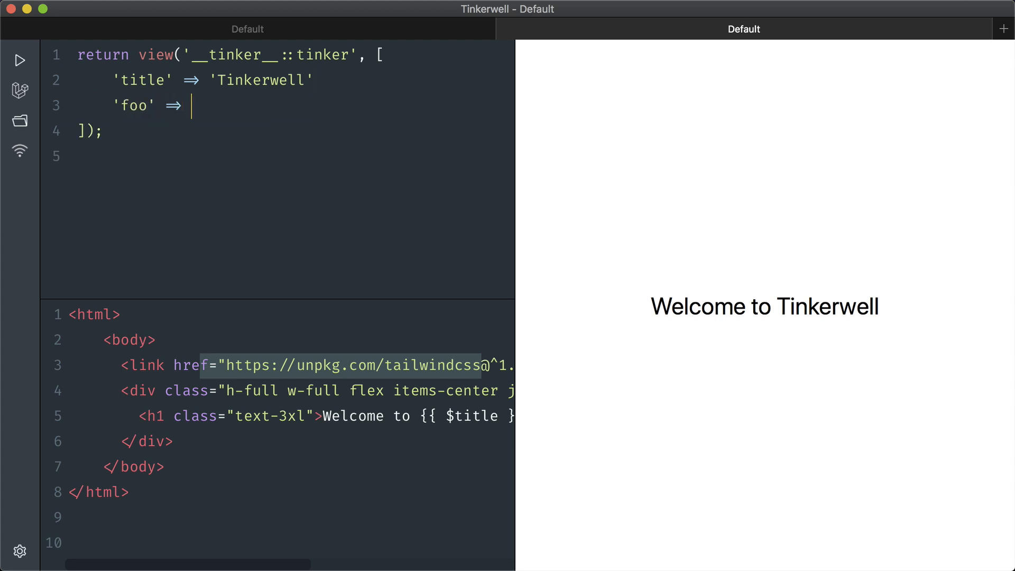
pyautogui.write("'bar'")
pyautogui.click(198, 80)
pyautogui.write(',')
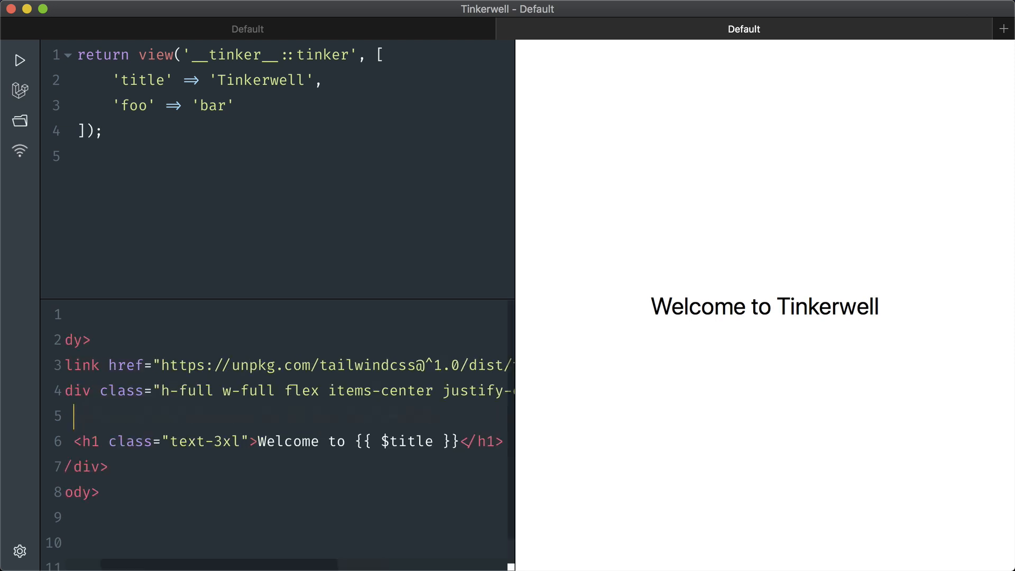
# - Add <div>{{ $foo }}</div> to the template so the preview shows bar under the heading
pyautogui.write('div')
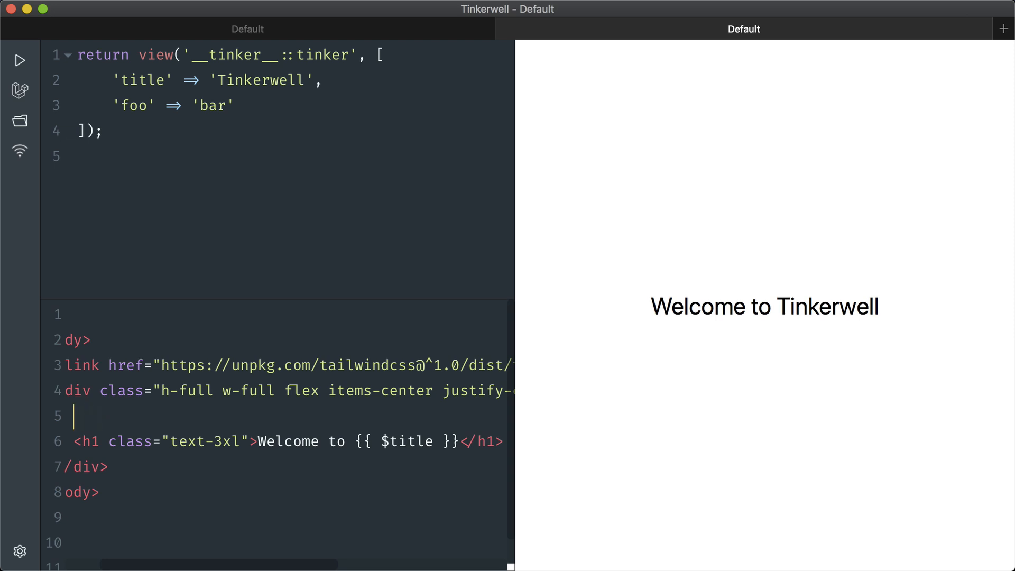
pyautogui.write('<div>')
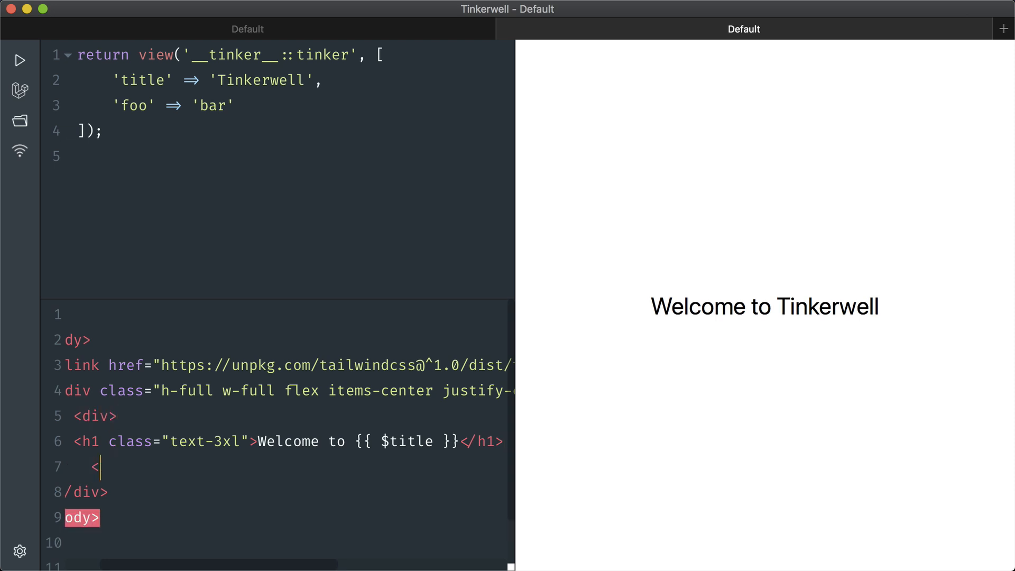
pyautogui.write('/div>')
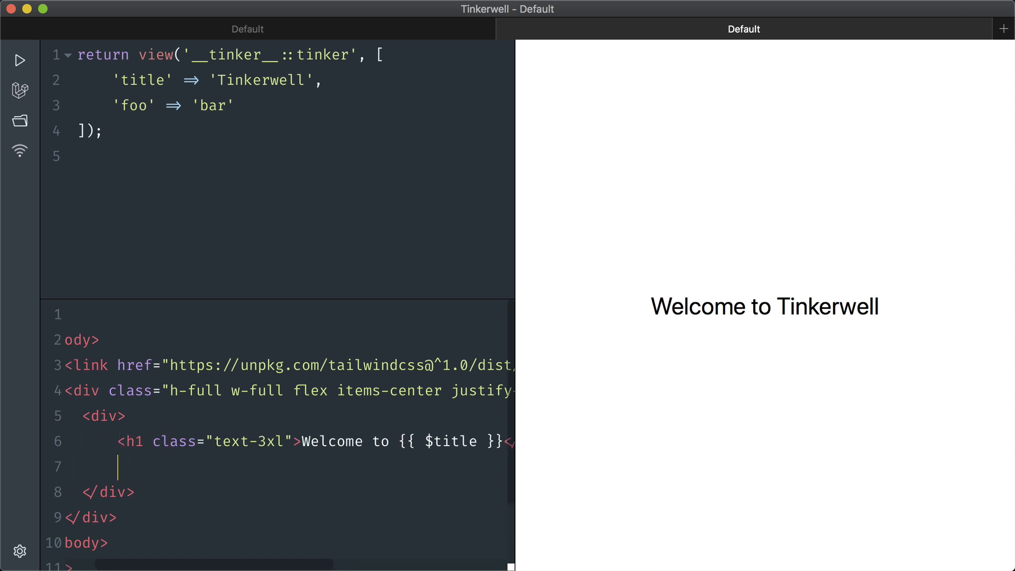
pyautogui.write('<div>')
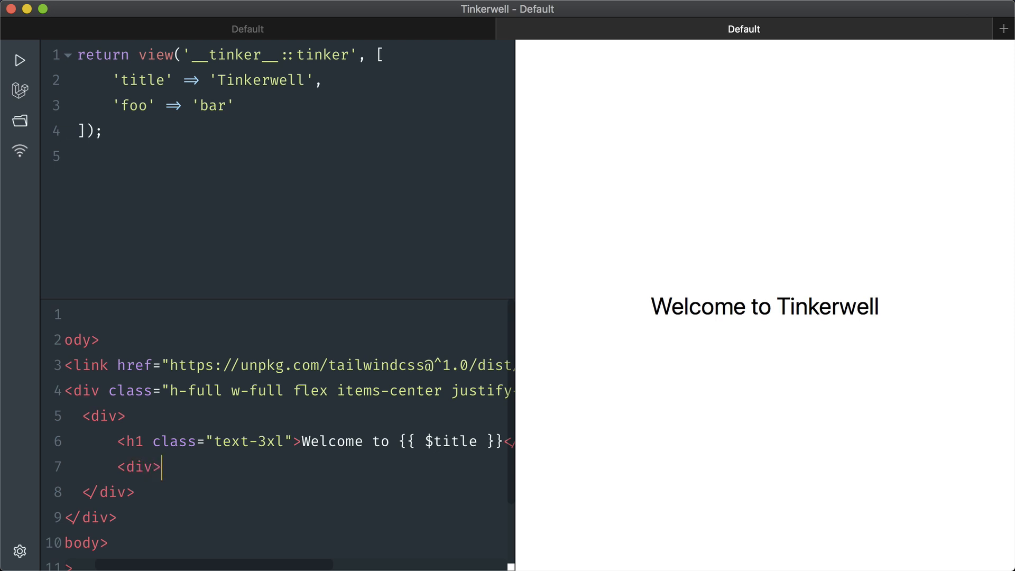
pyautogui.write('{{')
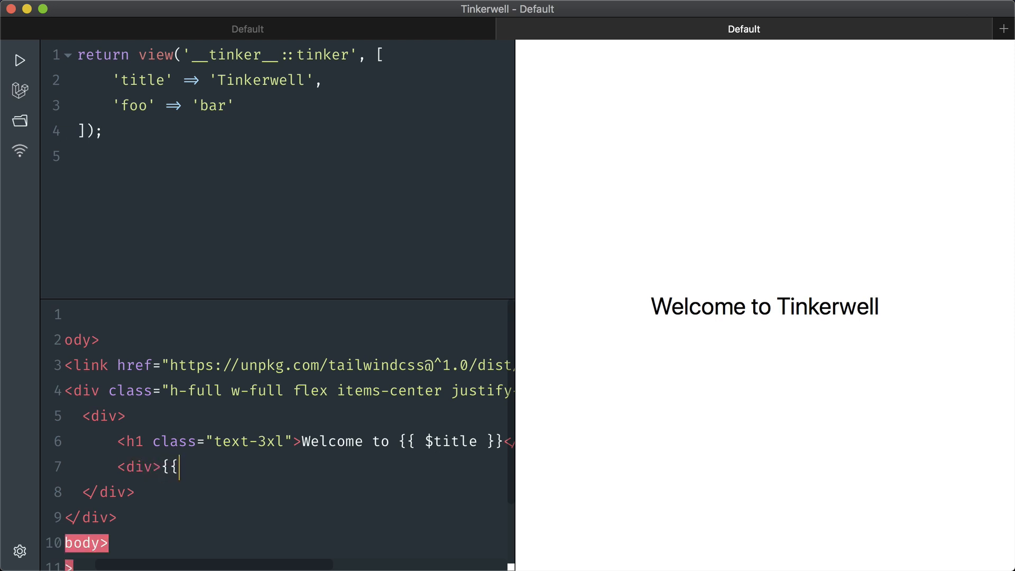
pyautogui.write('$foo')
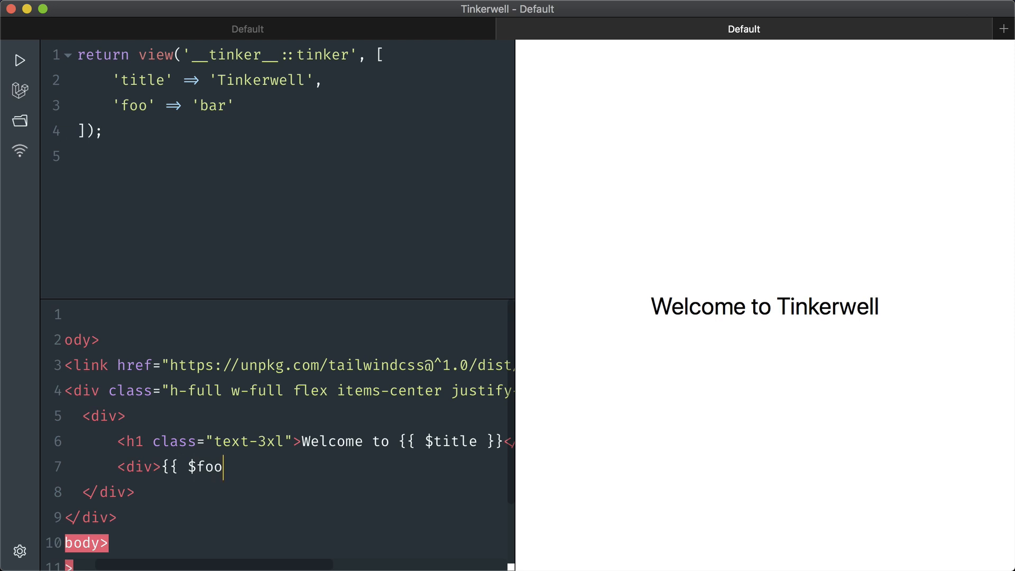
pyautogui.write('}}')
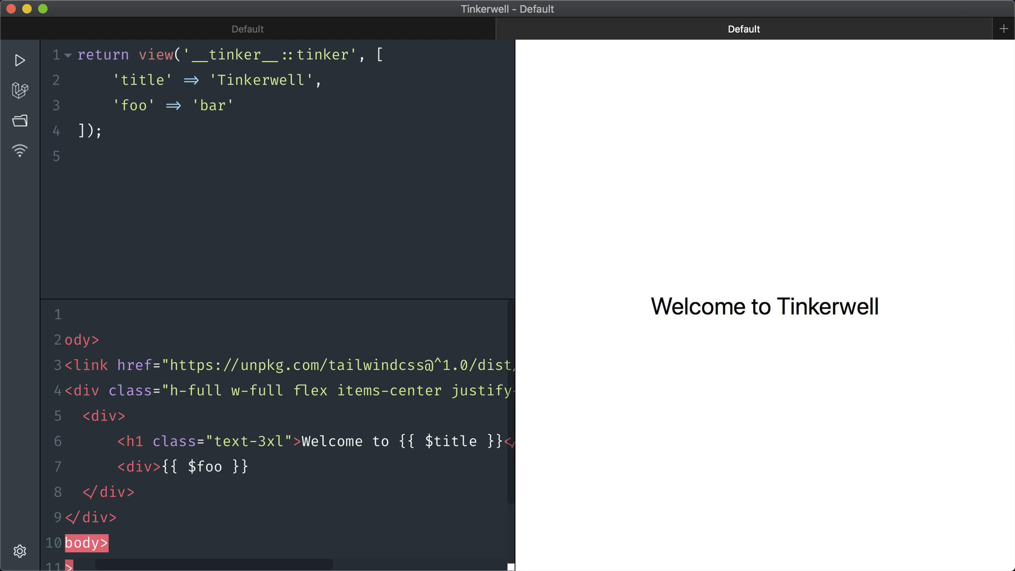
pyautogui.write('<')
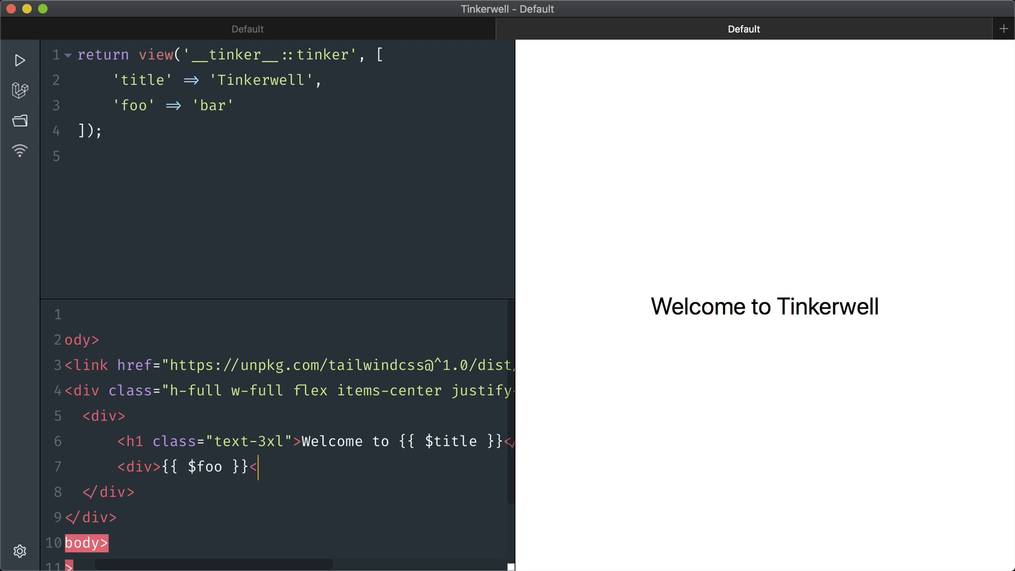
pyautogui.write('/div>')
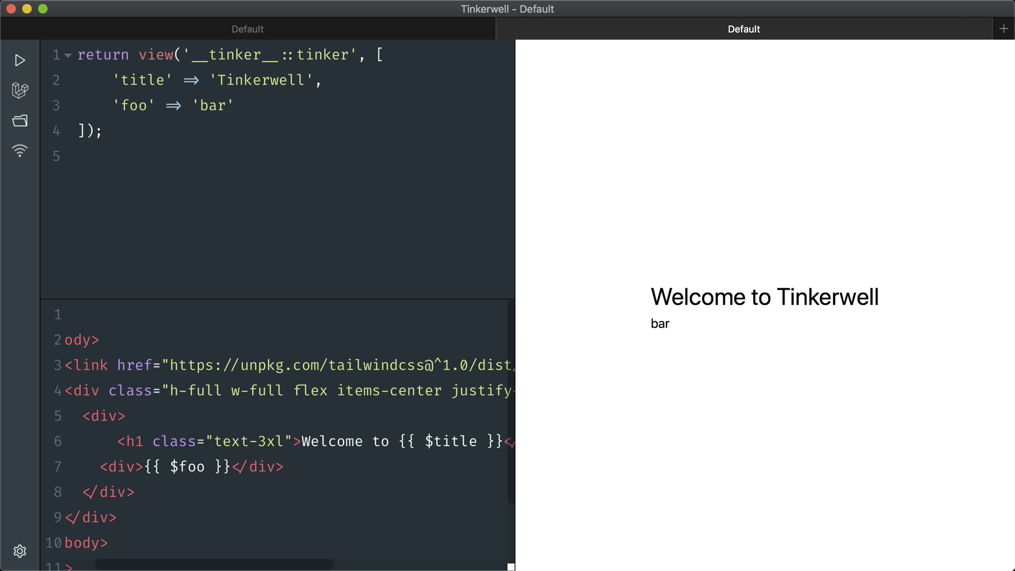
# - Add a new tab and open the laravel-ecommerce-example project folder in it
pyautogui.click(283, 467)
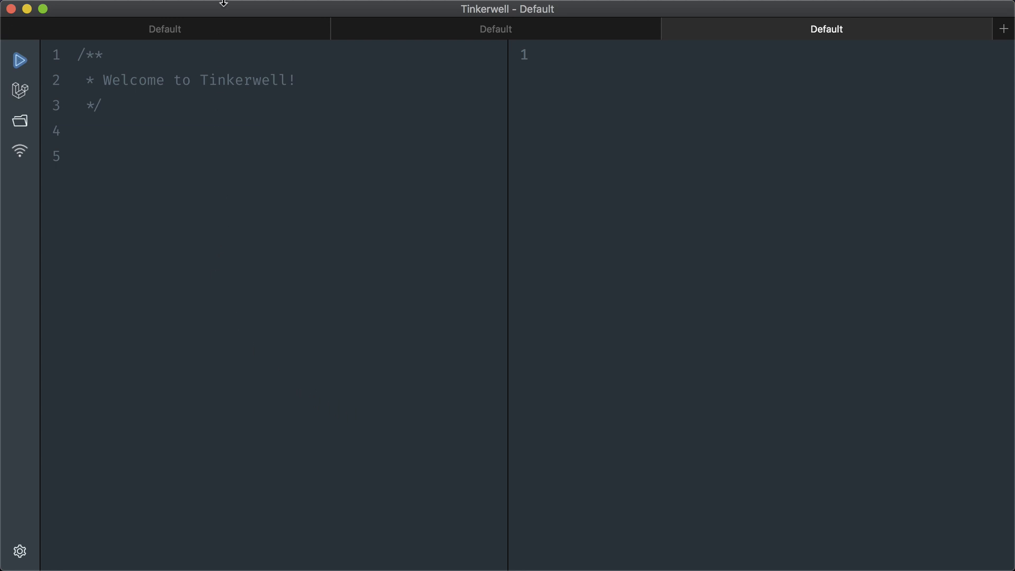
pyautogui.click(210, 9)
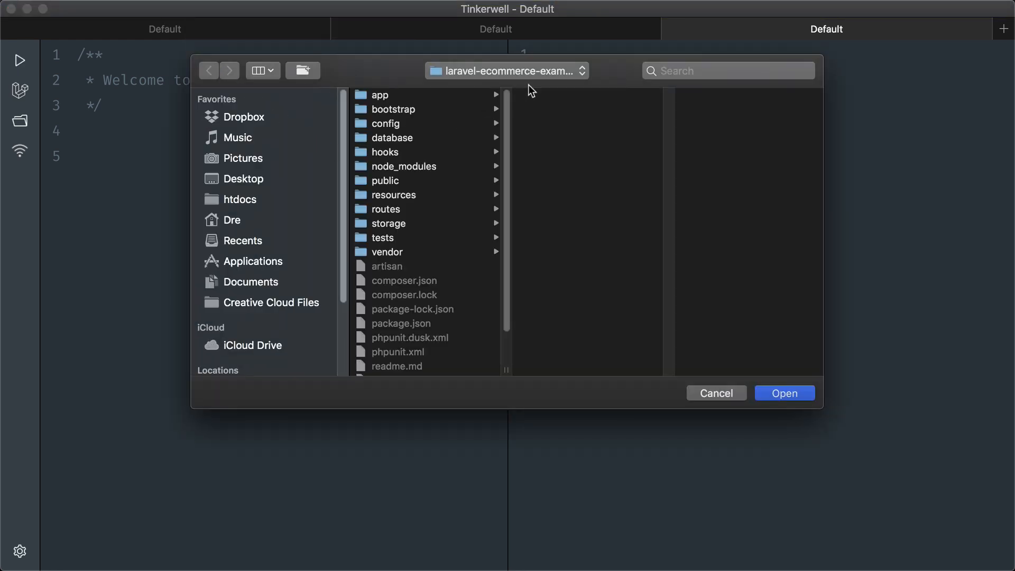
pyautogui.moveTo(747, 305)
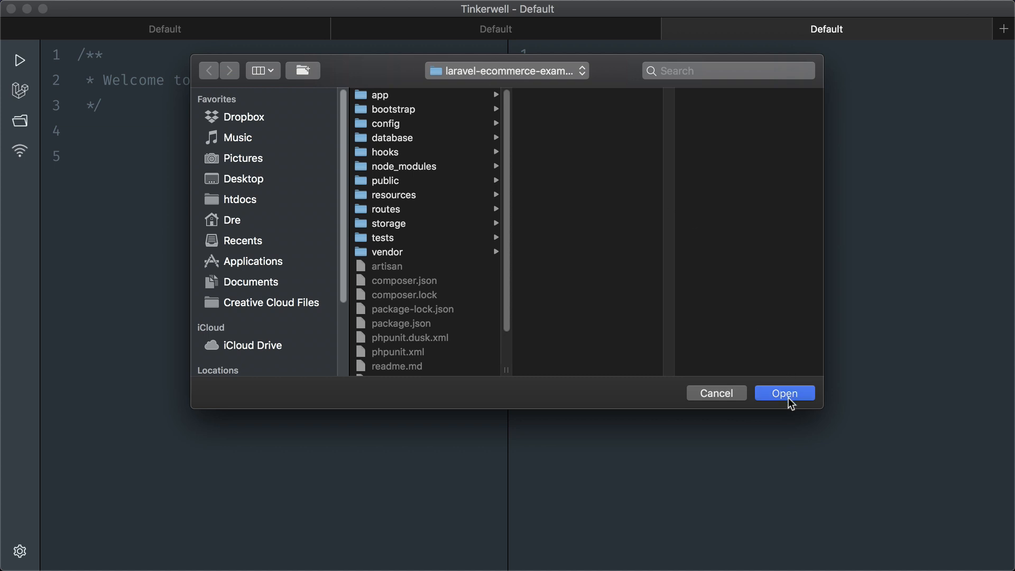
pyautogui.click(784, 393)
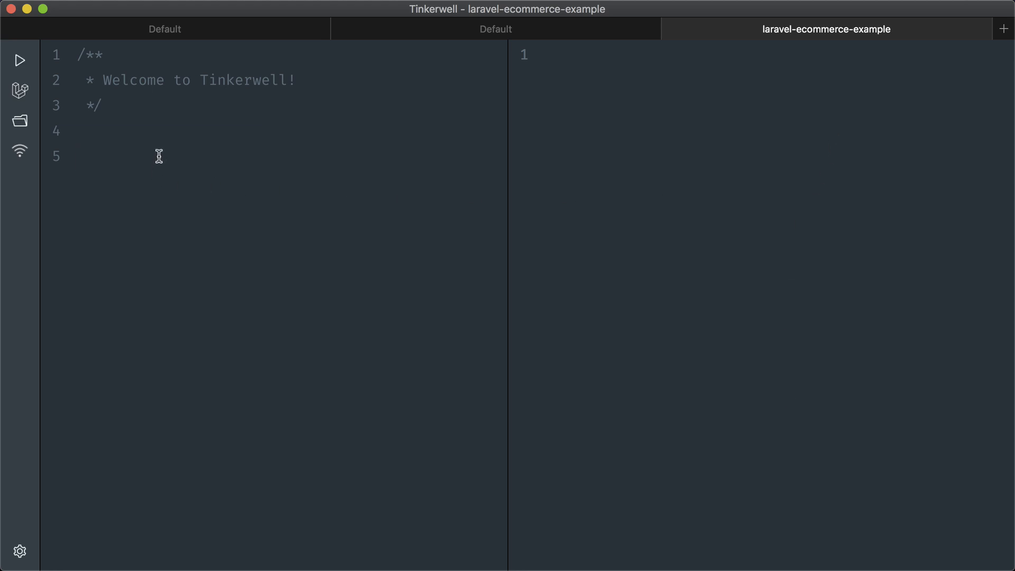
# - Run Product::all(); to list App\Product records such as Laptop 1 and Laptop 2
pyautogui.write('Product::')
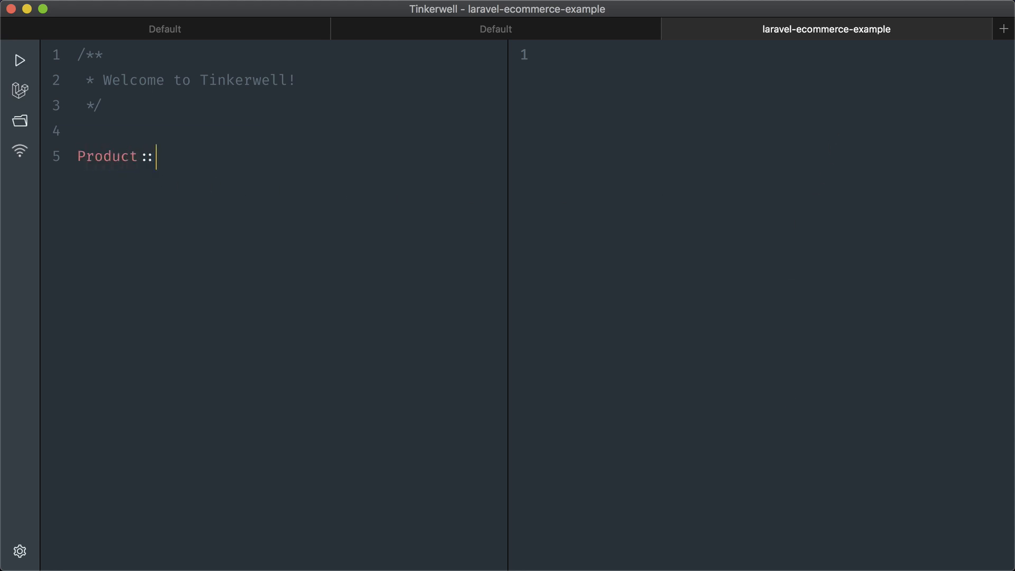
pyautogui.write('all();')
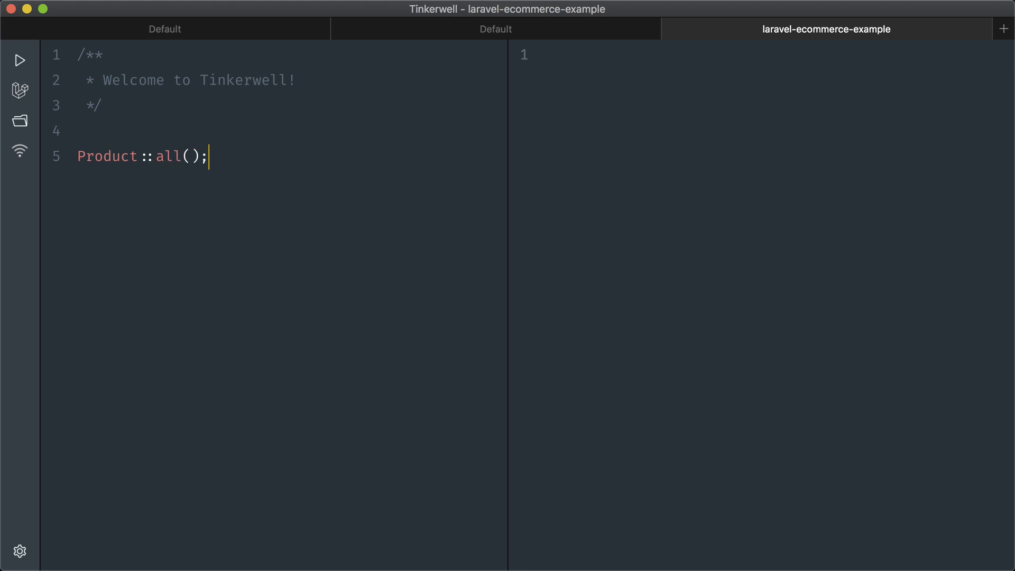
pyautogui.click(20, 60)
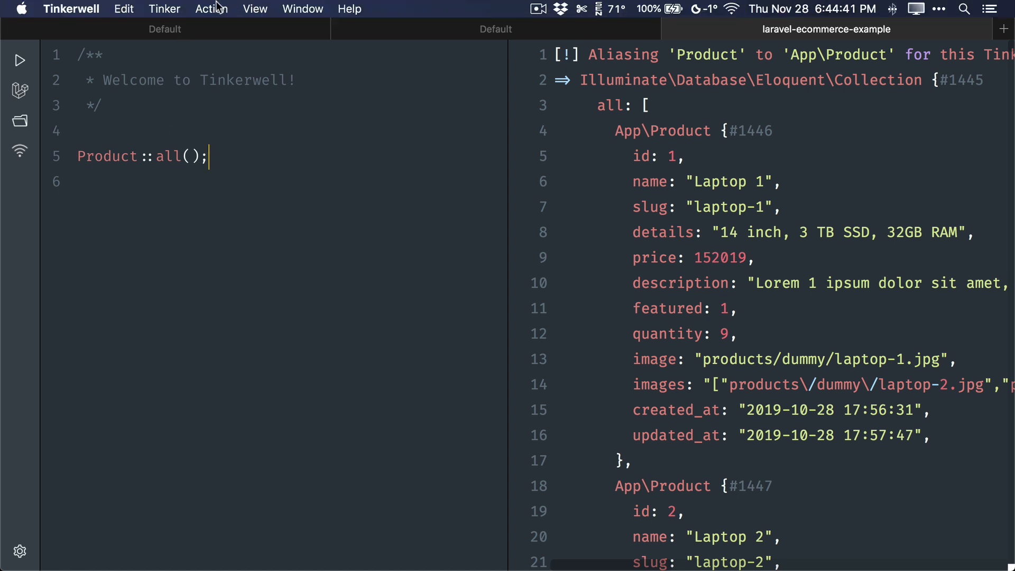
pyautogui.click(164, 8)
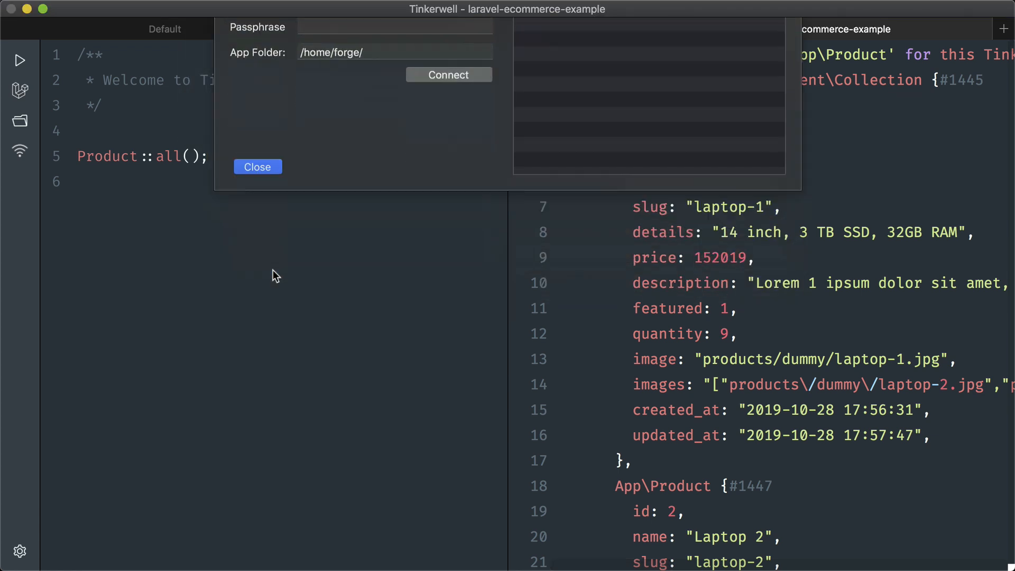
# - Close the SSH connection dialog without connecting, then bring up the View menu
pyautogui.click(258, 166)
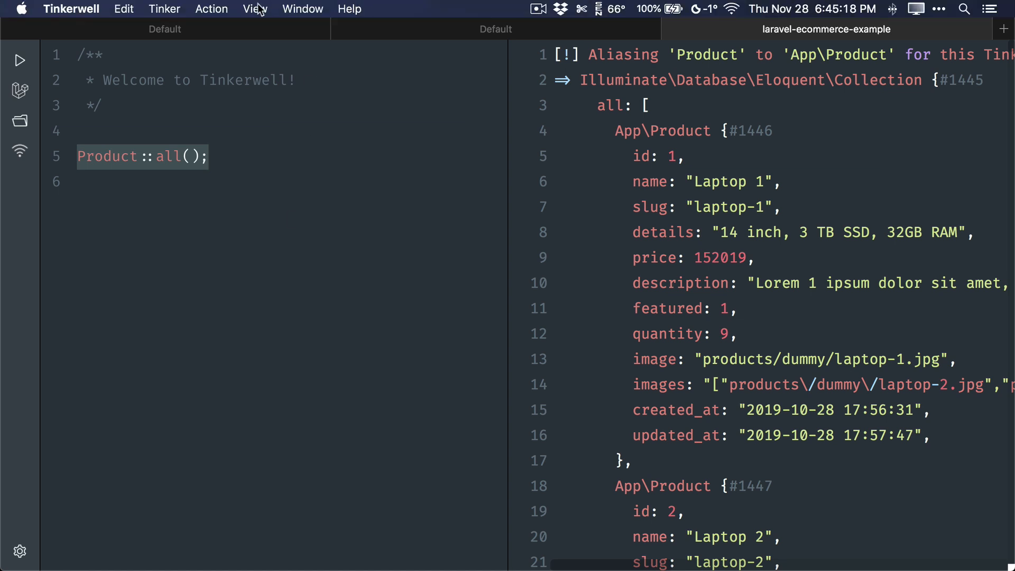
pyautogui.click(255, 8)
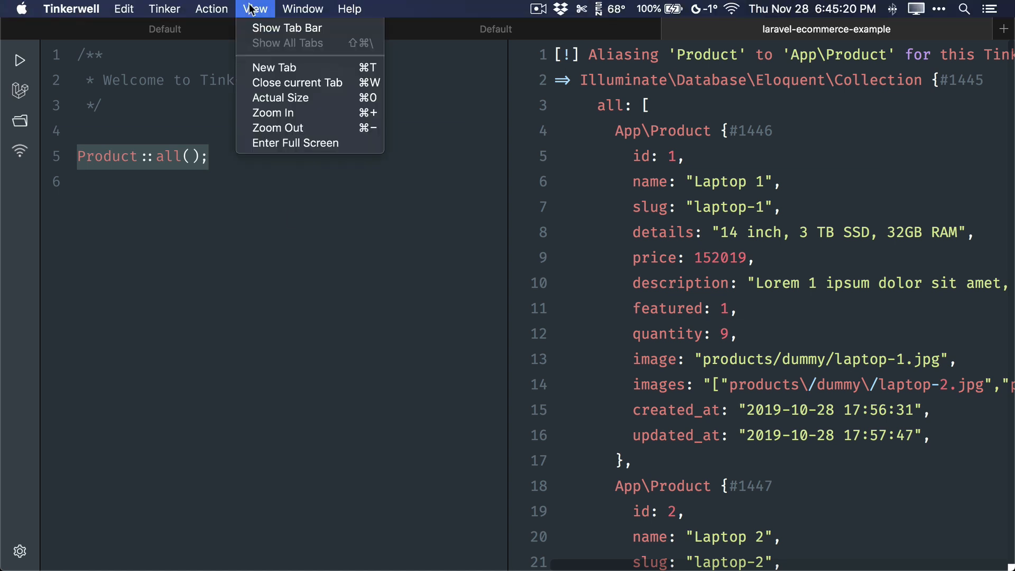
# - Run Product::where('name', 'like', '%laptop%')->get() to list Laptop 1 and Laptop 2
pyautogui.click(211, 9)
pyautogui.write("where('name', 'like', '%laptop%')->get")
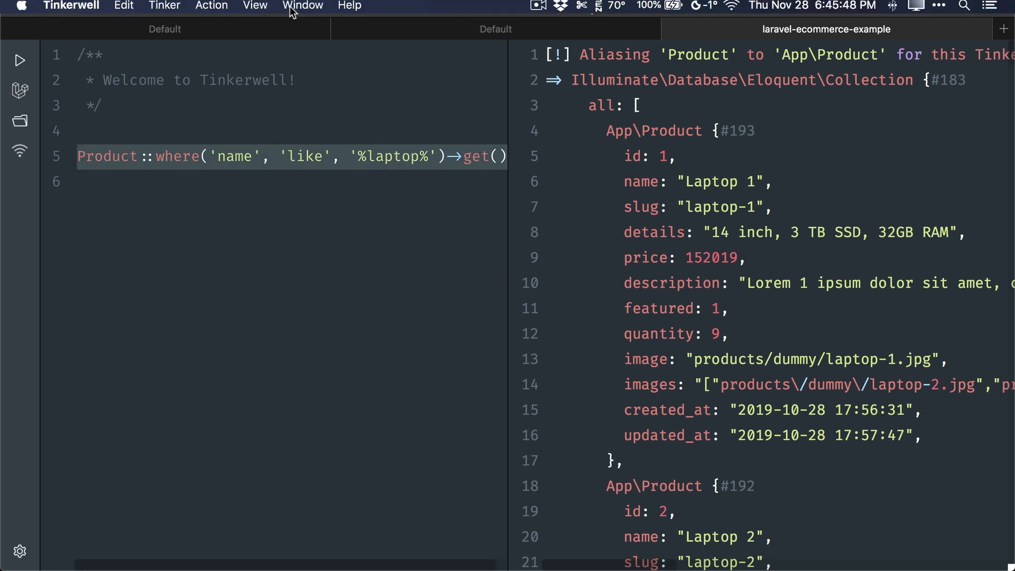
# - Enable the query log and scroll to the laptop query's bindings and execution time
pyautogui.click(211, 7)
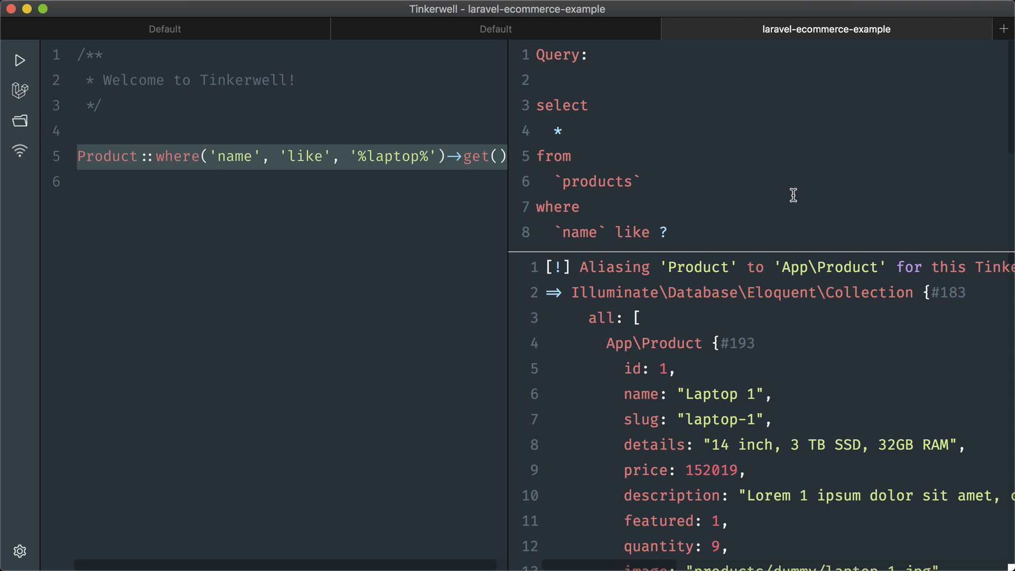
pyautogui.scroll(-3)
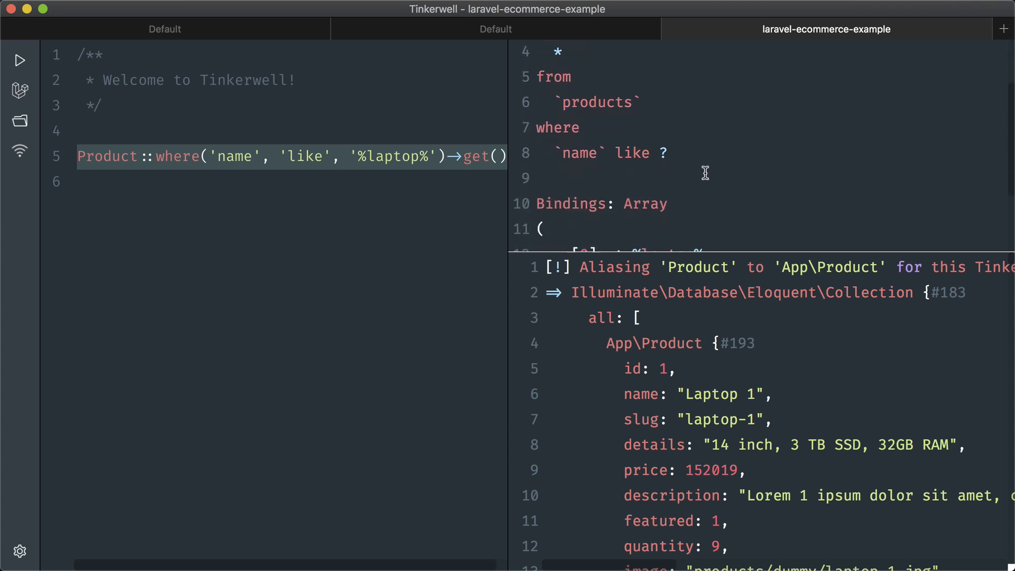
pyautogui.scroll(-3)
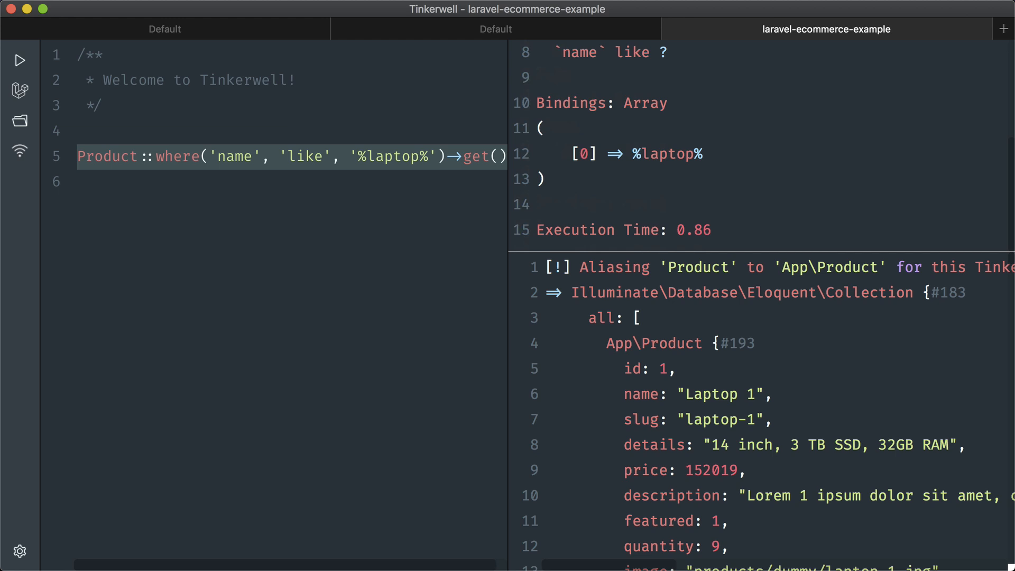
pyautogui.press('cmd+tab')
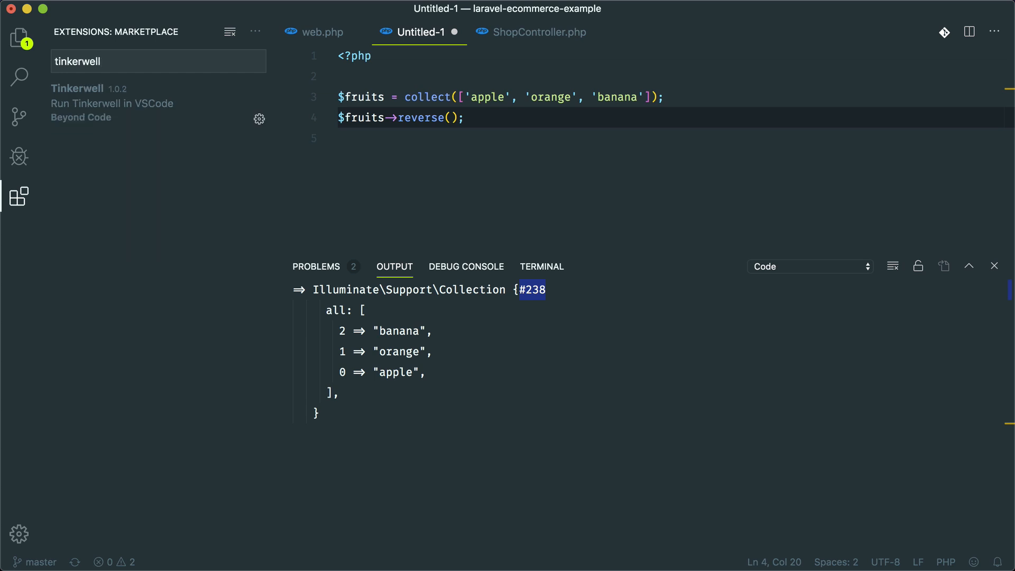
# - Open and close the Tinkerwell extension details, then refocus the Untitled-1 fruits script
pyautogui.click(91, 101)
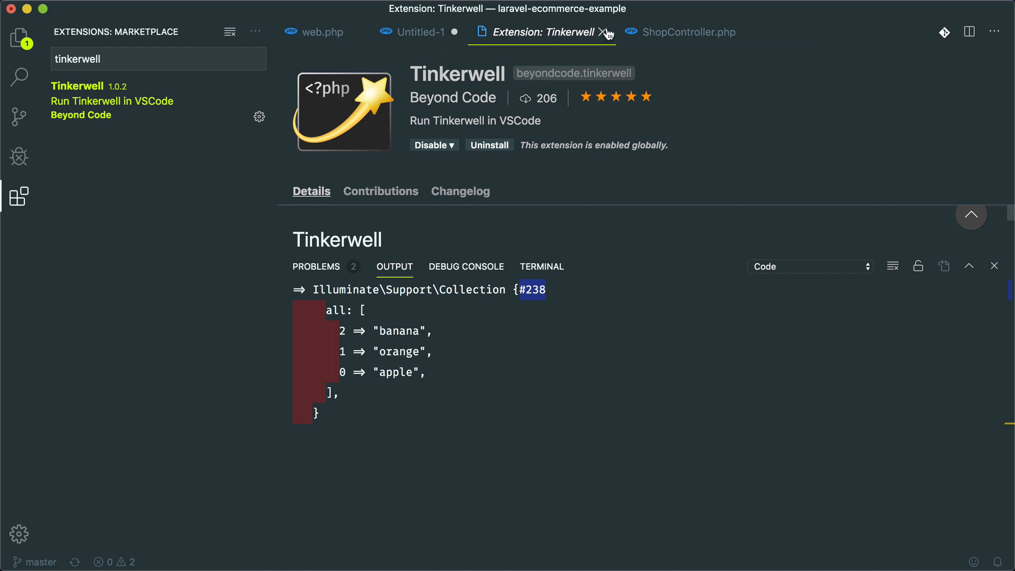
pyautogui.click(607, 32)
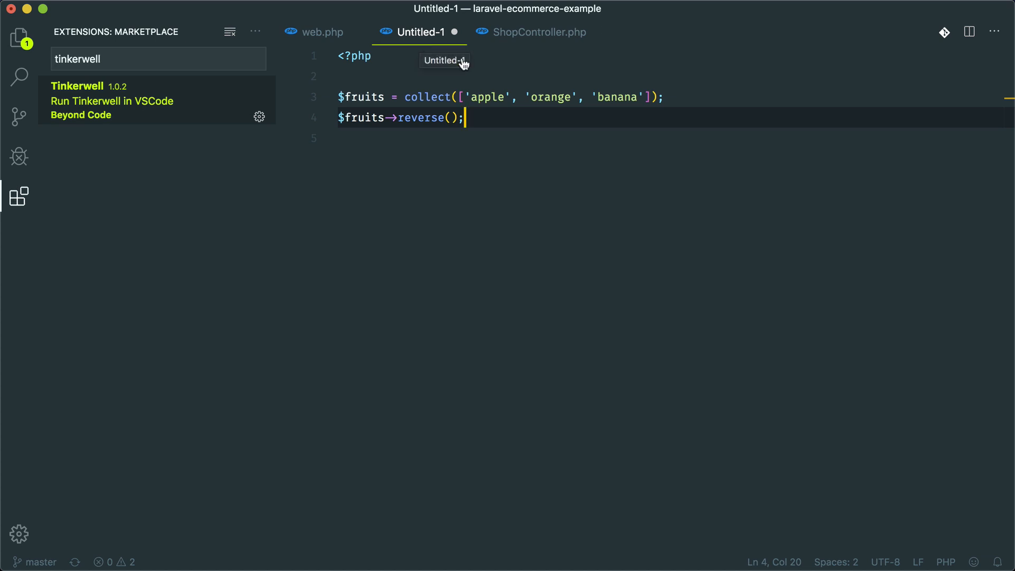
pyautogui.moveTo(493, 119)
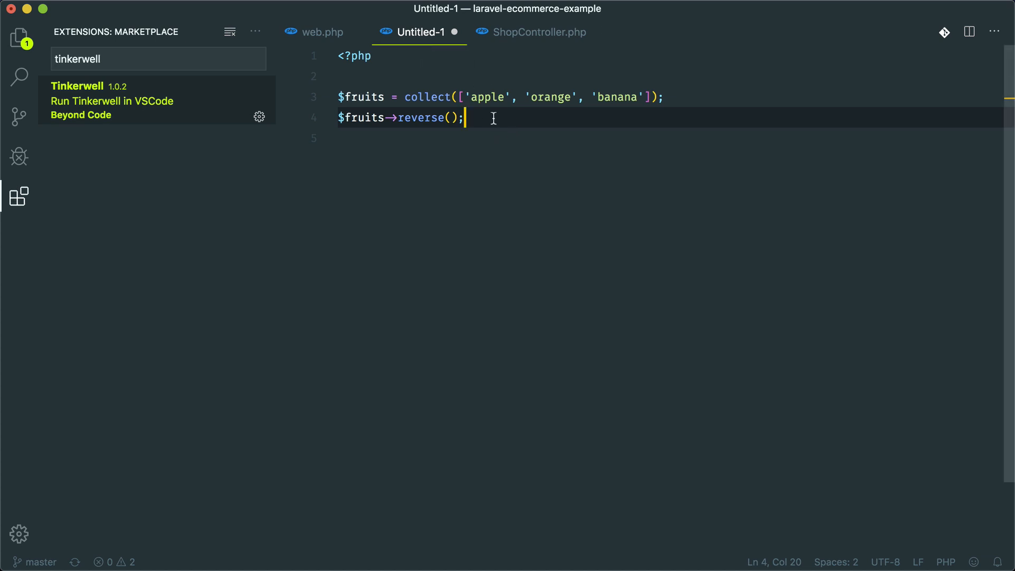
pyautogui.click(664, 96)
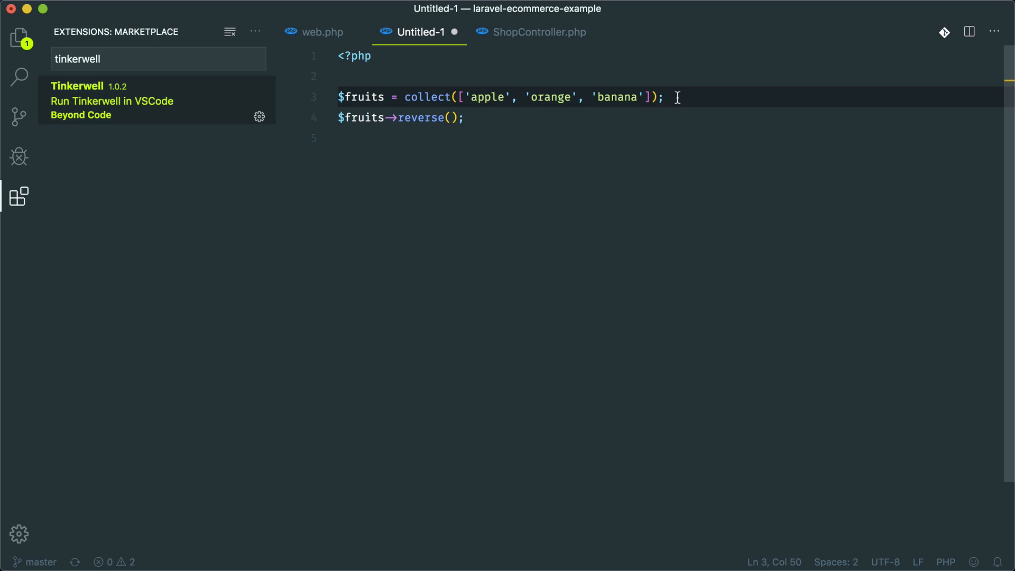
# - Run the fruits script with Tinkerwell, then chain toArray() and rerun for a plain array
pyautogui.rightClick(424, 118)
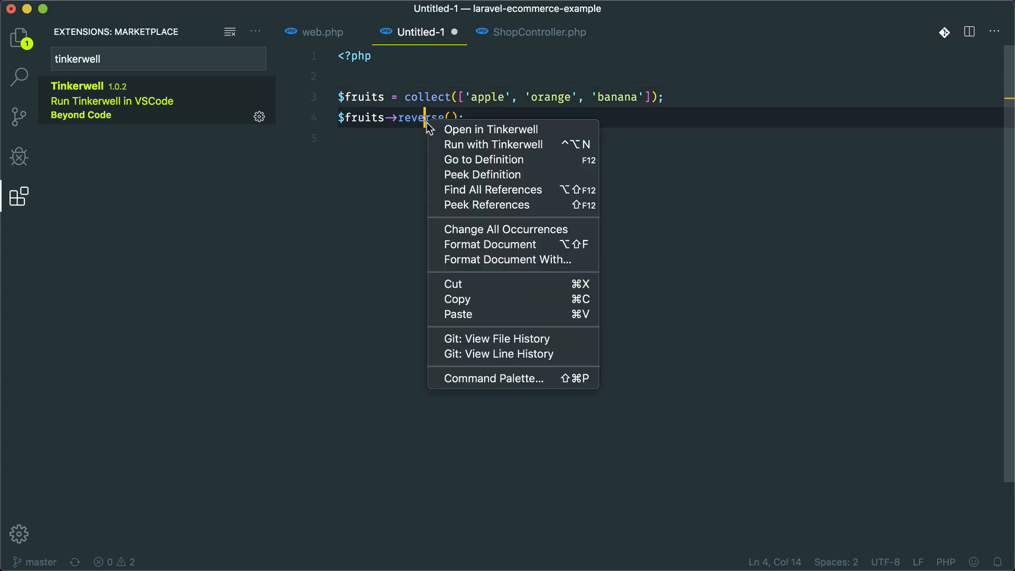
pyautogui.moveTo(494, 144)
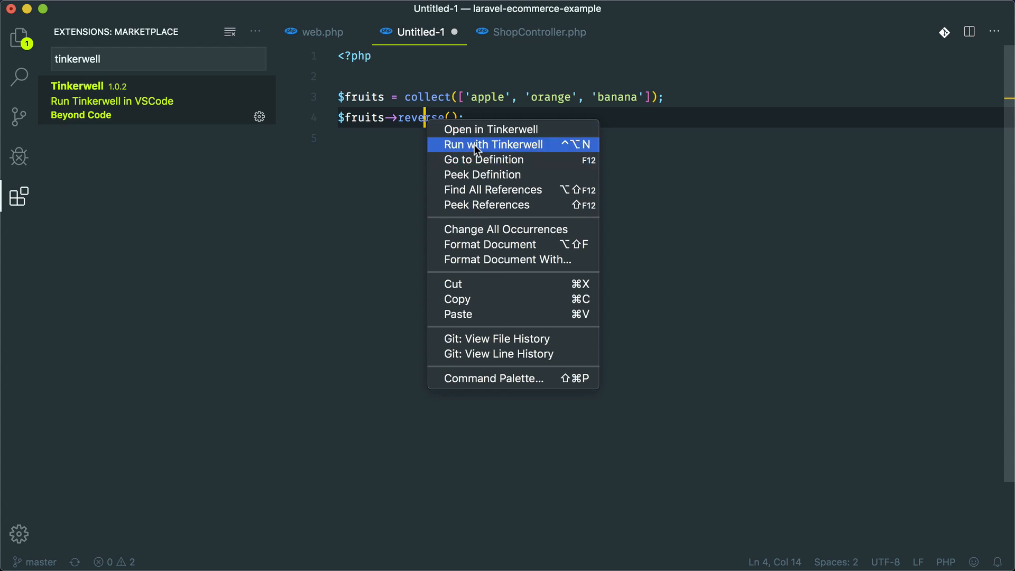
pyautogui.click(494, 144)
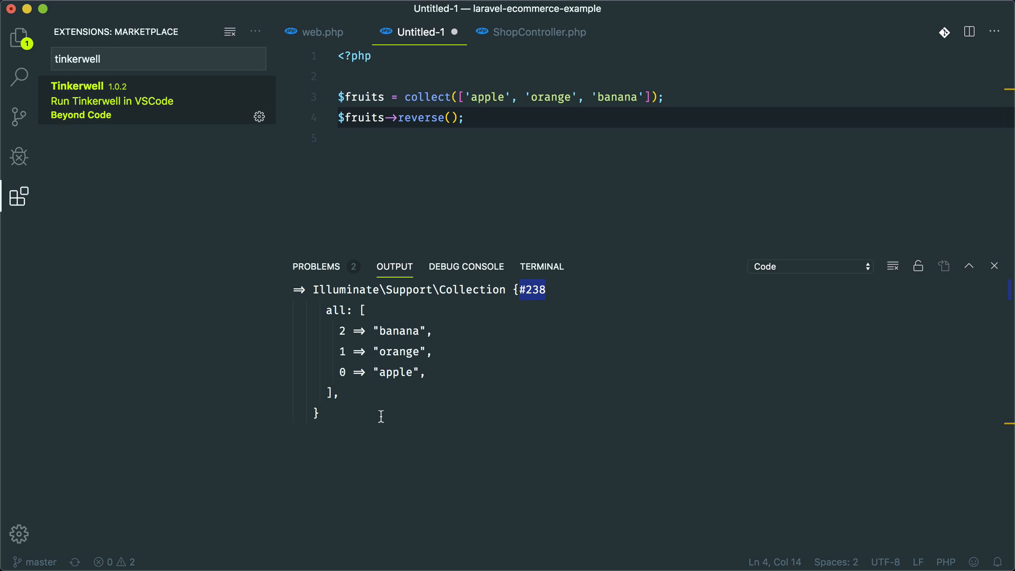
pyautogui.write('->')
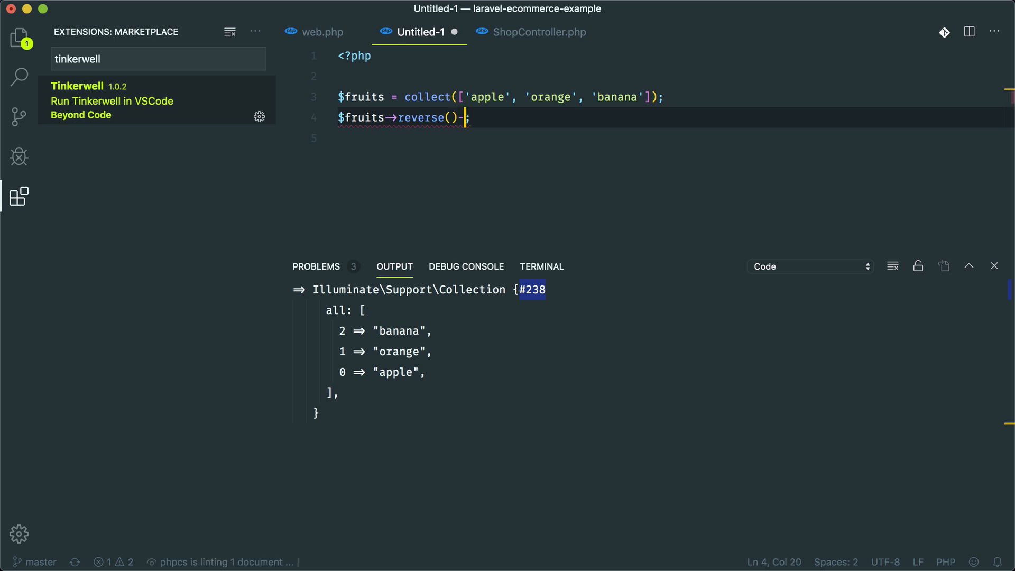
pyautogui.write('toArray(')
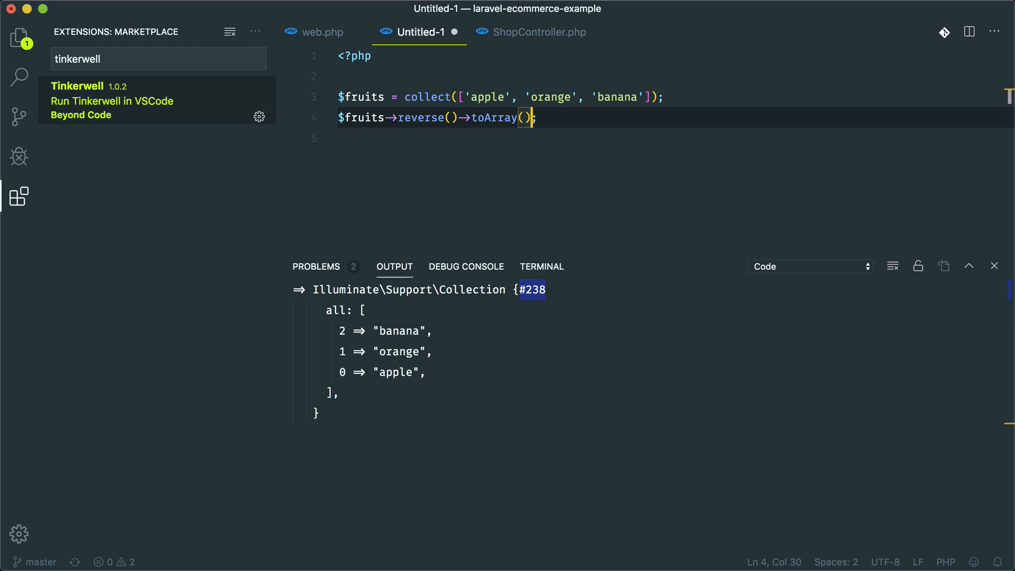
pyautogui.press('cmd+shift+p')
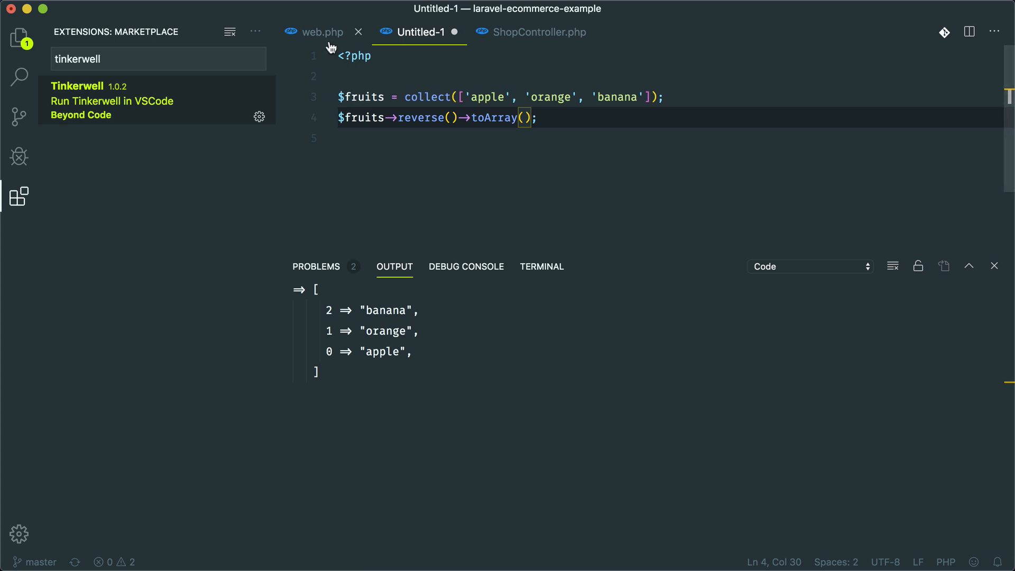
# - Insert a route callback snippet into web.php using the routeca shortcut
pyautogui.click(323, 32)
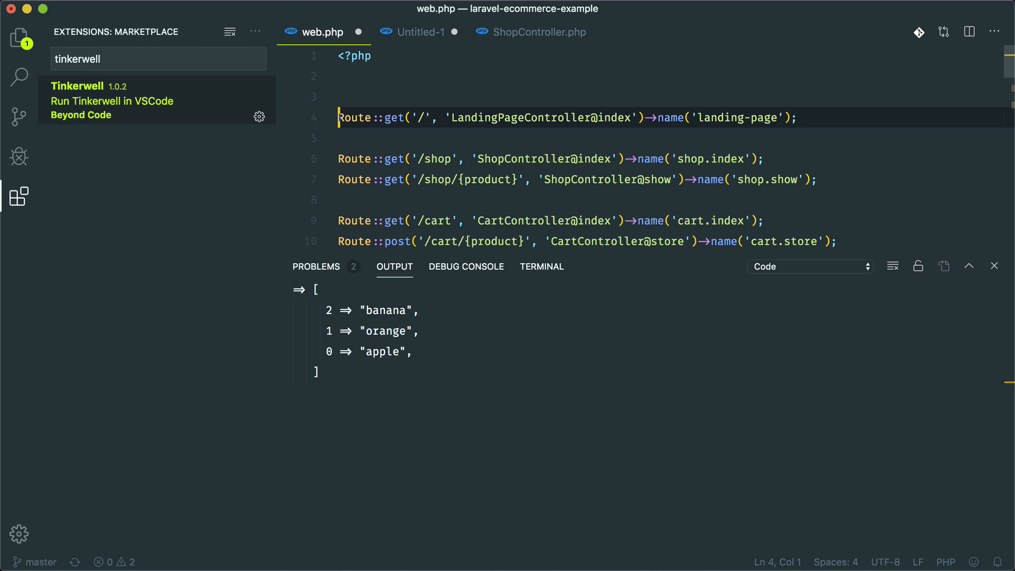
pyautogui.write('routeca')
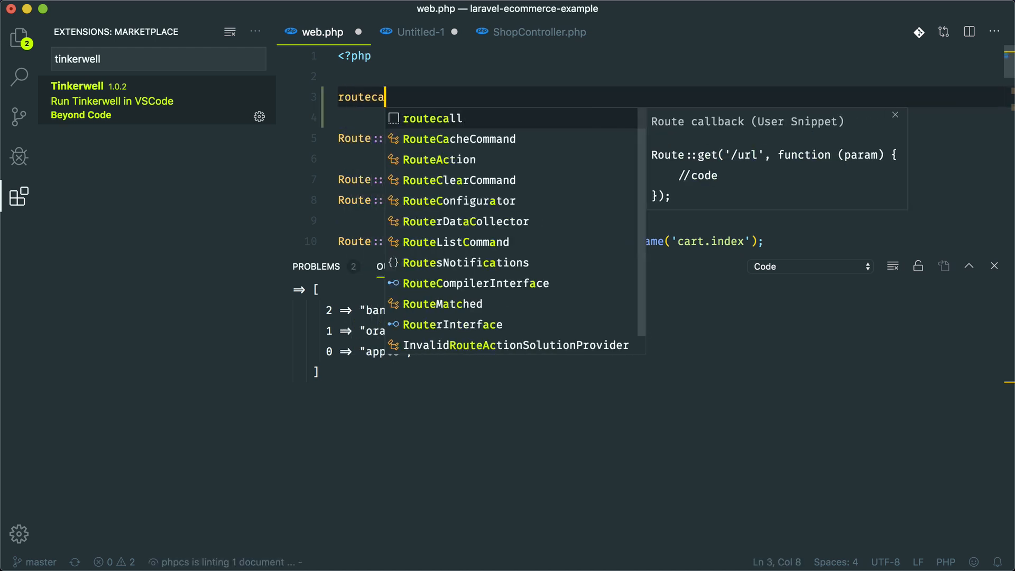
pyautogui.press('Tab')
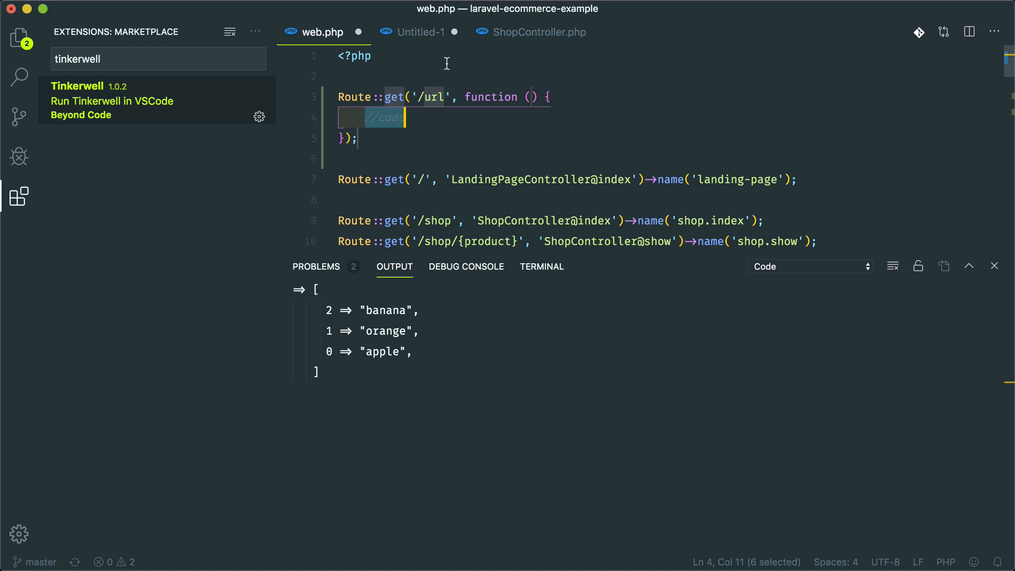
# - Replace the route placeholder with $fruits = collect(['apple', 'orange', 'banana']); and run it with Tinkerwell
pyautogui.click(421, 32)
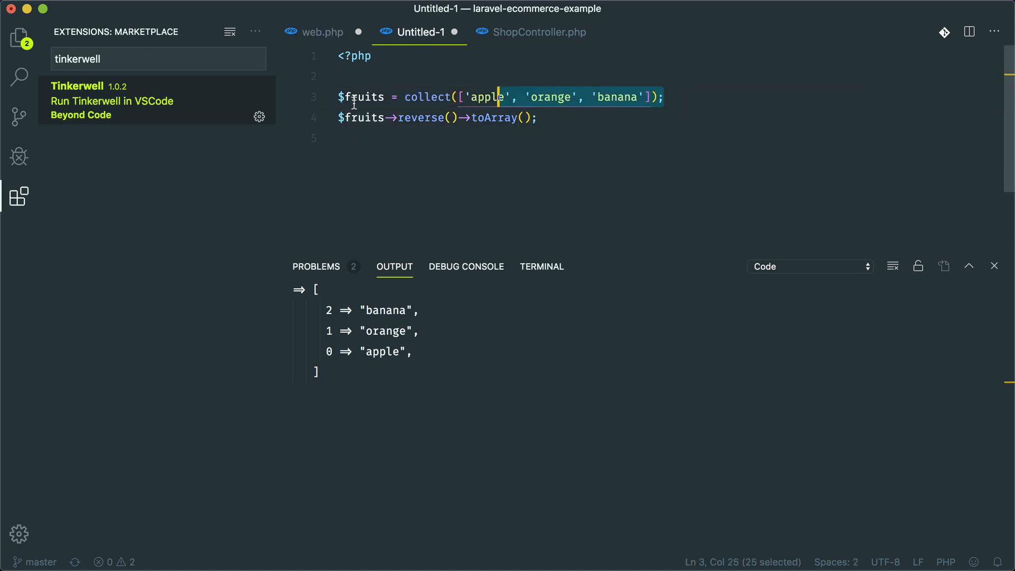
pyautogui.click(322, 32)
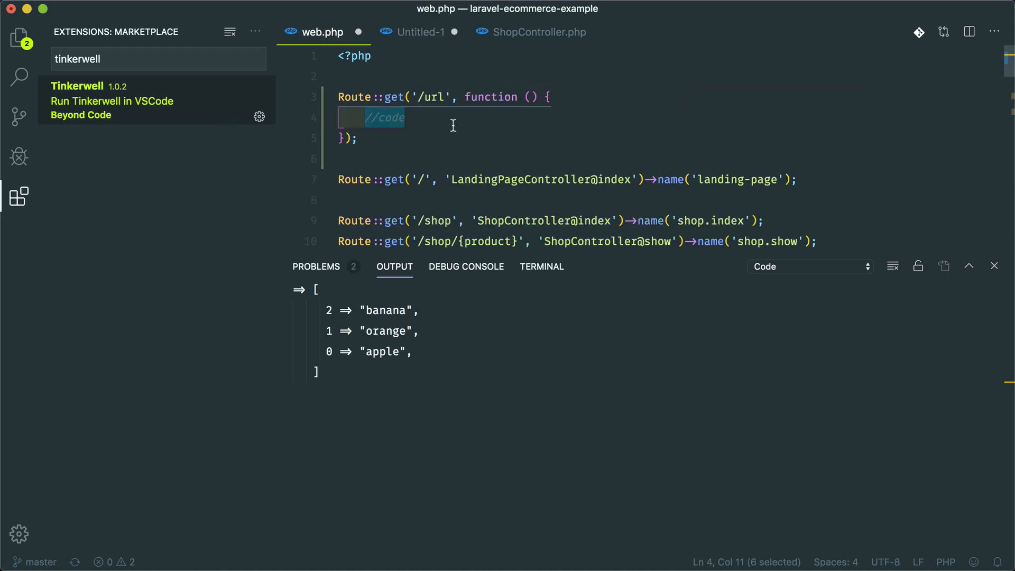
pyautogui.write("$fruits = collect(['apple', 'orange', 'banana']);")
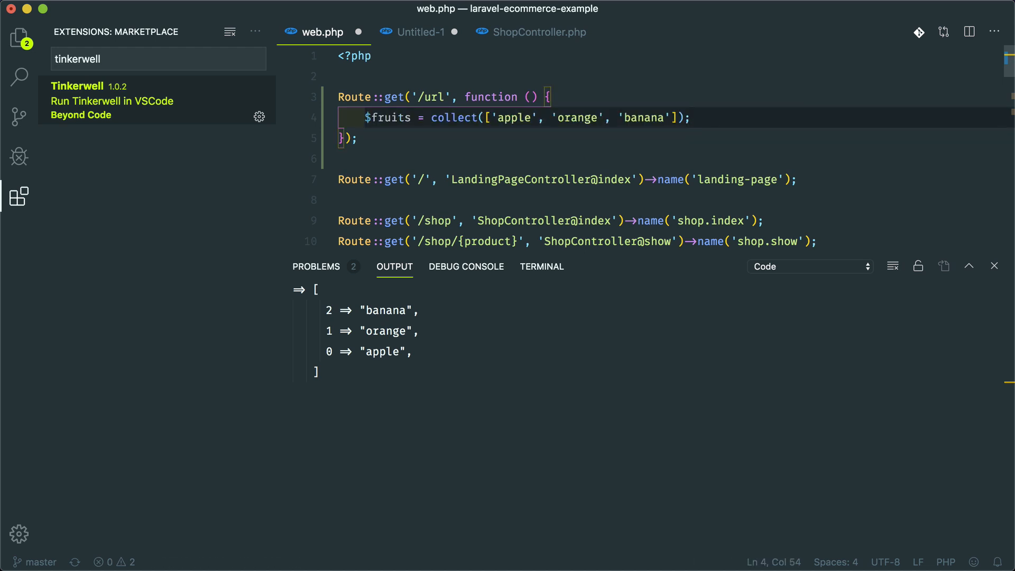
pyautogui.press('cmd+shift+p')
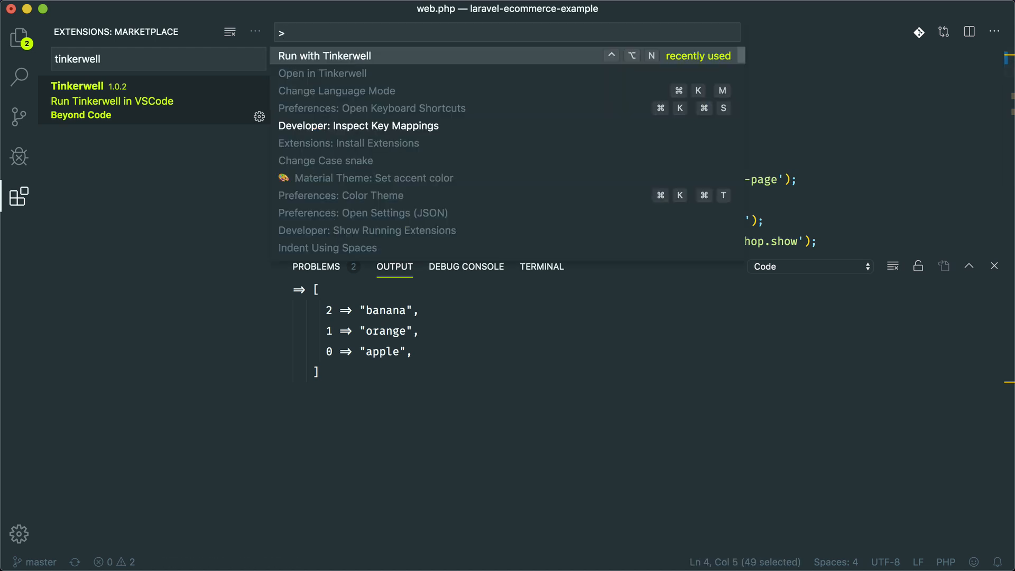
pyautogui.click(323, 55)
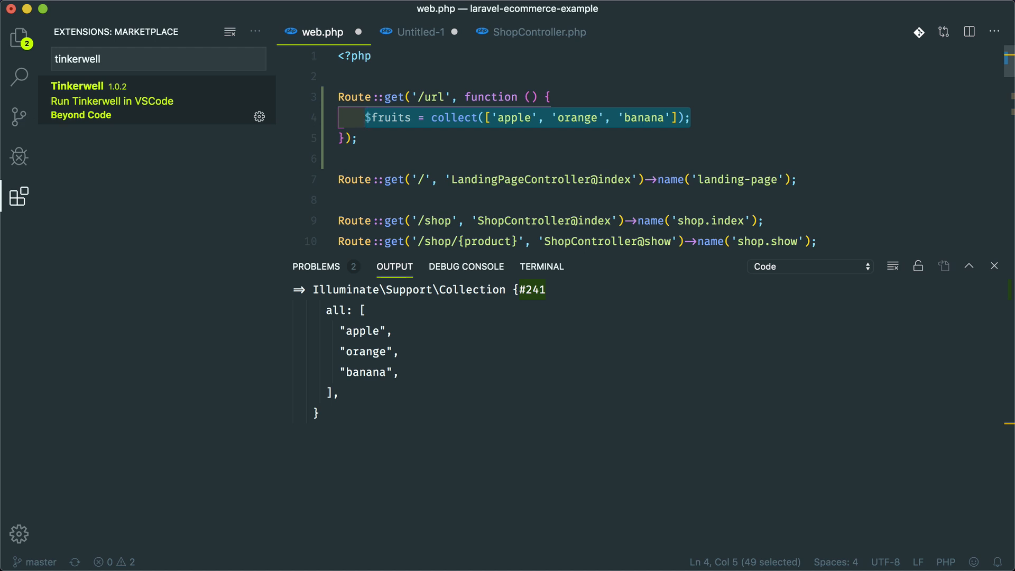
pyautogui.click(537, 32)
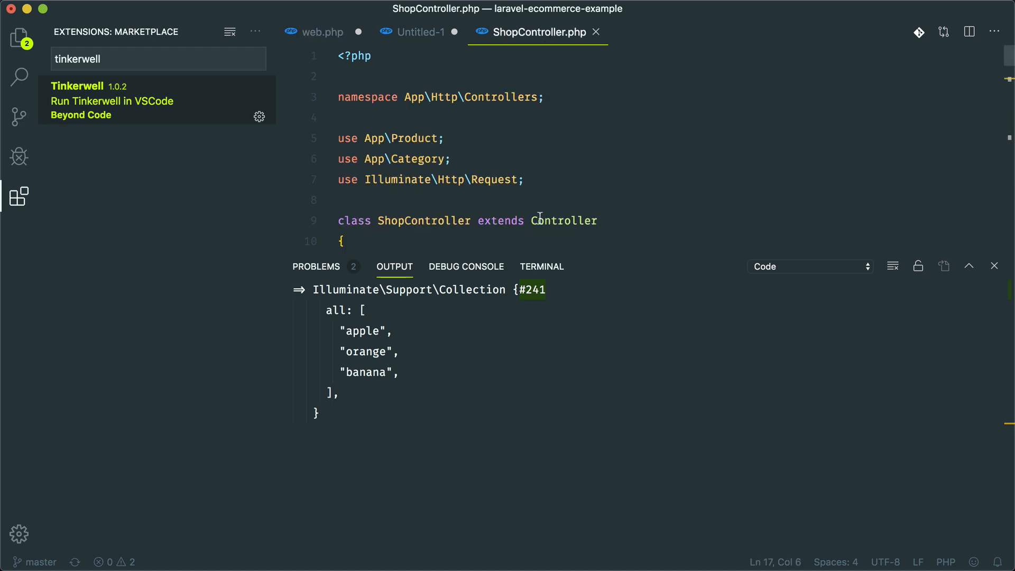
# - Add $fruits = collect(['apple', 'orange', 'banana']); at the start of ShopController's index() method
pyautogui.scroll(-3)
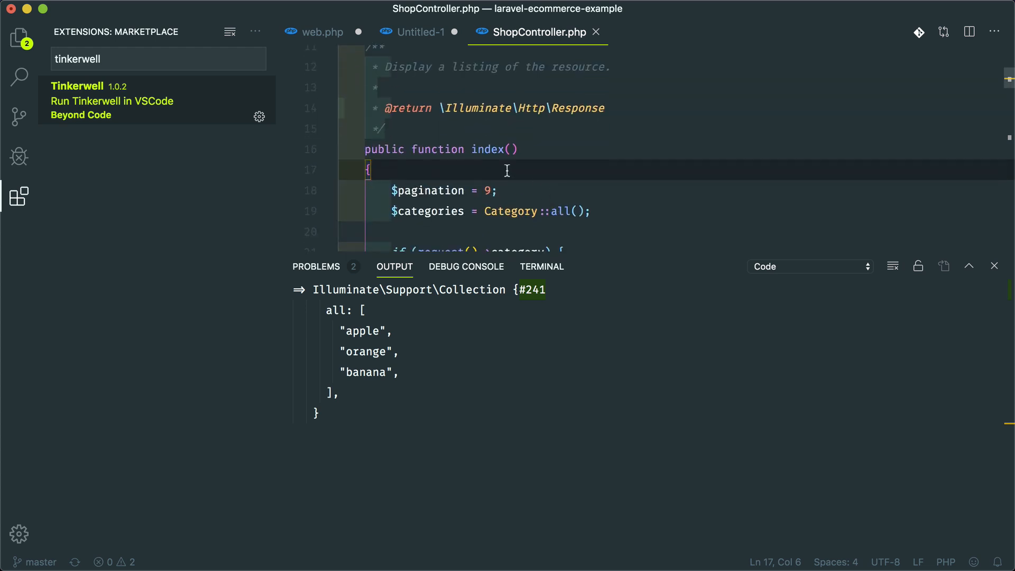
pyautogui.write("$fruits = collect(['apple', 'orange', 'banana']);")
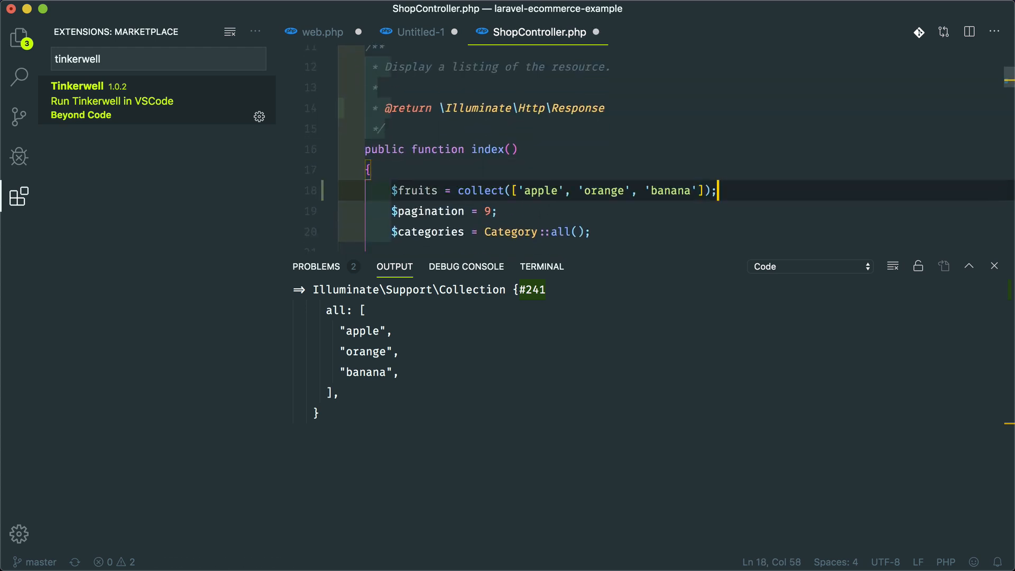
pyautogui.press('cmd+shift+p')
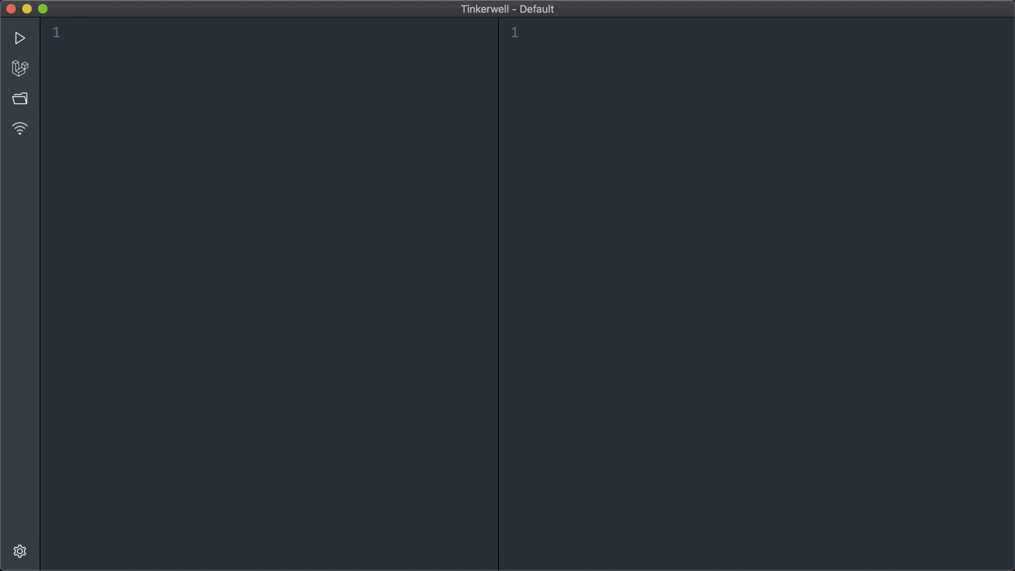
pyautogui.click(78, 34)
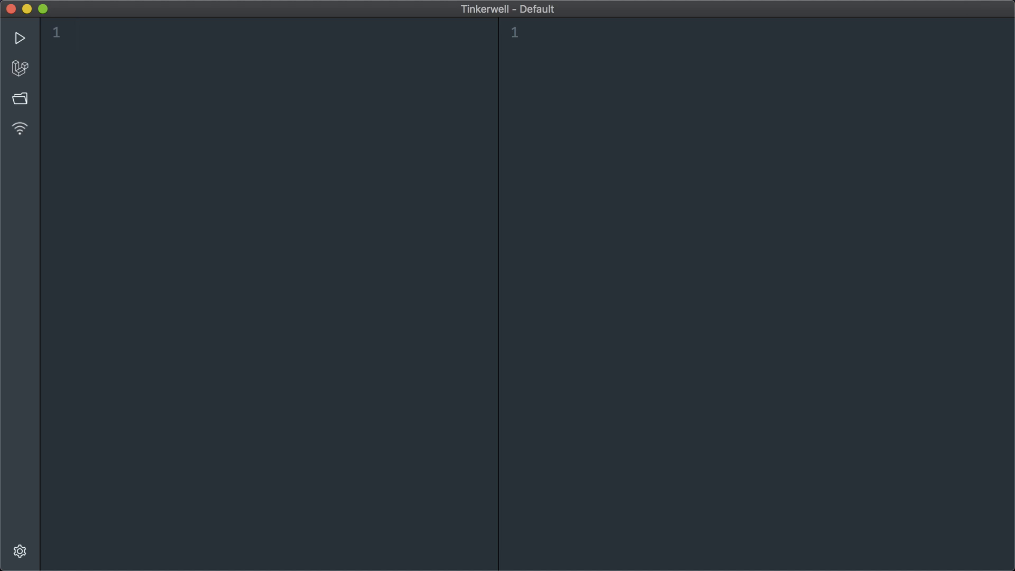
pyautogui.click(78, 34)
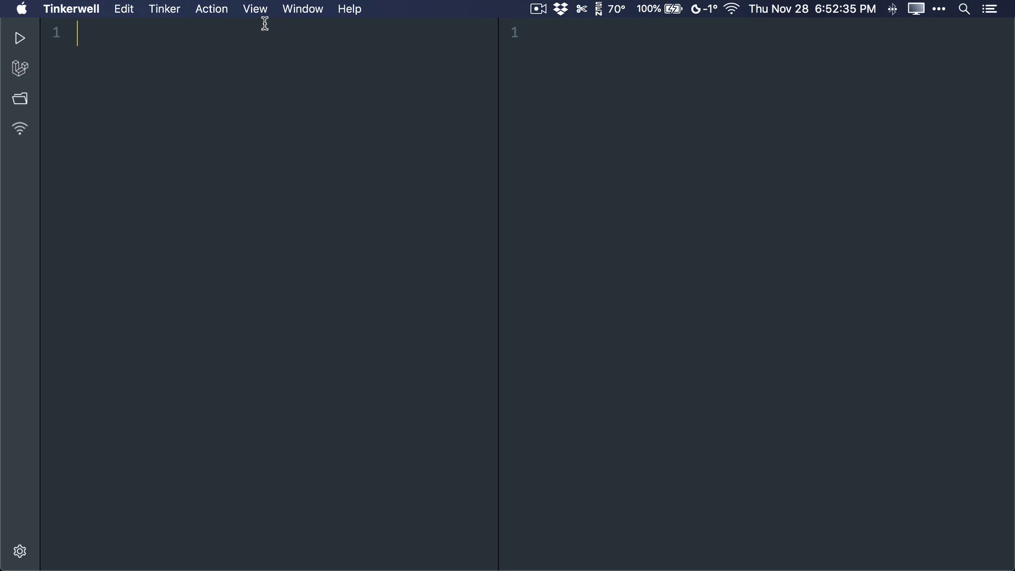
# - Search composer packages for zttp, confirm kitetail/zttp is installed, and close the search
pyautogui.click(211, 8)
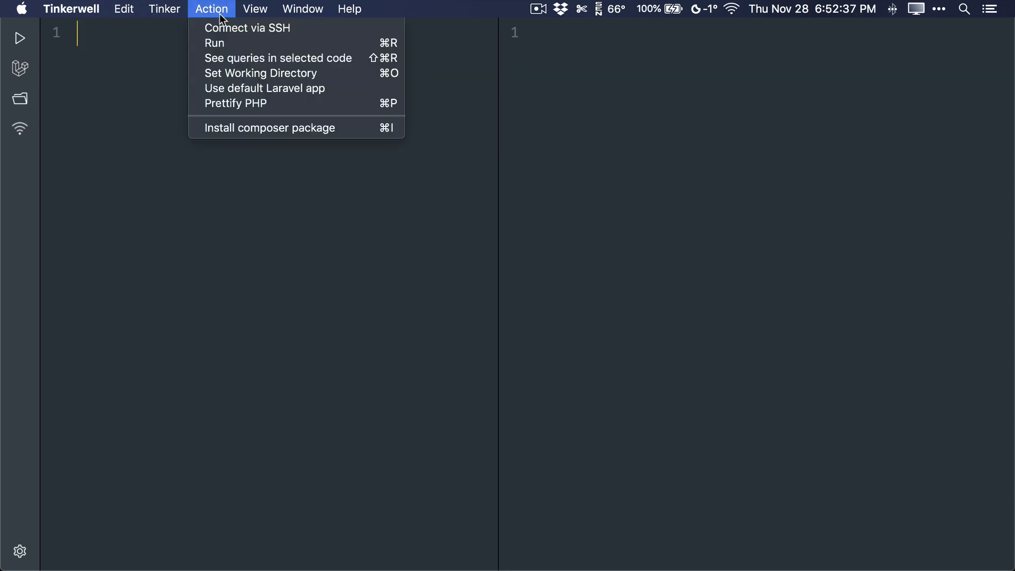
pyautogui.click(268, 128)
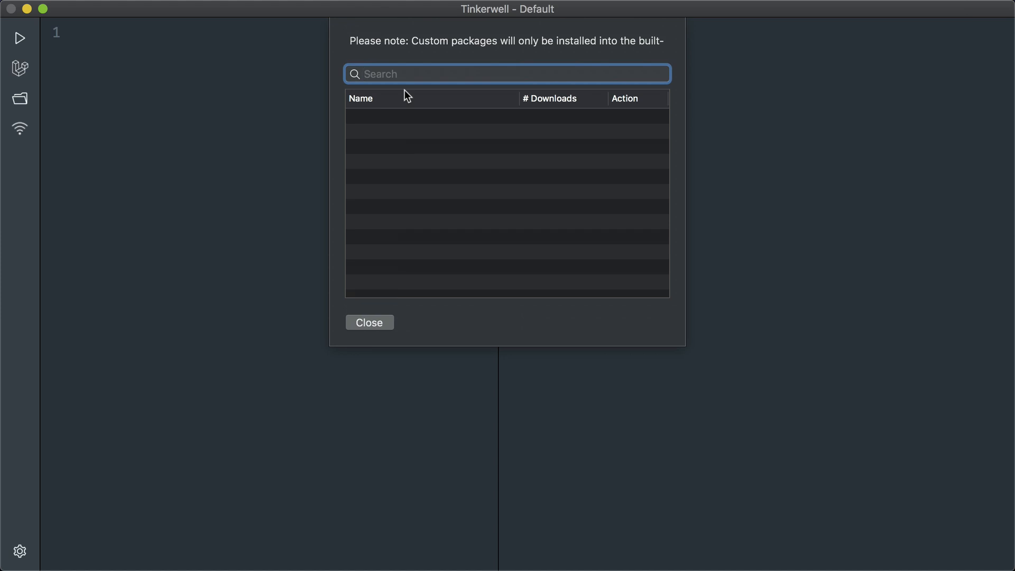
pyautogui.write('zttp')
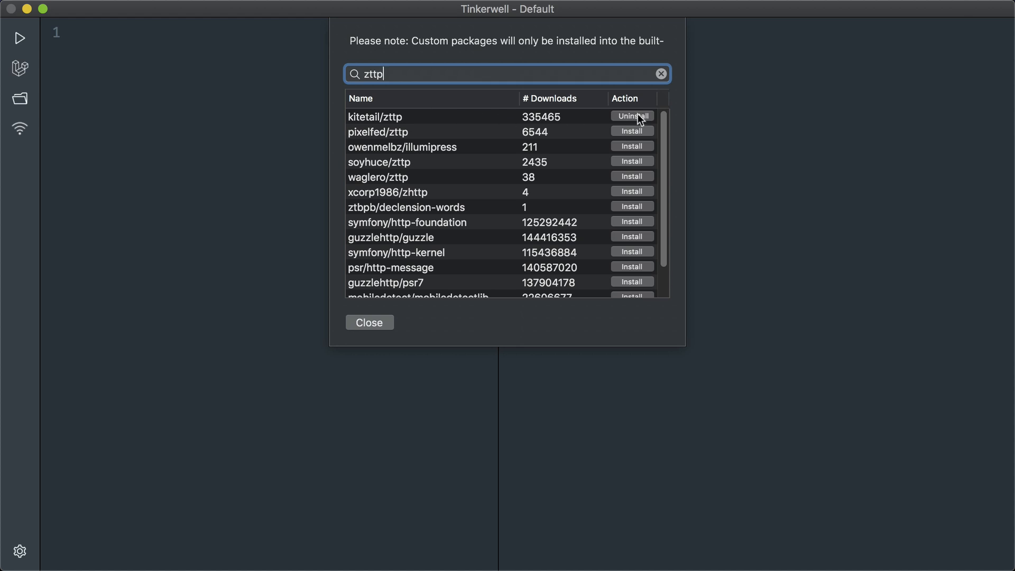
pyautogui.click(370, 322)
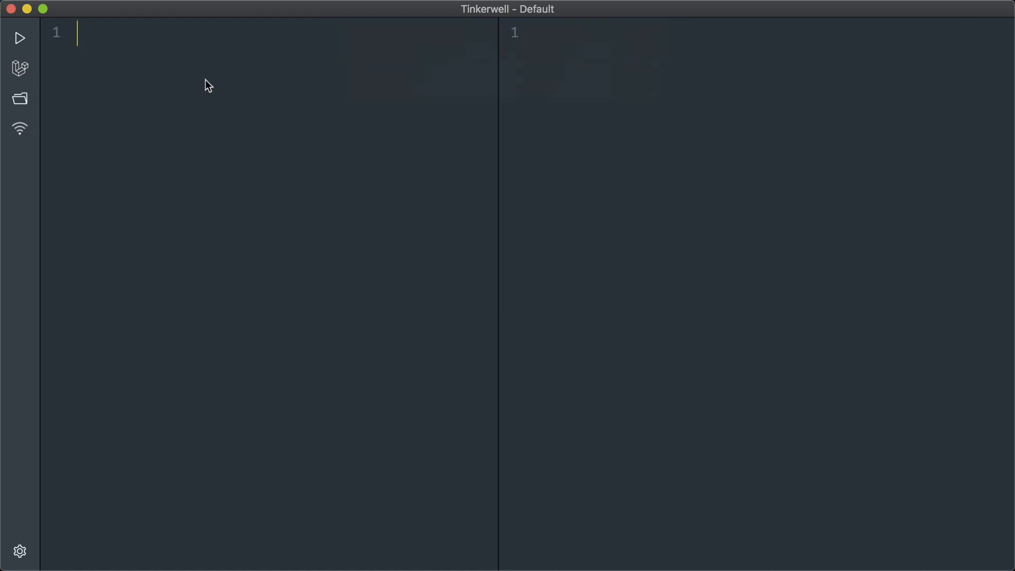
# - Add the use Zttp\Zttp; import to the scratch
pyautogui.write('use')
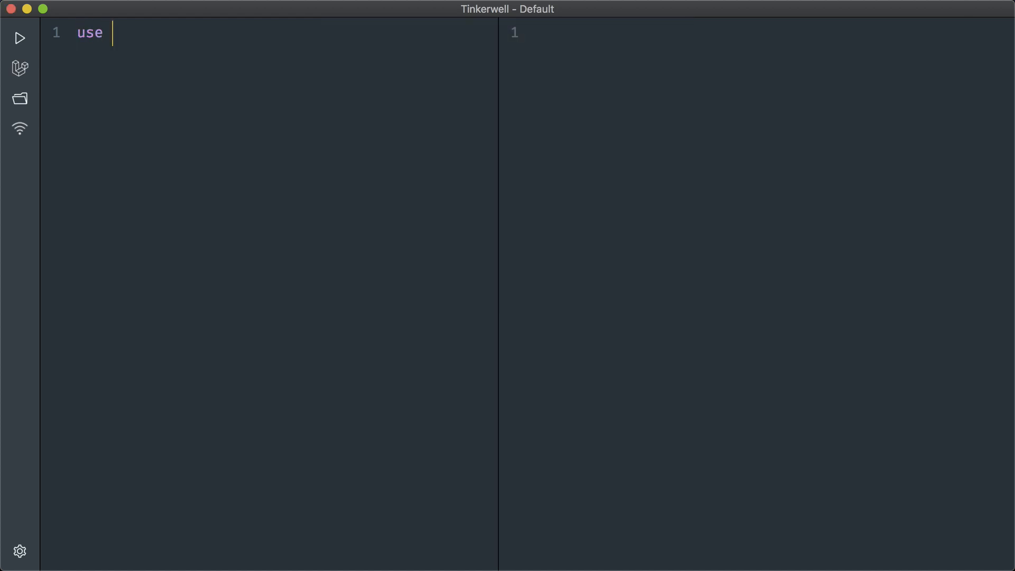
pyautogui.write('Zttp\\Ztt')
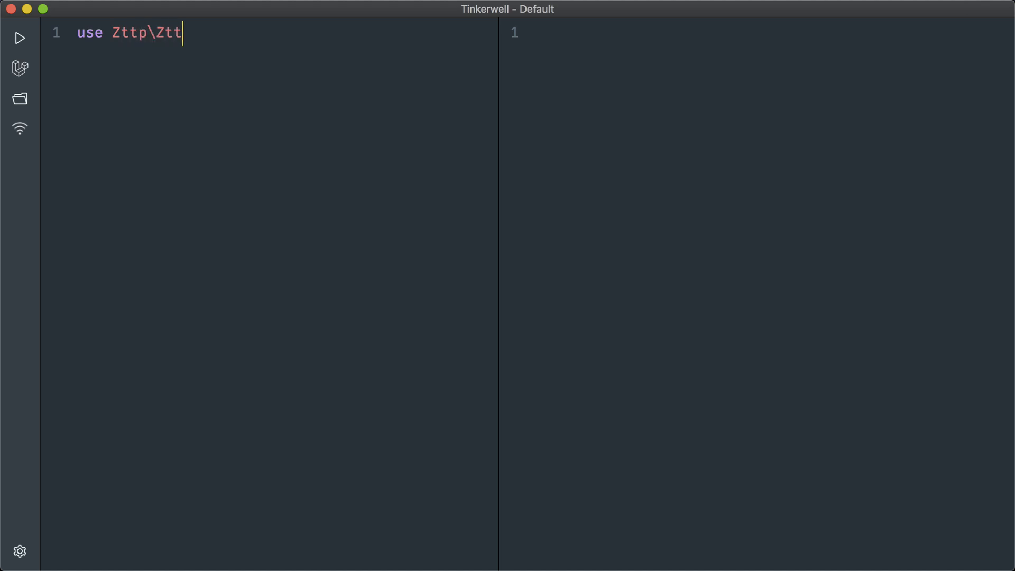
pyautogui.write('p;')
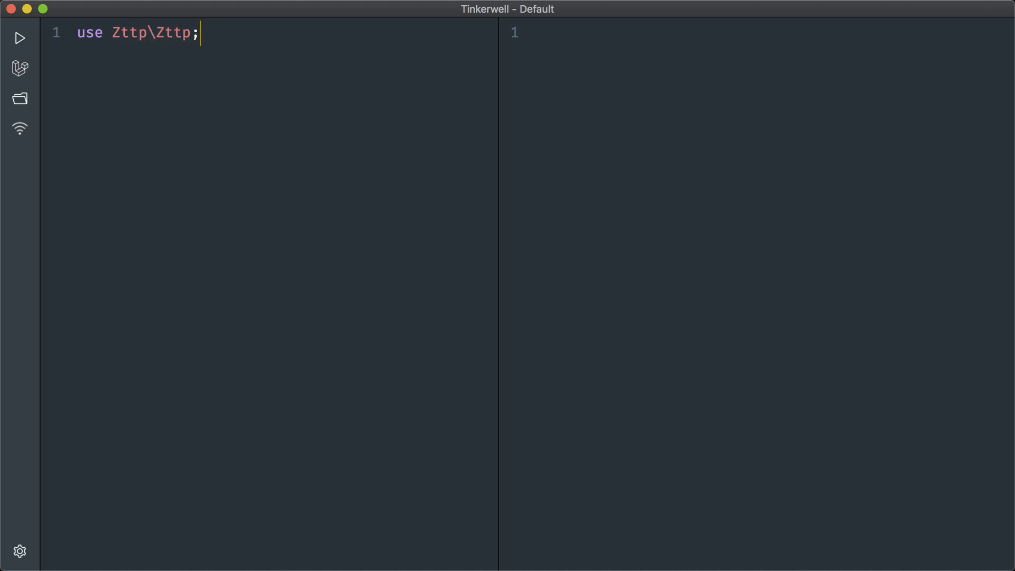
pyautogui.write('$response')
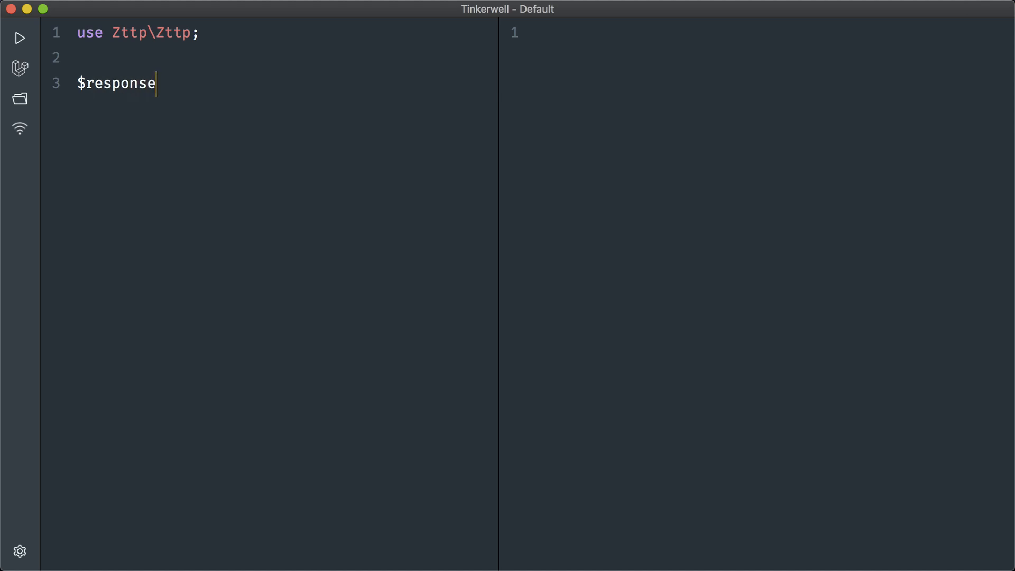
pyautogui.write('= Ztt')
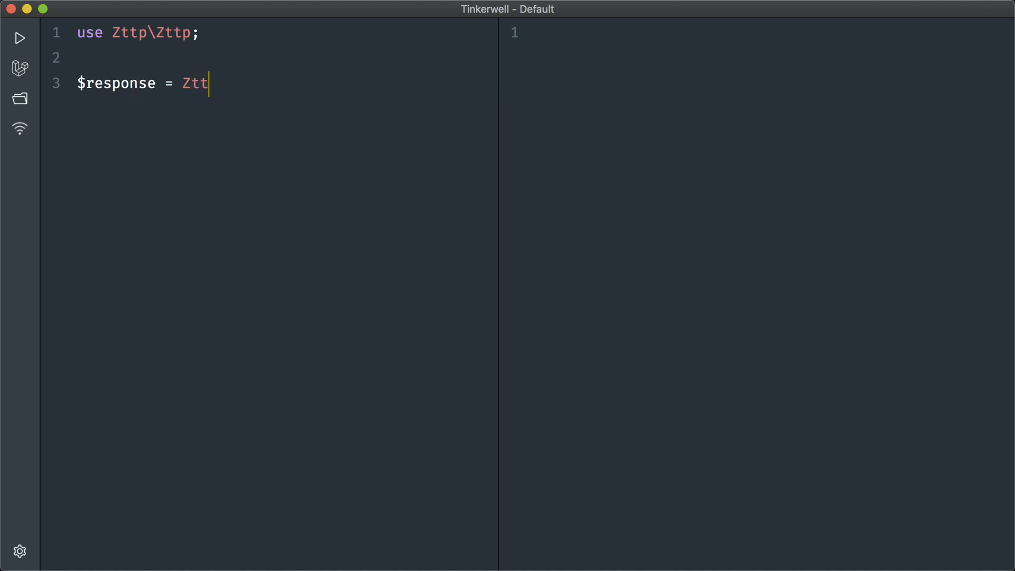
pyautogui.write('p::')
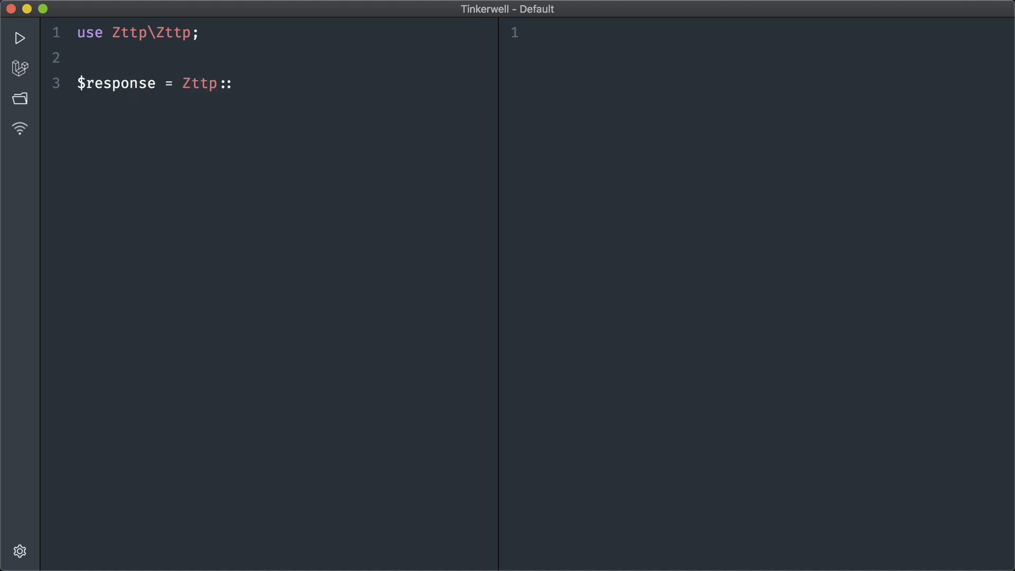
pyautogui.write("get('")
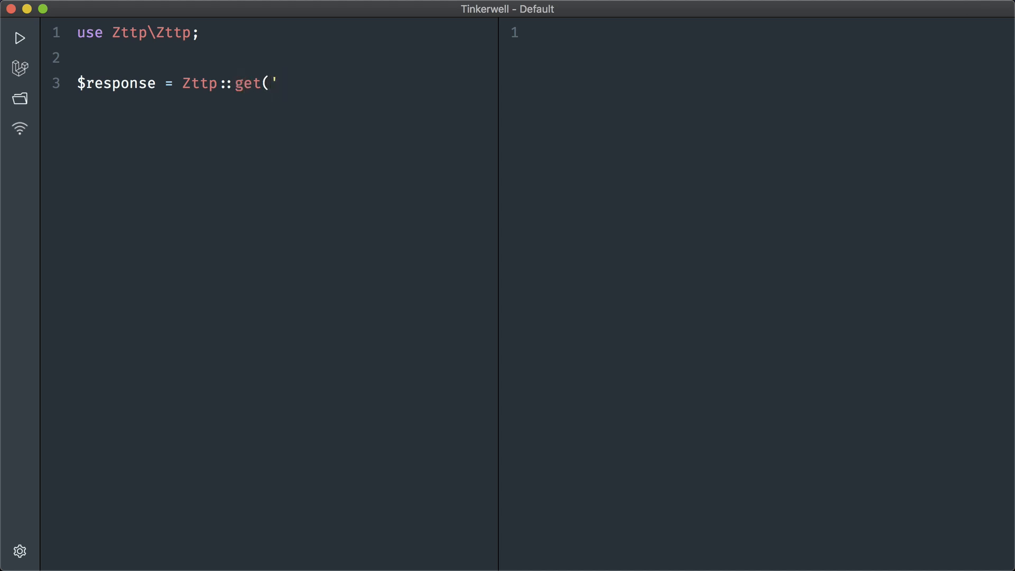
pyautogui.write('http')
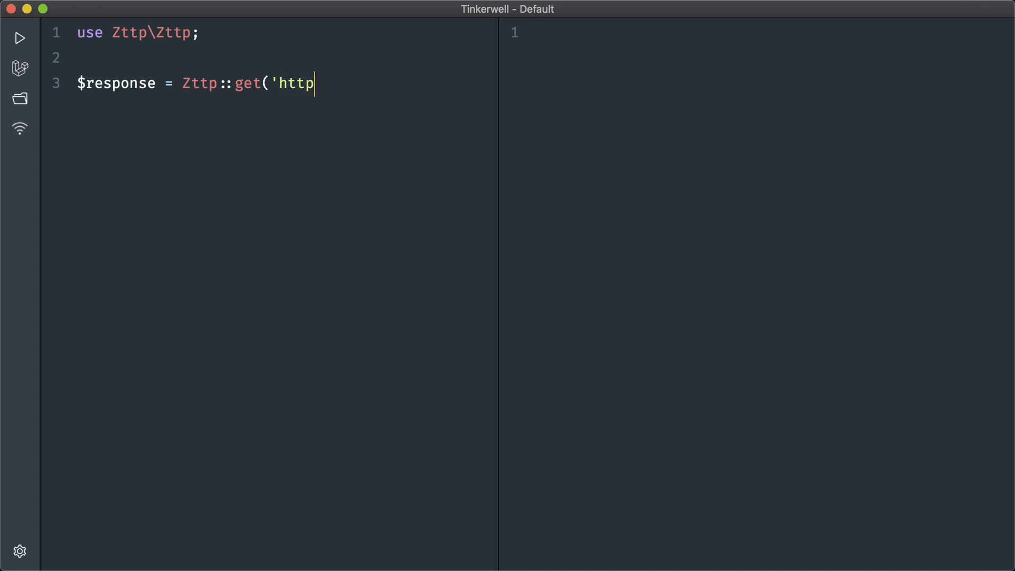
pyautogui.write('s://api.')
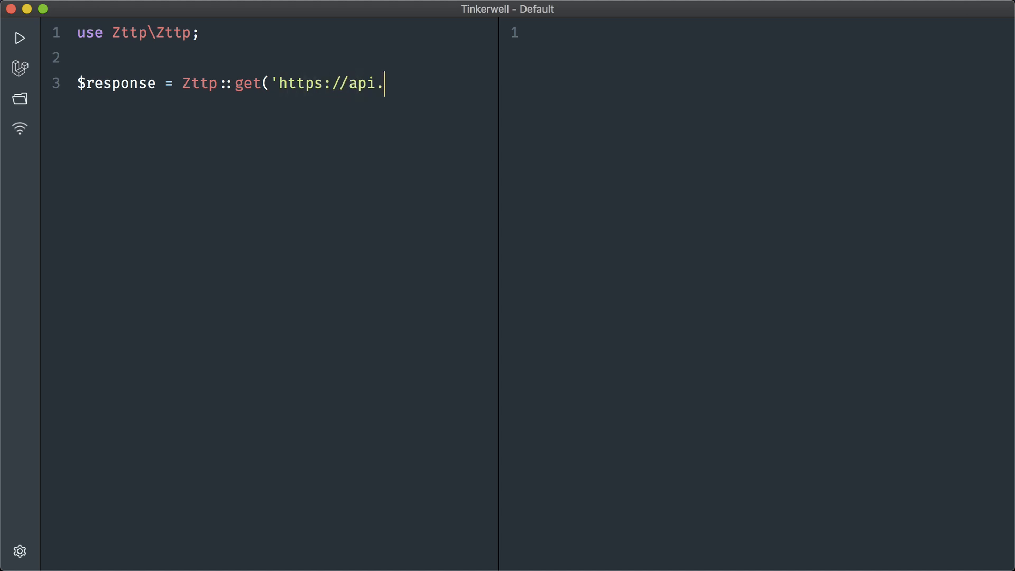
pyautogui.write('vimeo.com')
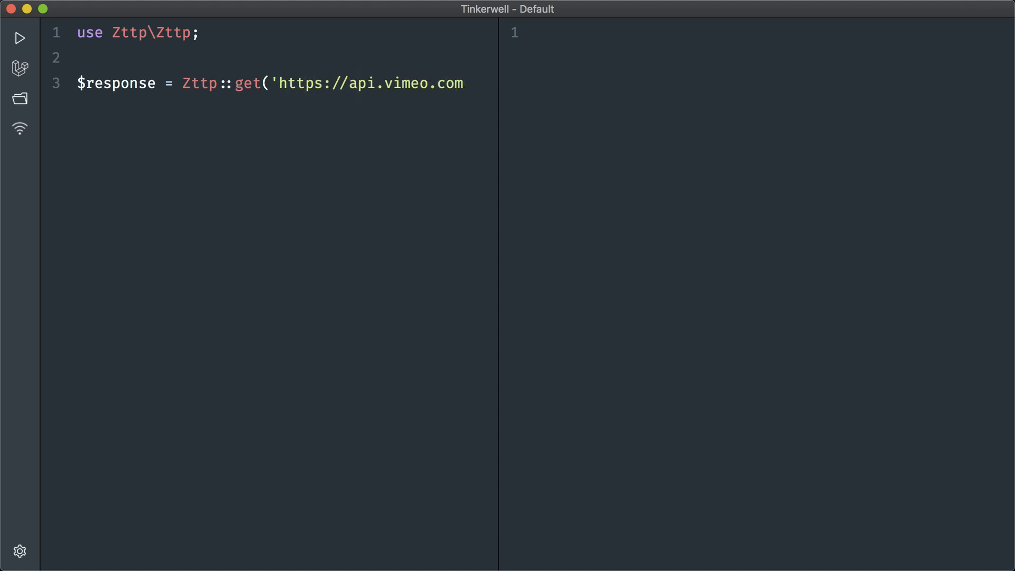
pyautogui.write('/me/videos')
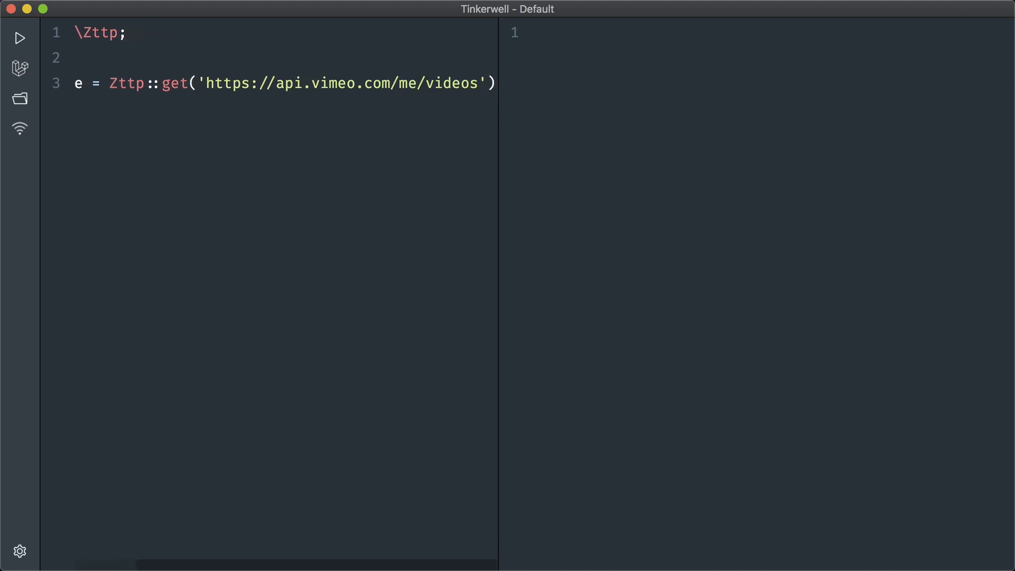
pyautogui.write('$re')
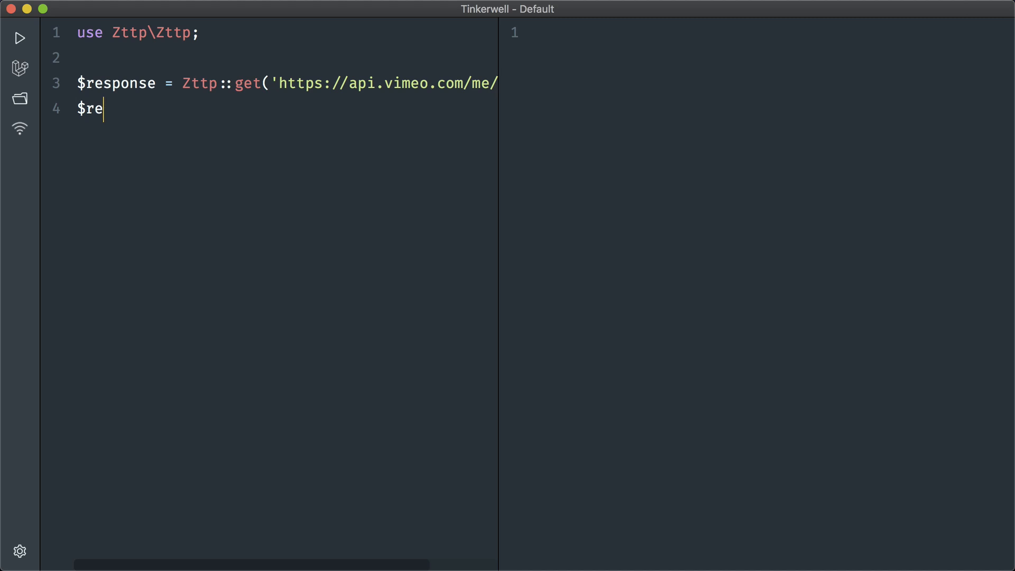
pyautogui.write('sponse->jso')
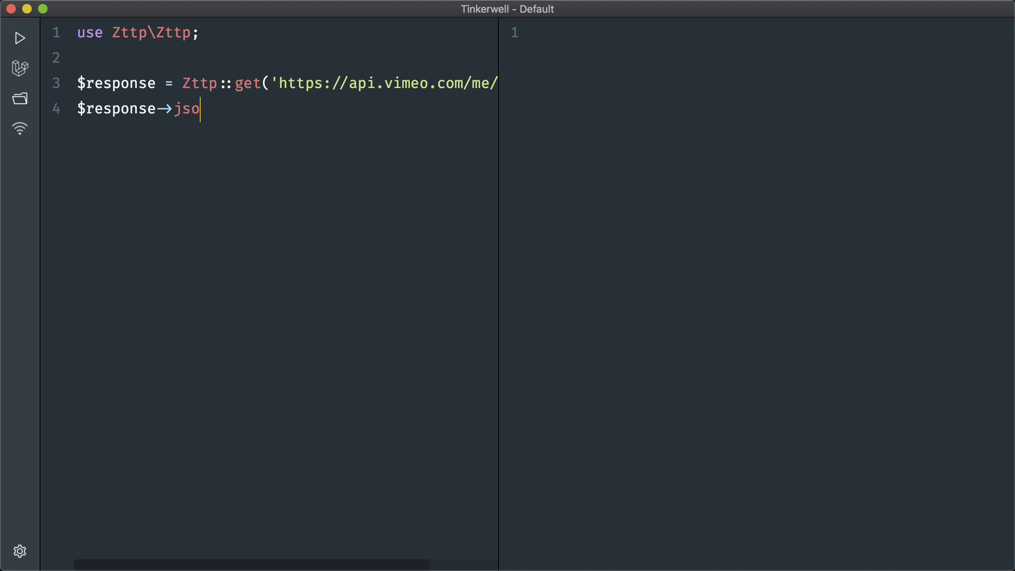
pyautogui.write('n();')
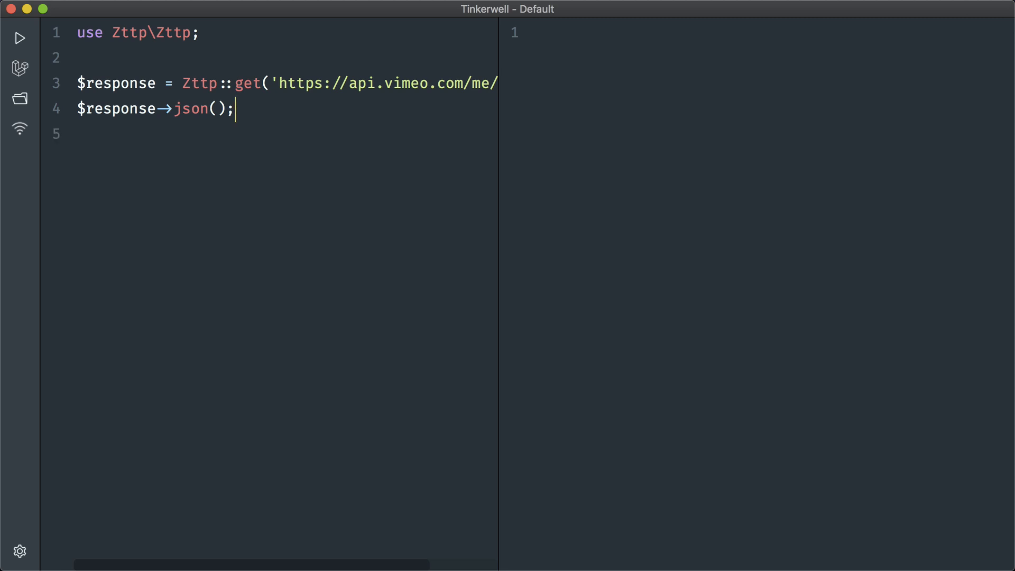
# - Run the request to get Vimeo's no-credentials error and start a withHeaders call
pyautogui.click(21, 38)
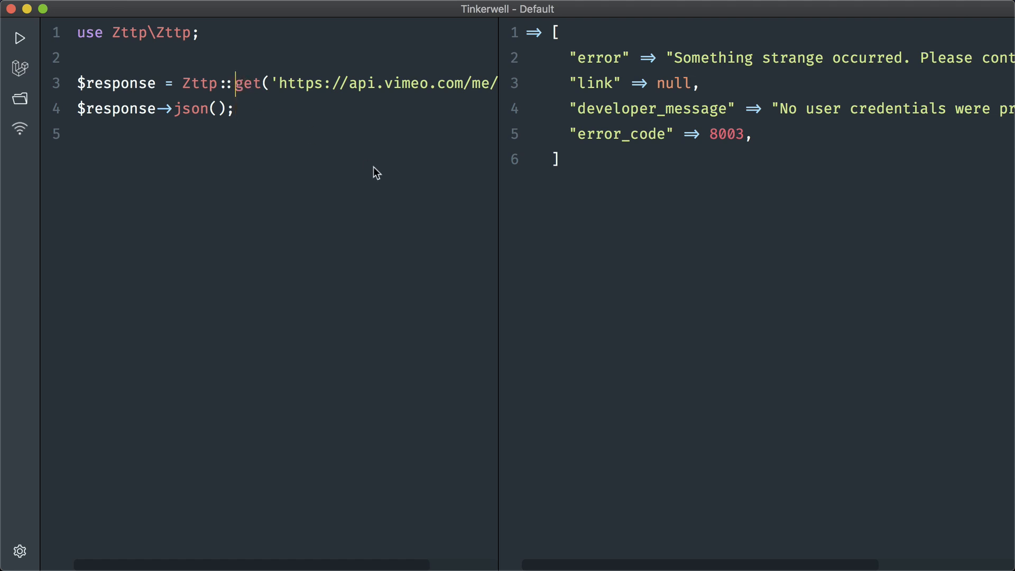
pyautogui.write('with')
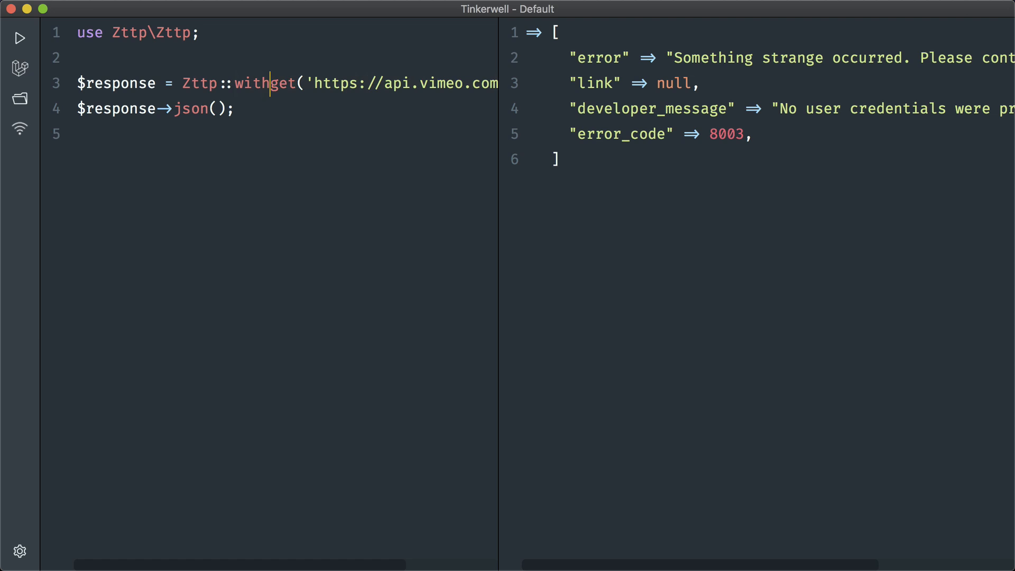
pyautogui.write('Headers')
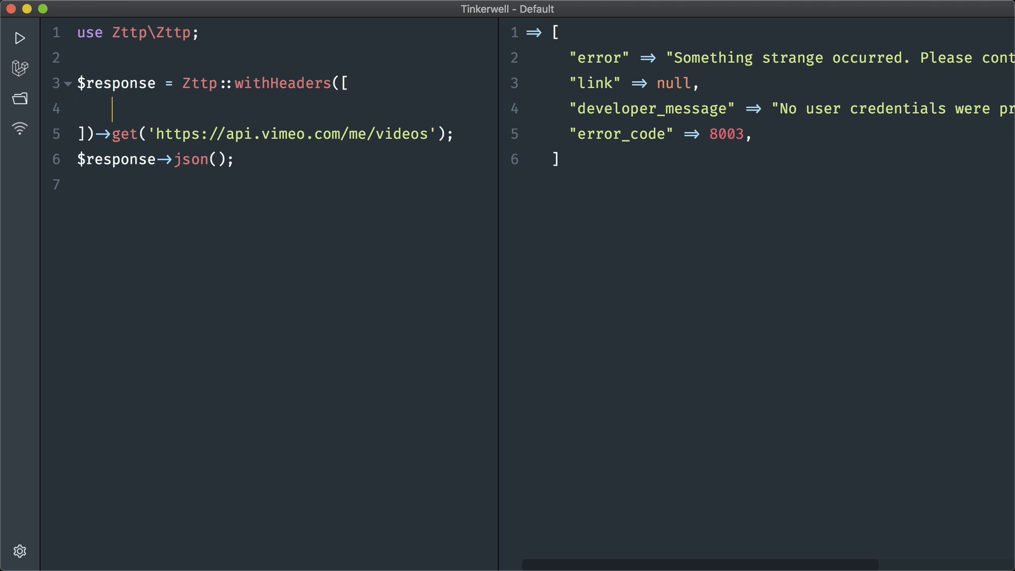
# - Add an 'Authorization' => 'Bearer' header entry to withHeaders
pyautogui.write("'A")
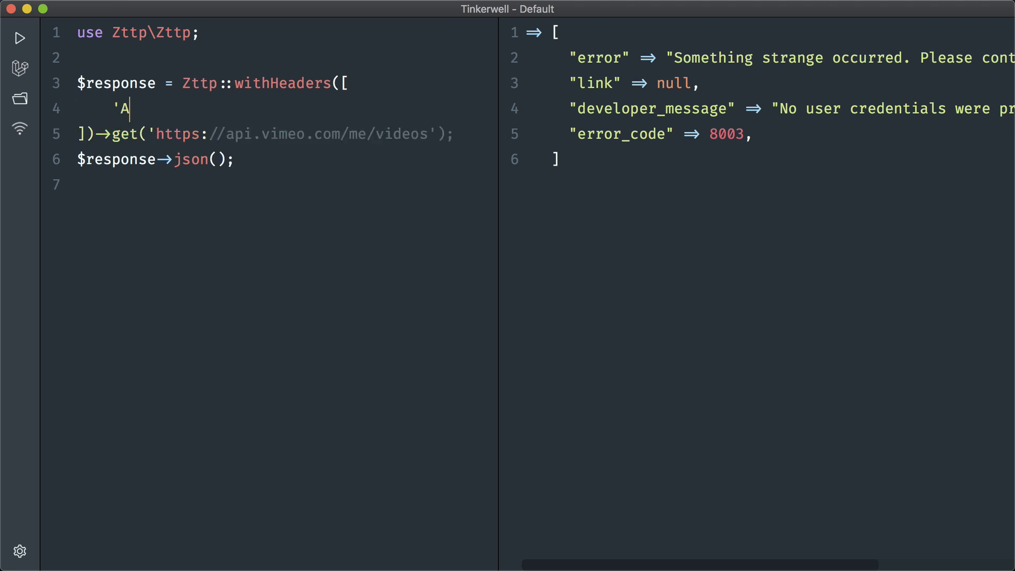
pyautogui.write('uthro')
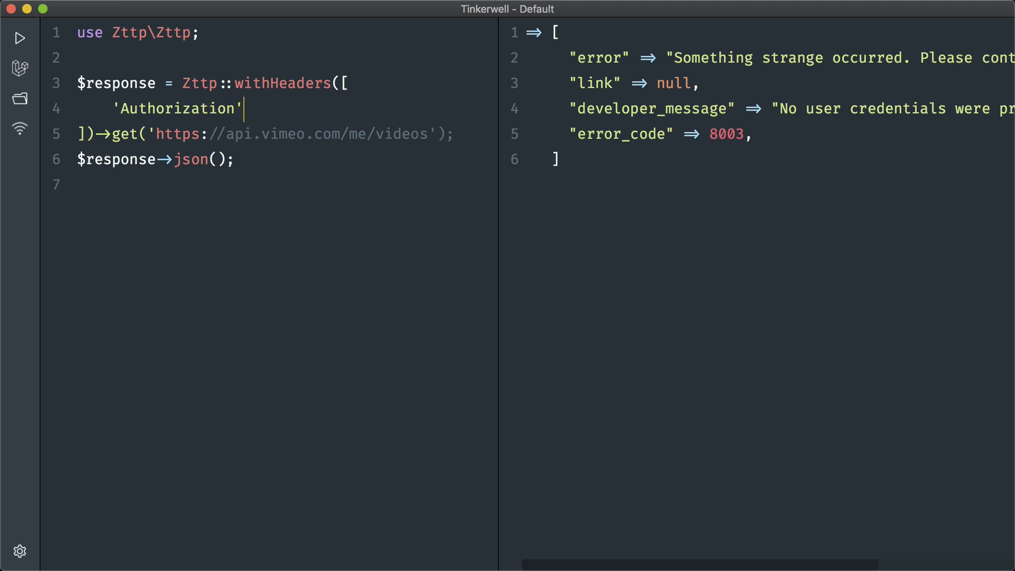
pyautogui.write('=>')
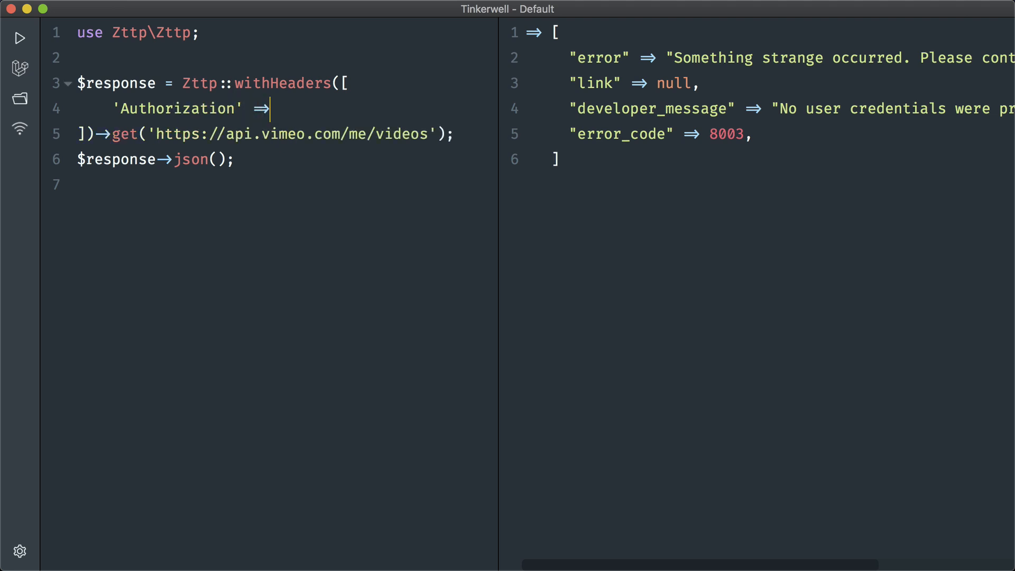
pyautogui.write("'Bear")
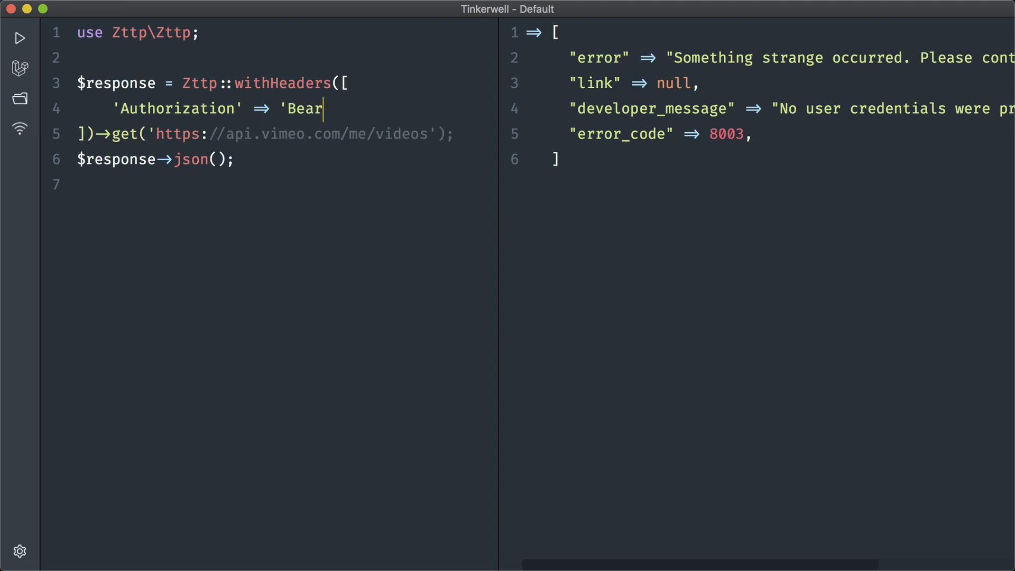
pyautogui.write('er')
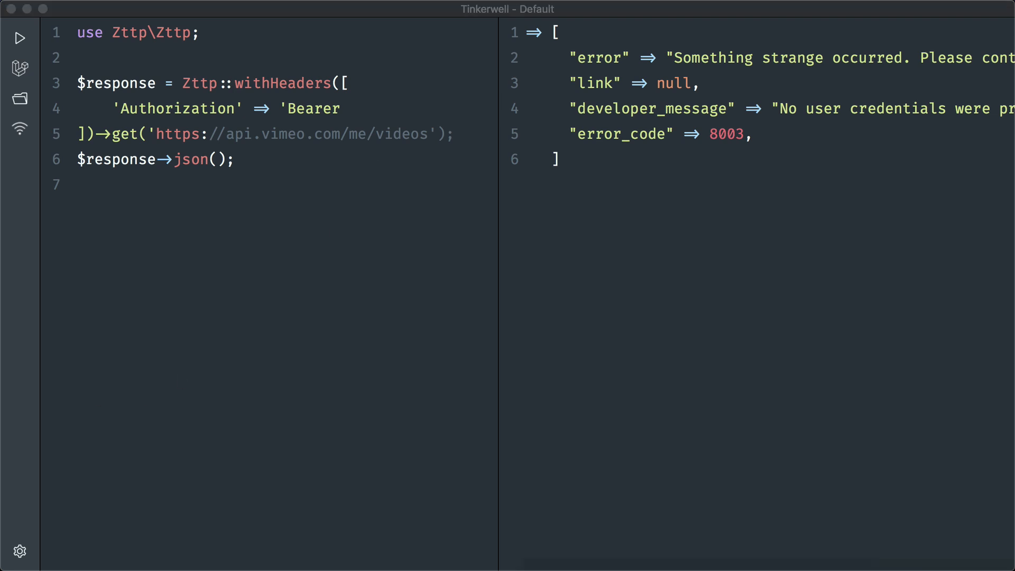
pyautogui.moveTo(364, 108)
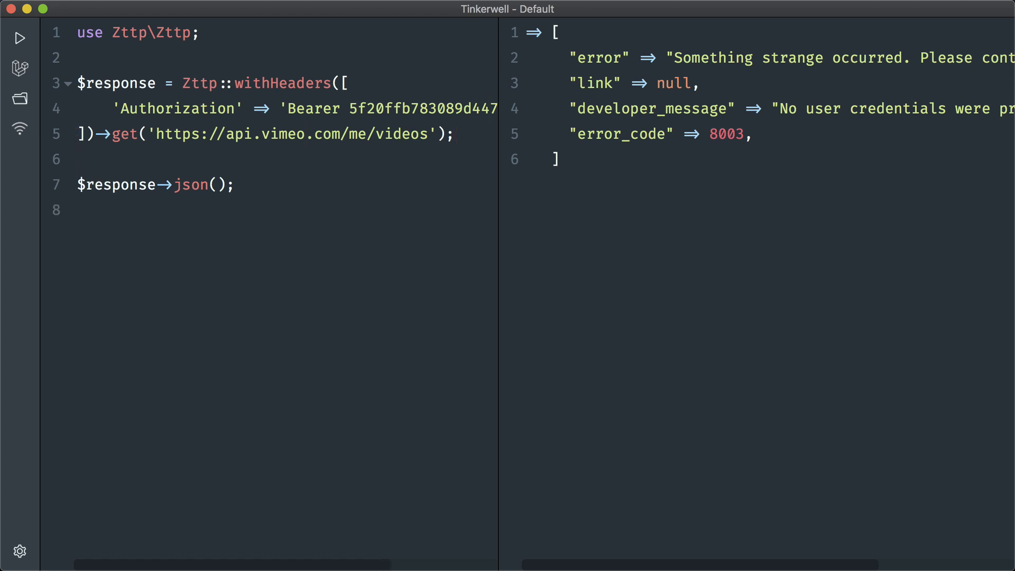
# - Add a ?per_page limit to the Vimeo videos URL and fetch the authorized listing
pyautogui.click(20, 38)
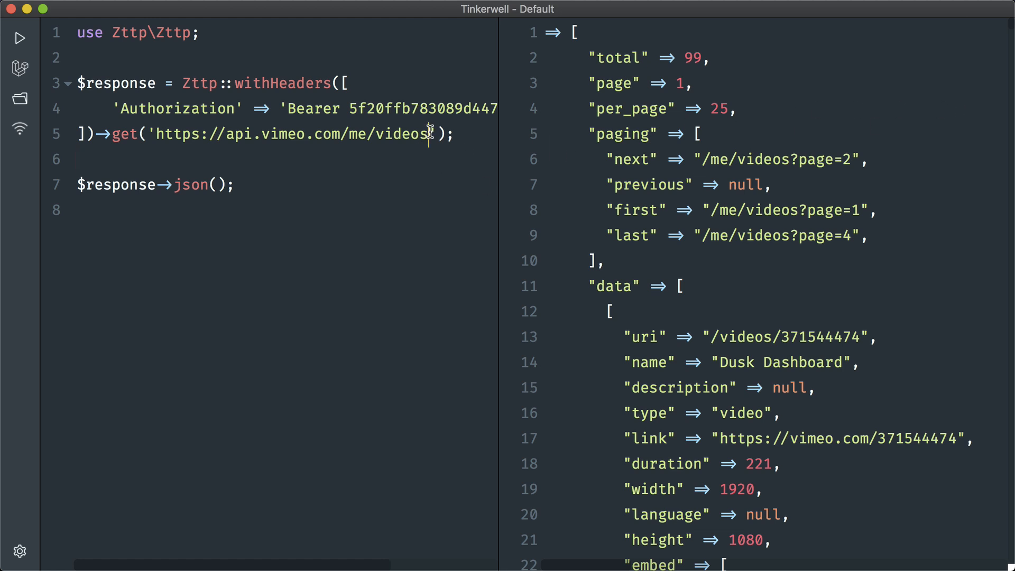
pyautogui.write('?')
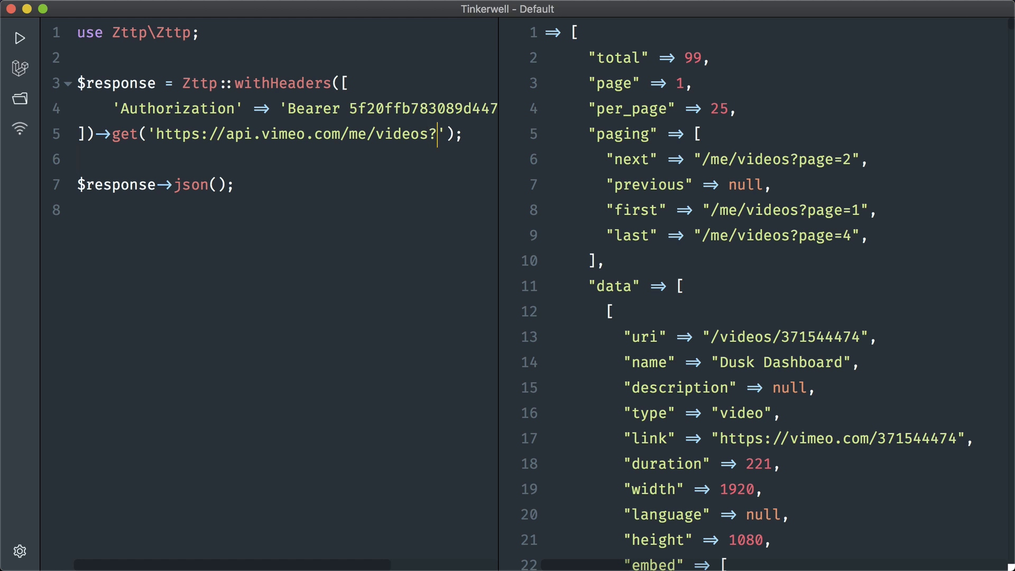
pyautogui.write('per_page=1')
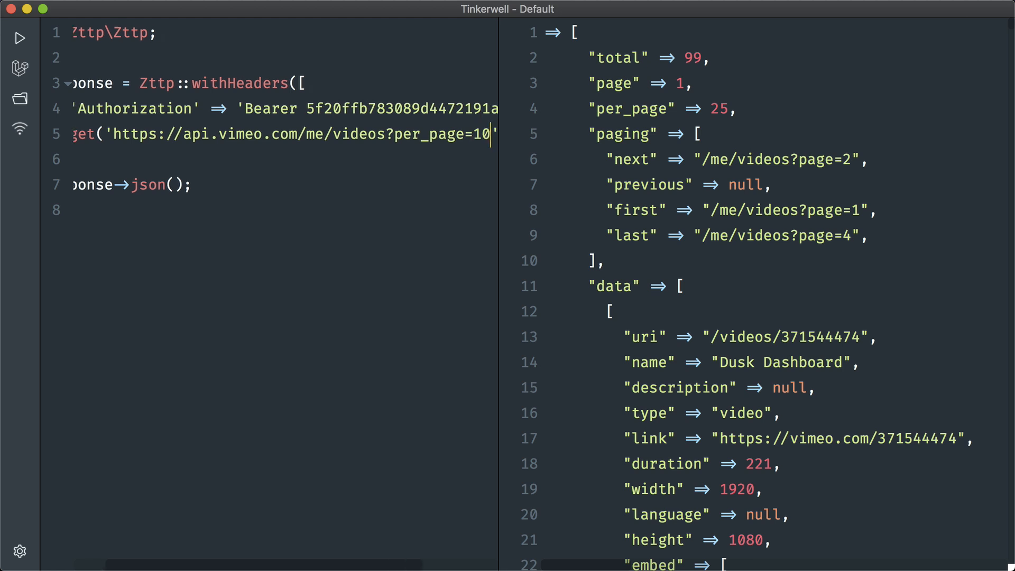
pyautogui.write('0')
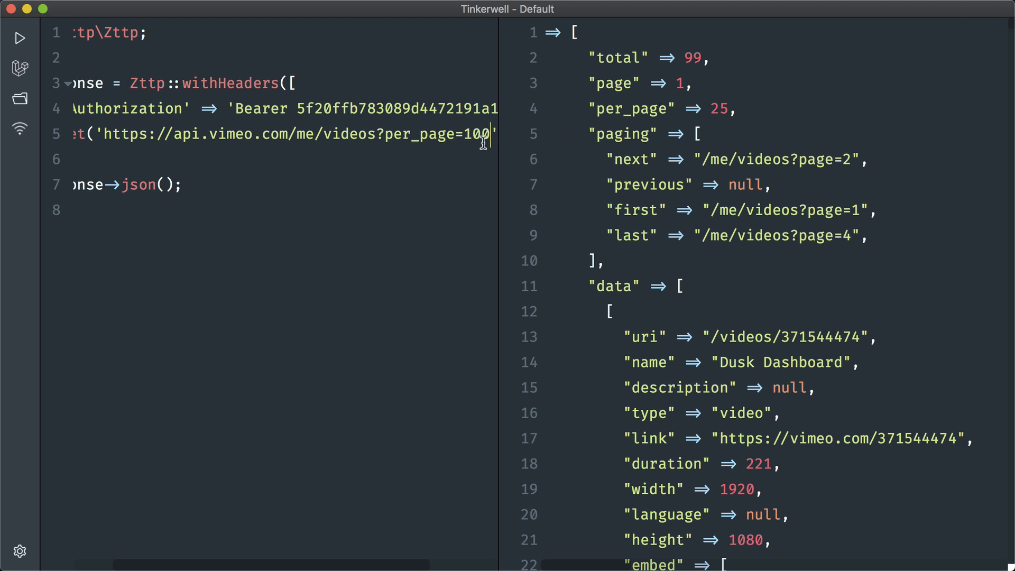
pyautogui.moveTo(420, 172)
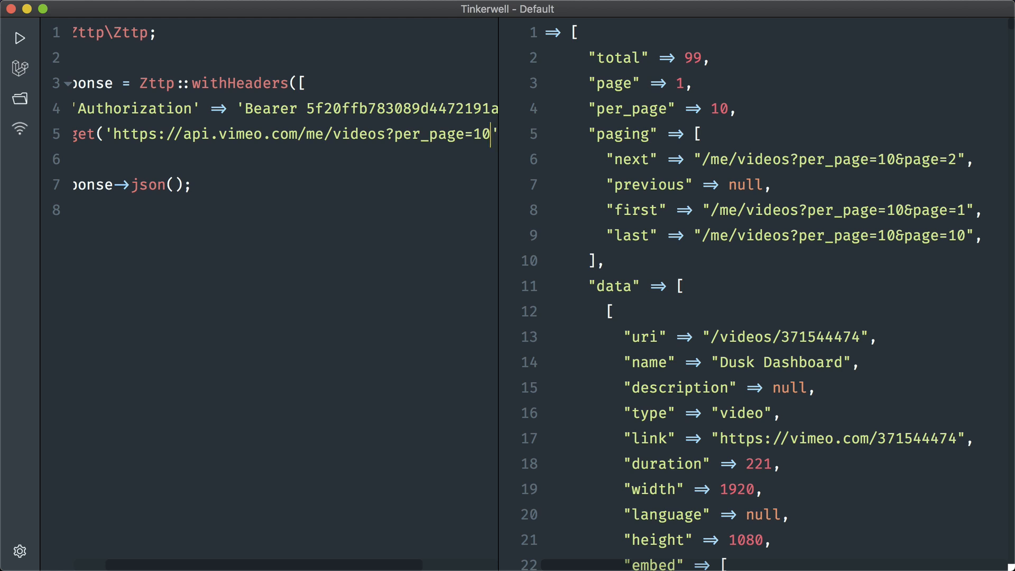
pyautogui.moveTo(586, 59)
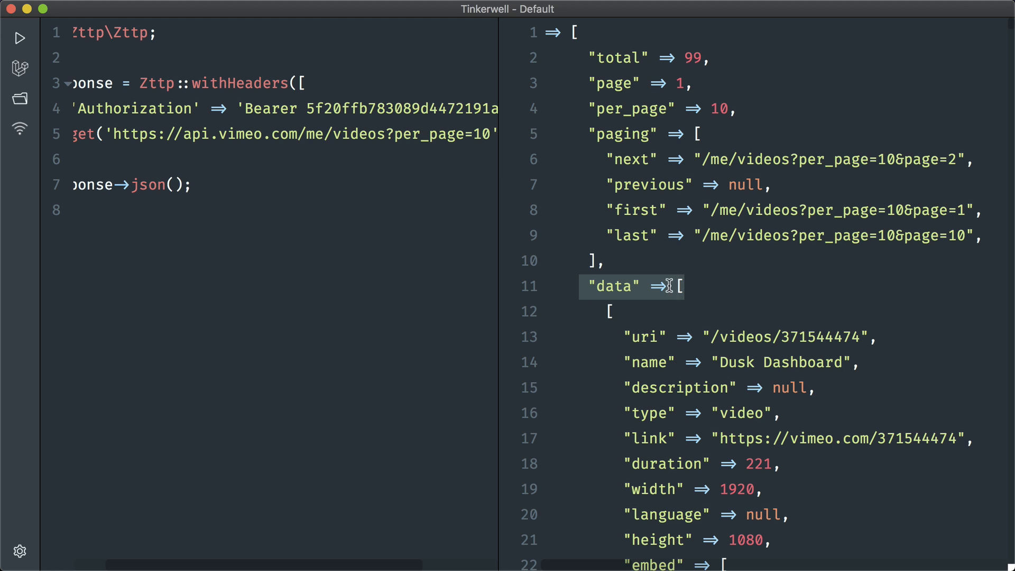
pyautogui.moveTo(530, 257)
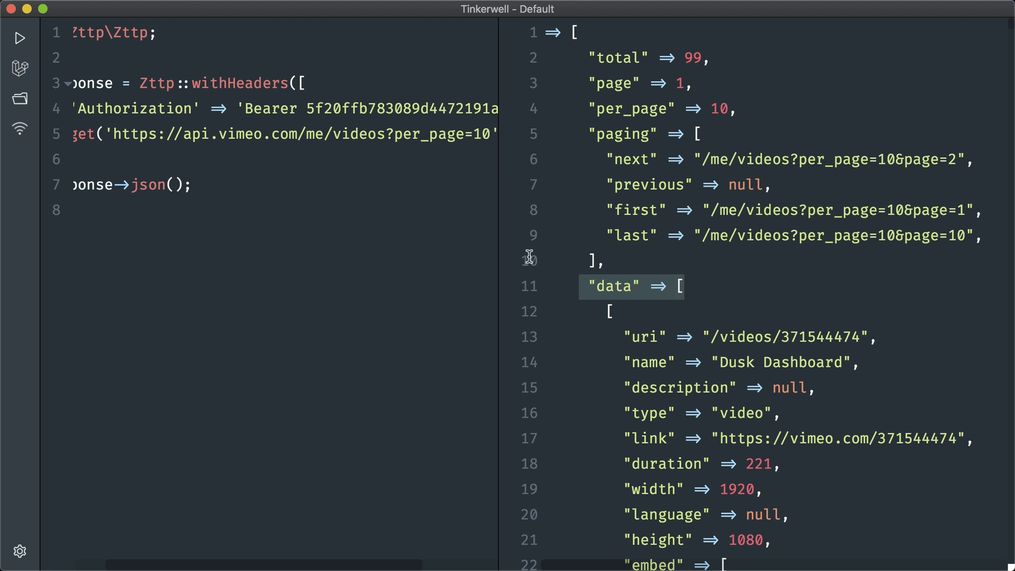
pyautogui.moveTo(327, 265)
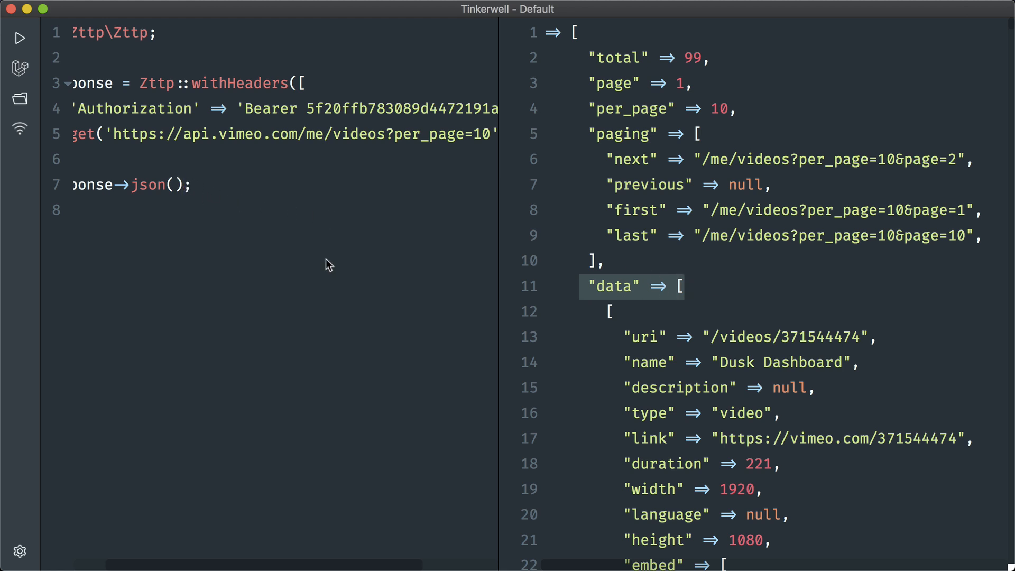
# - Rewrite the last line as collect($response->json()['data'])->sum('duration')
pyautogui.write("['data']")
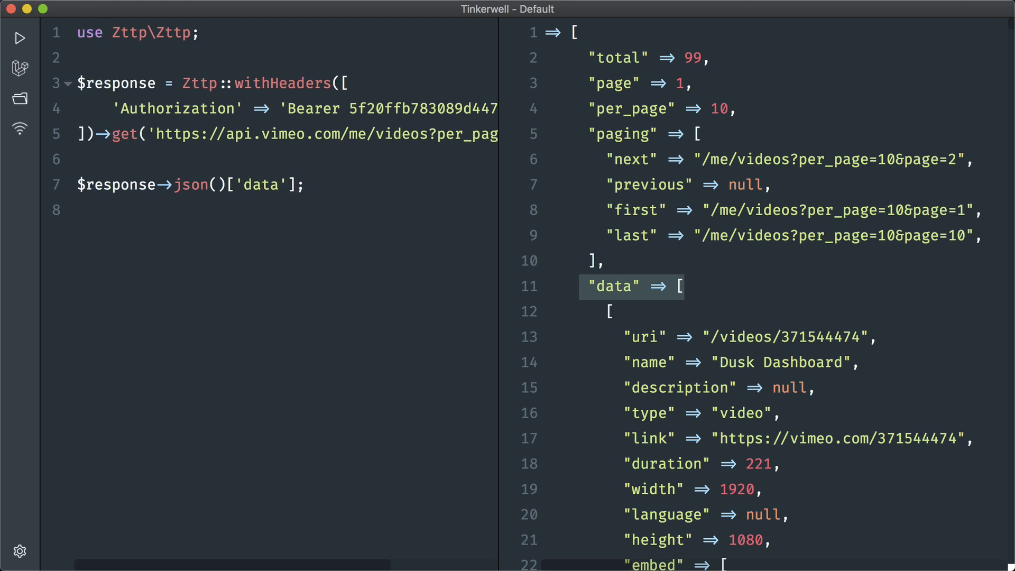
pyautogui.scroll(-3)
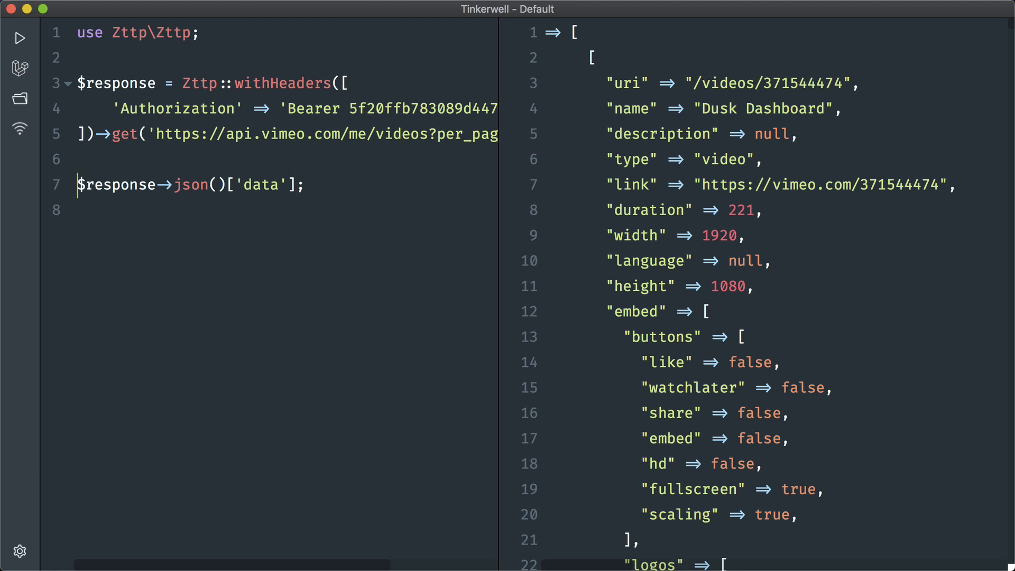
pyautogui.write('collect')
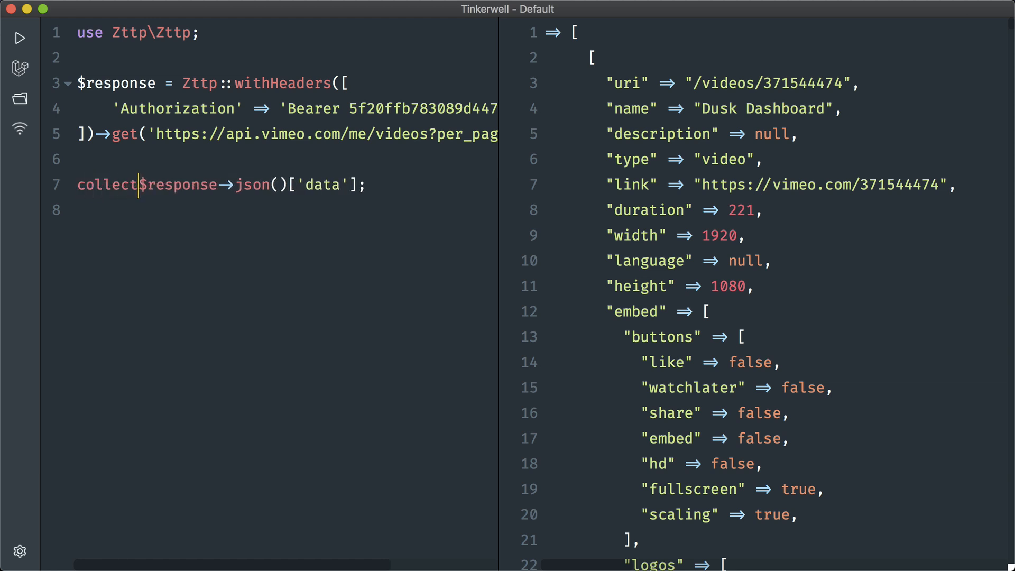
pyautogui.write('(')
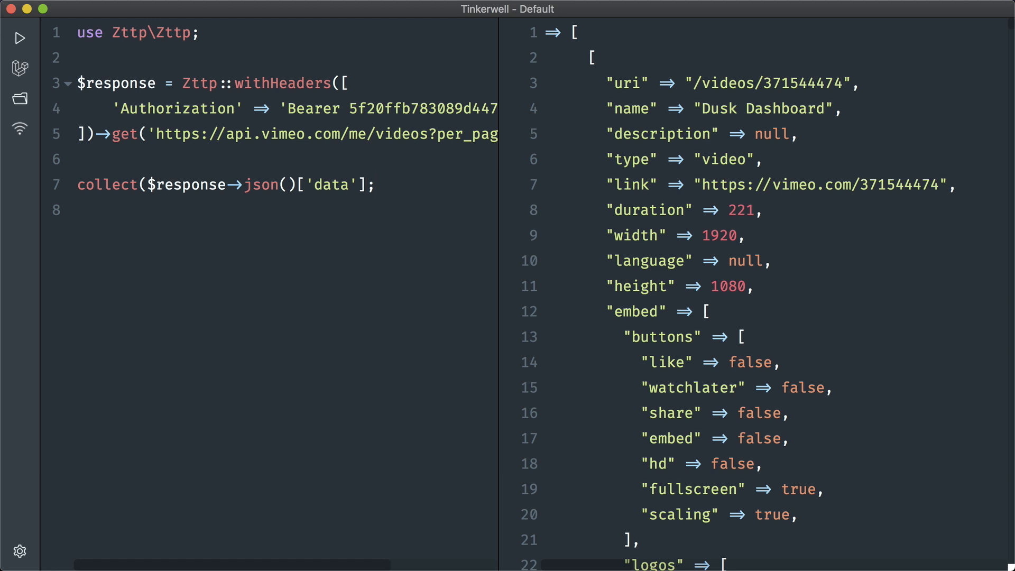
pyautogui.write(']')
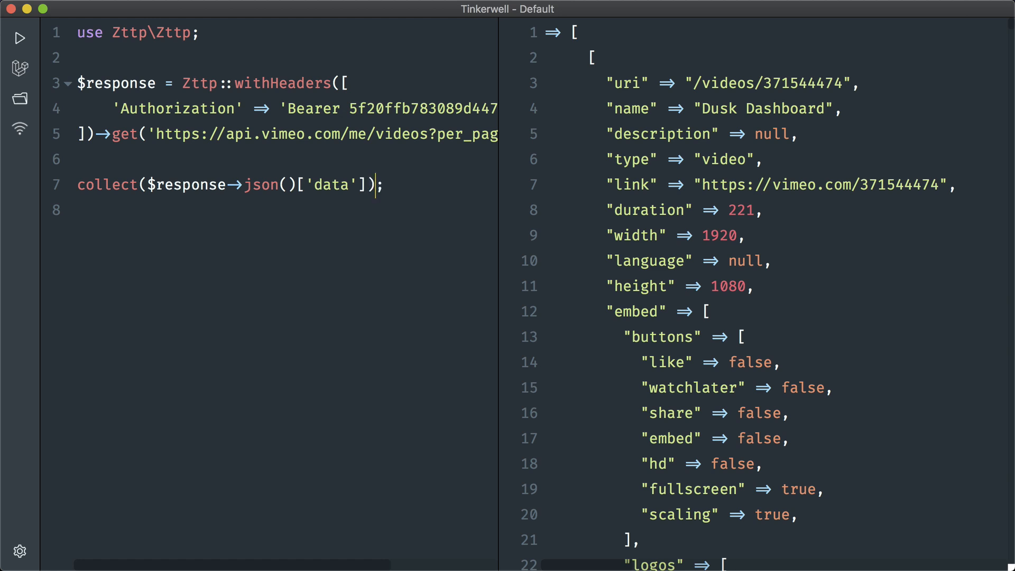
pyautogui.write('->sum(')
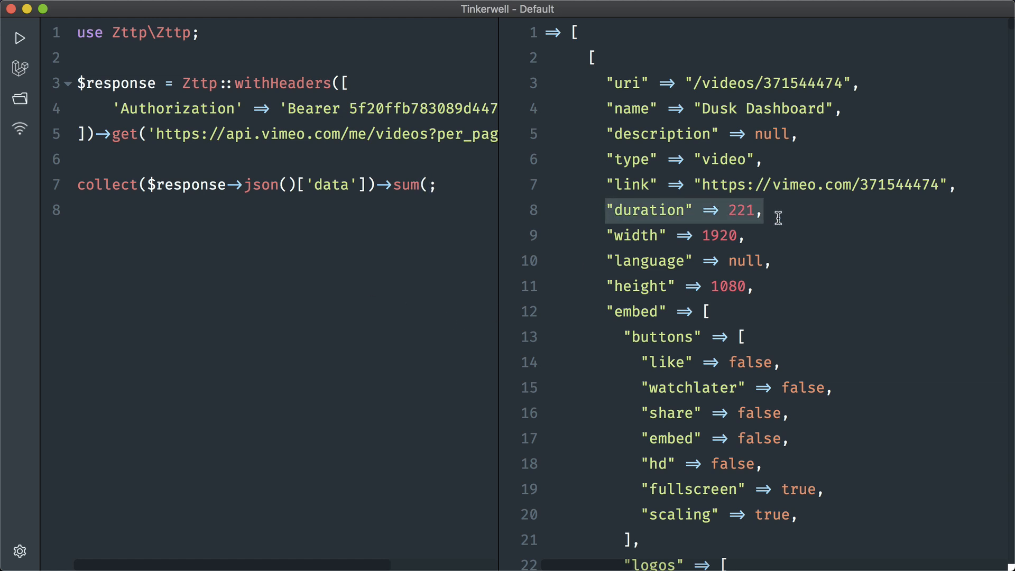
pyautogui.moveTo(572, 243)
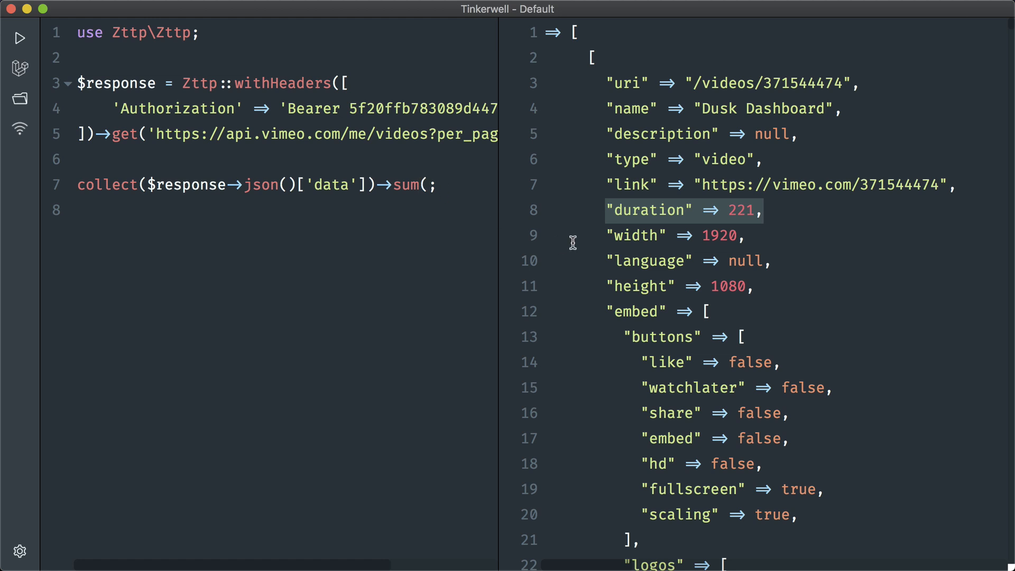
pyautogui.write("'duration')")
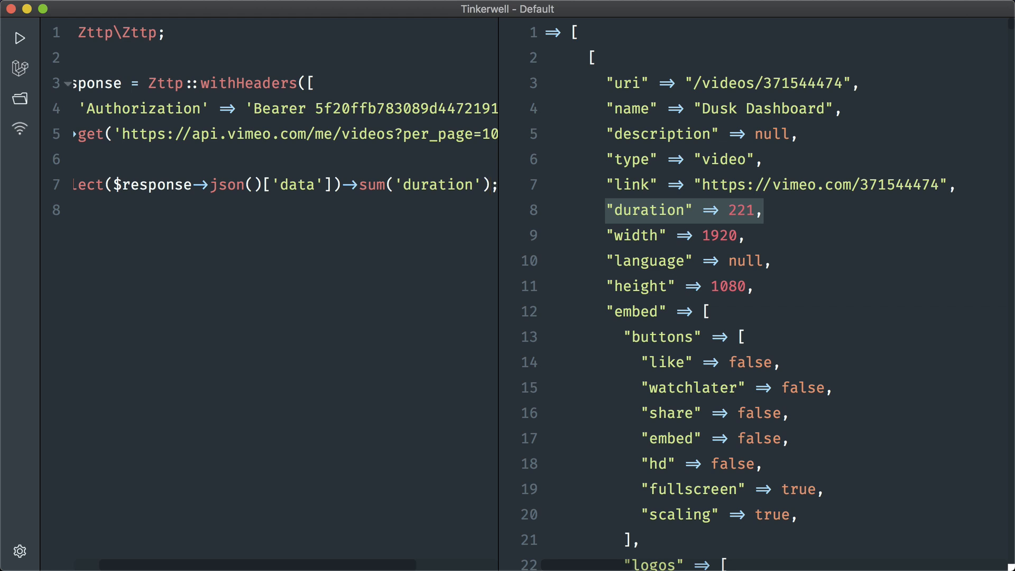
# - Run the duration sum, then divide it by 3600 and rerun to get about 1.1 hours
pyautogui.click(20, 38)
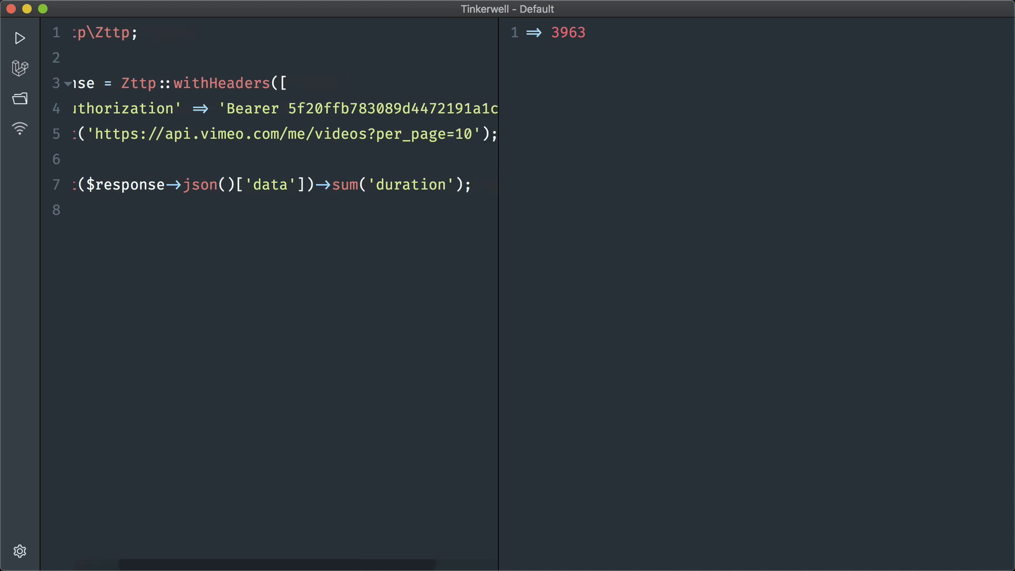
pyautogui.hscroll(-3)
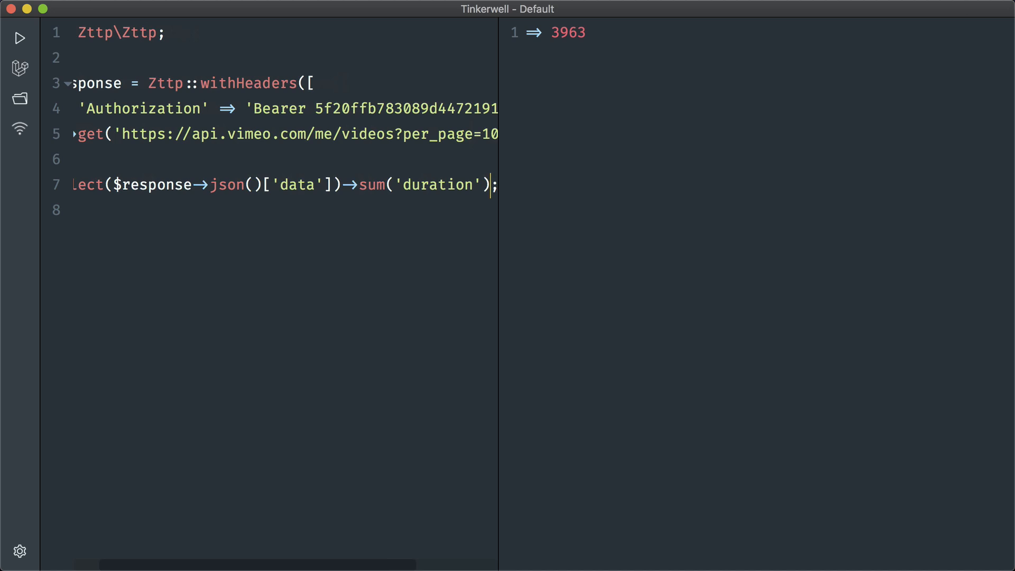
pyautogui.write('/ 3')
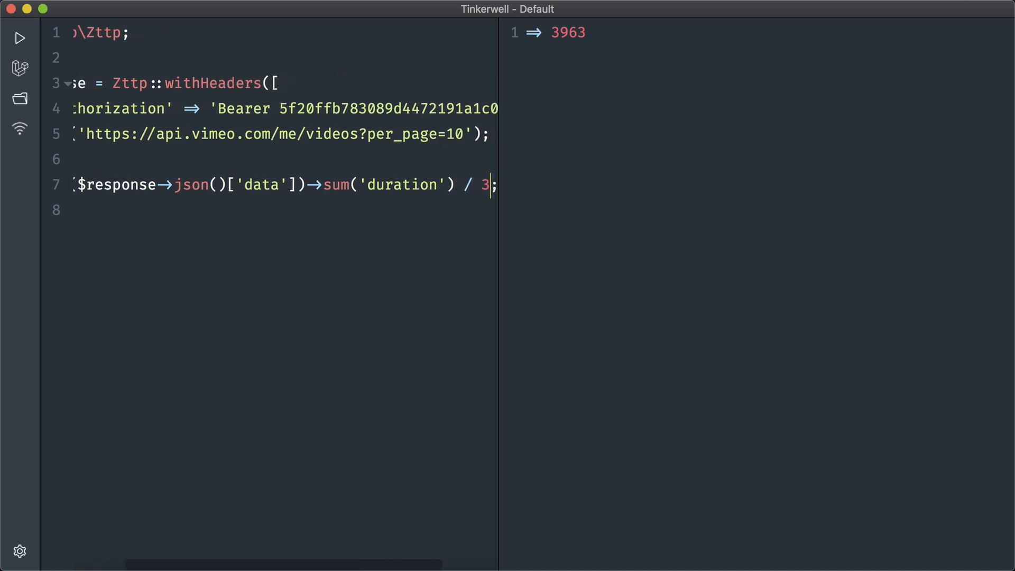
pyautogui.write('600')
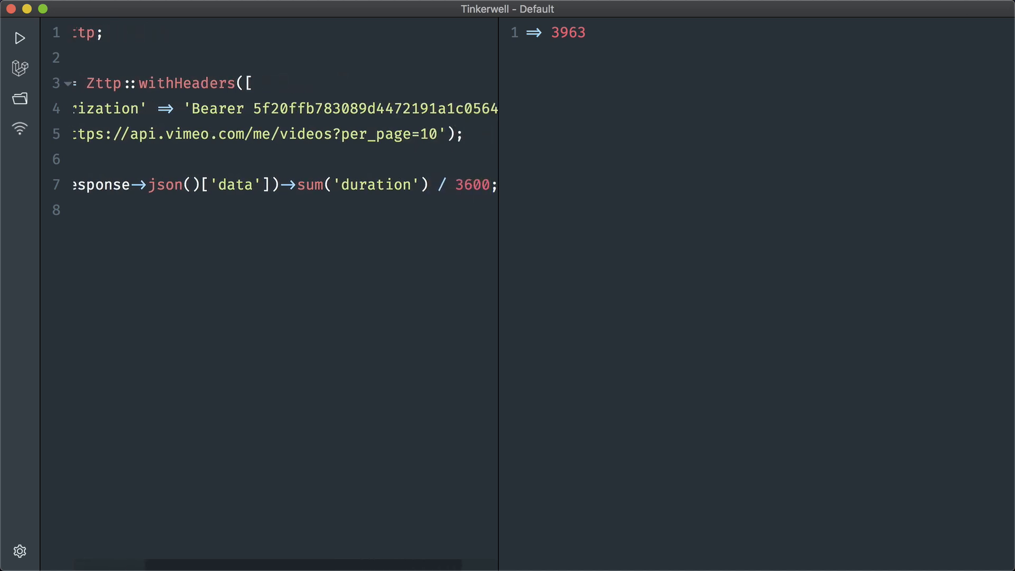
pyautogui.click(20, 38)
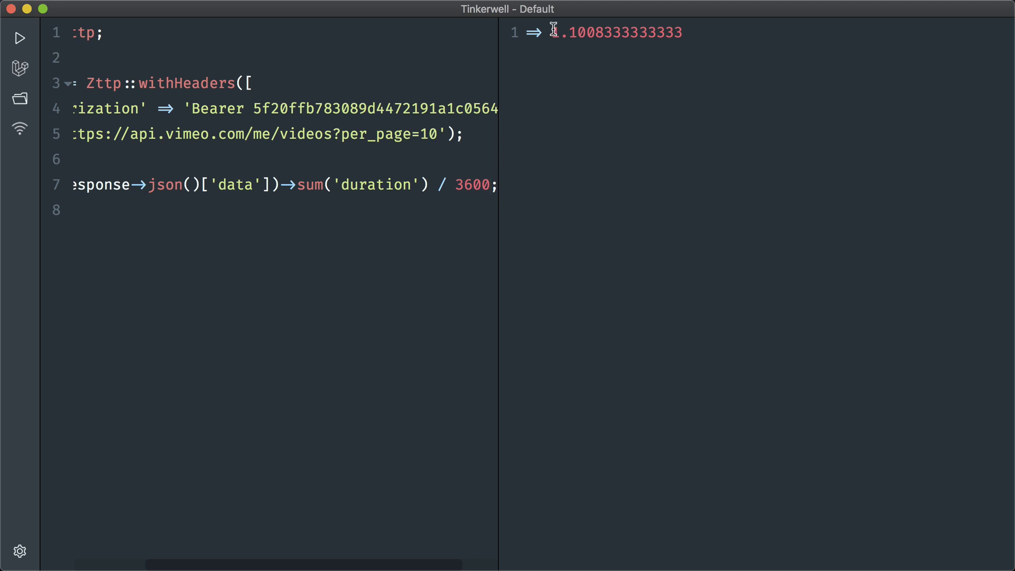
# - Change per_page from 10 to 100 and run the script again
pyautogui.doubleClick(428, 134)
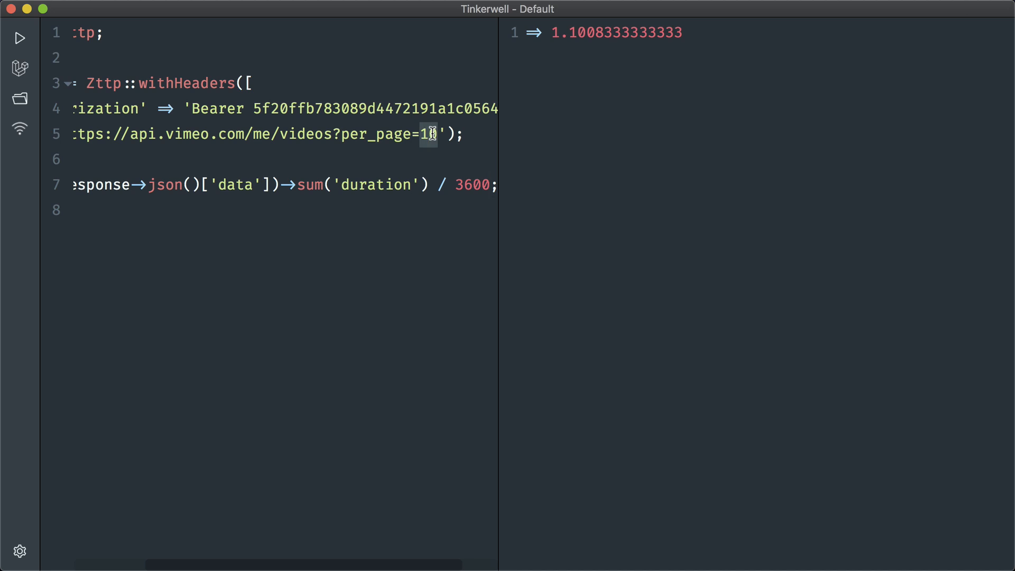
pyautogui.write('00')
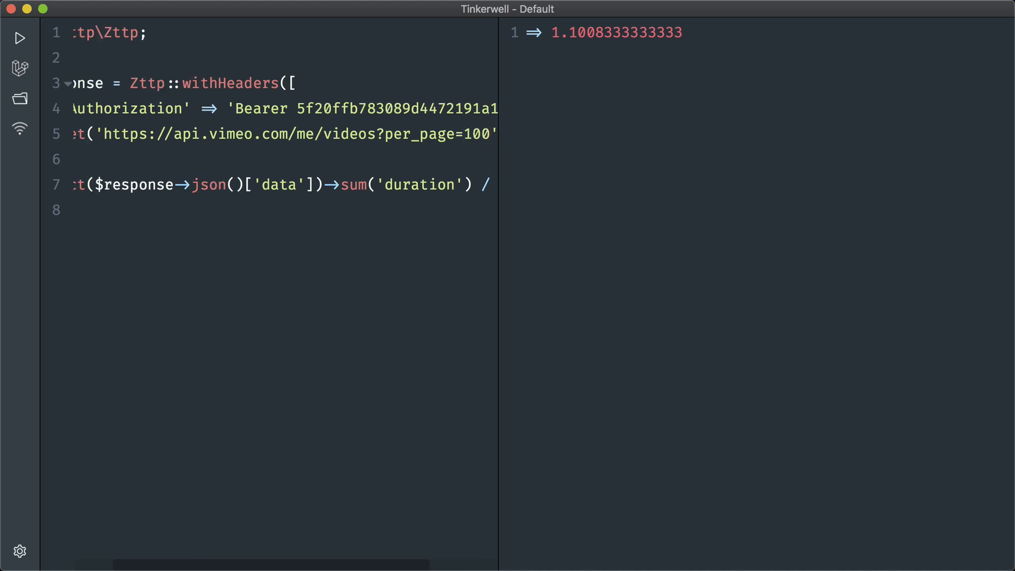
pyautogui.click(20, 37)
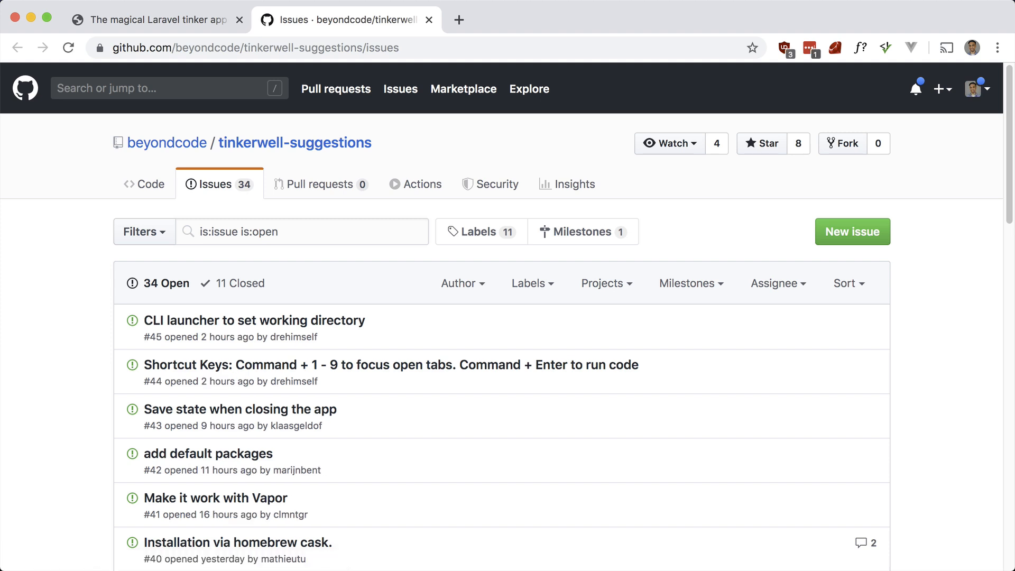
pyautogui.moveTo(53, 498)
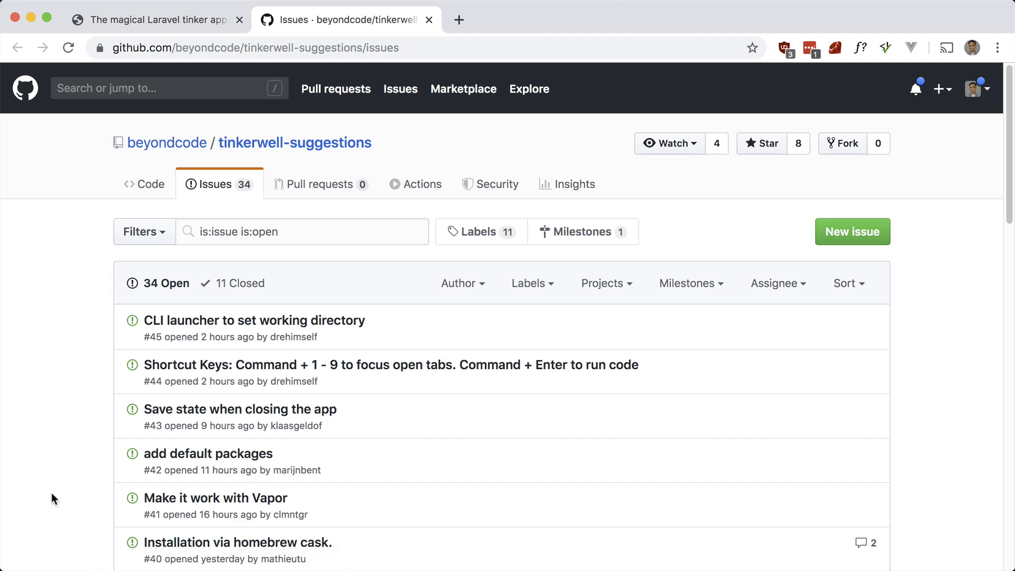